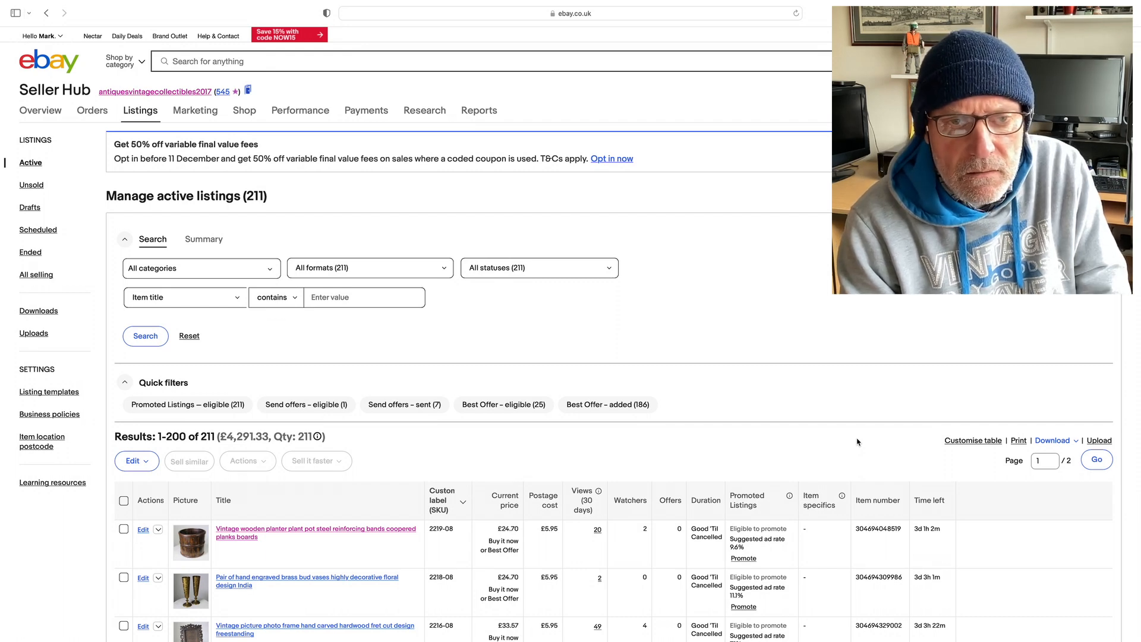
# - Scroll through the 211 active listings sorted by current price, cheapest first from £5.53
pyautogui.scroll(-3)
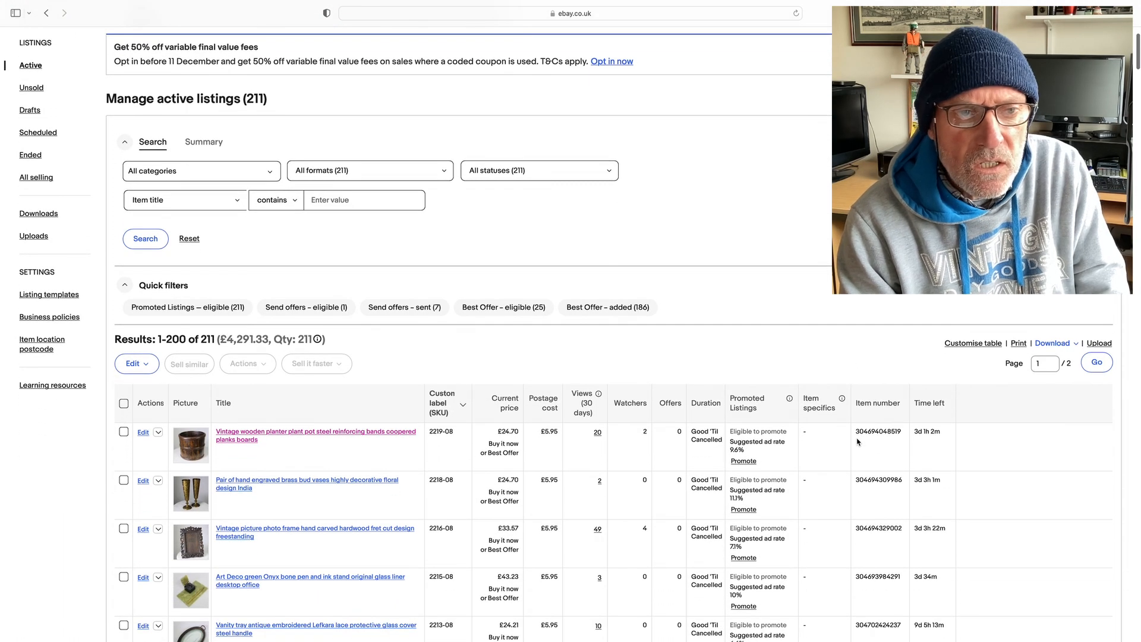
pyautogui.scroll(-3)
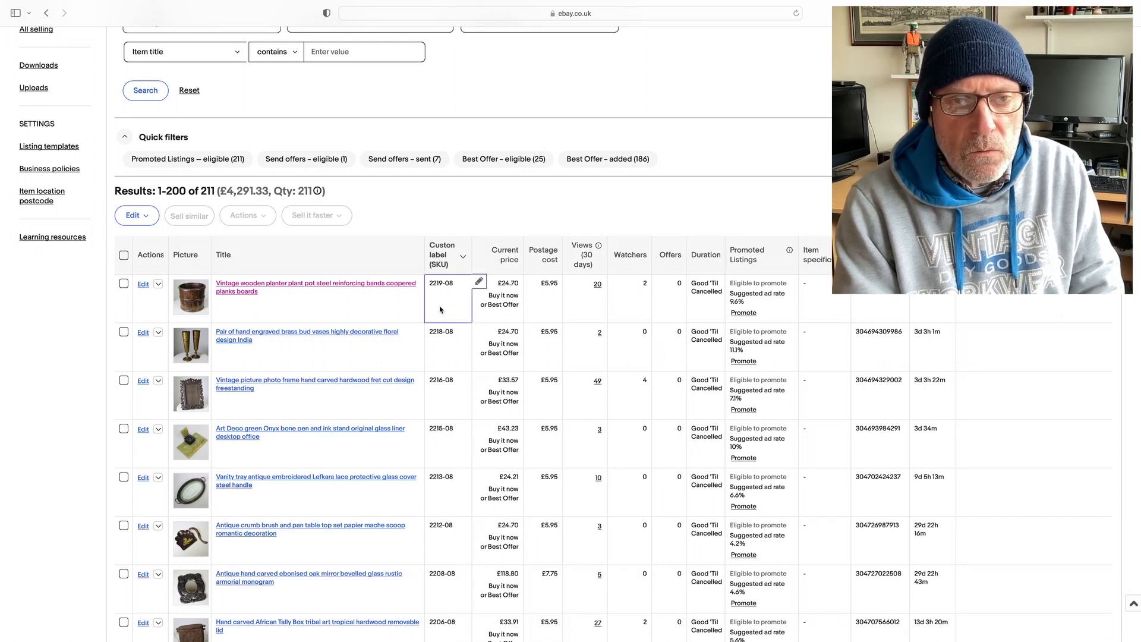
pyautogui.moveTo(446, 304)
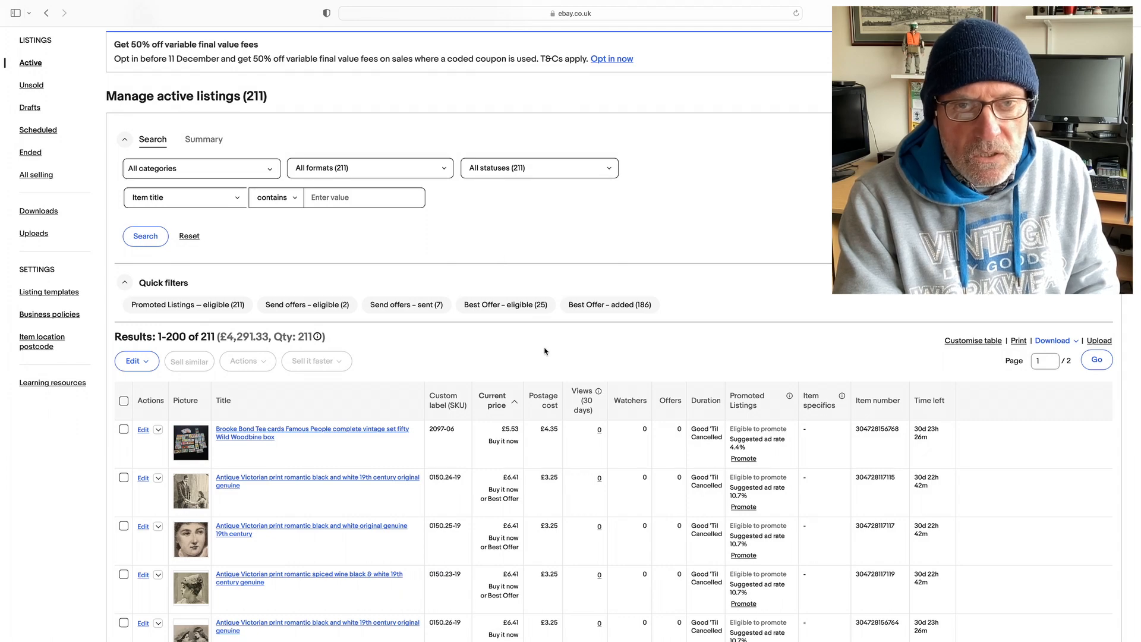
pyautogui.scroll(-3)
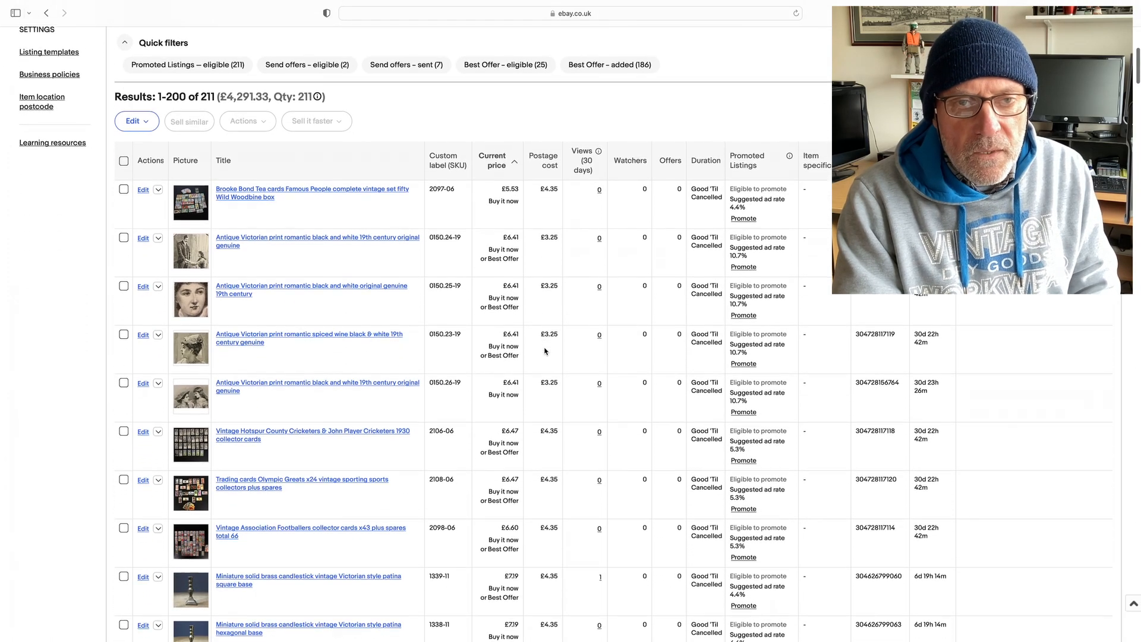
pyautogui.scroll(-3)
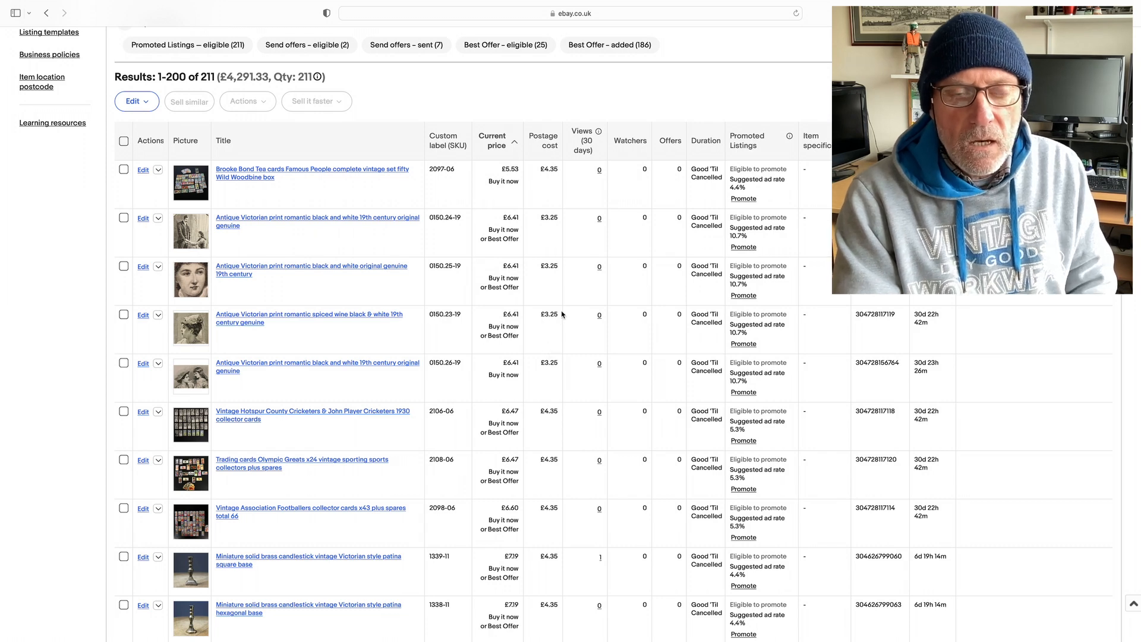
pyautogui.click(497, 173)
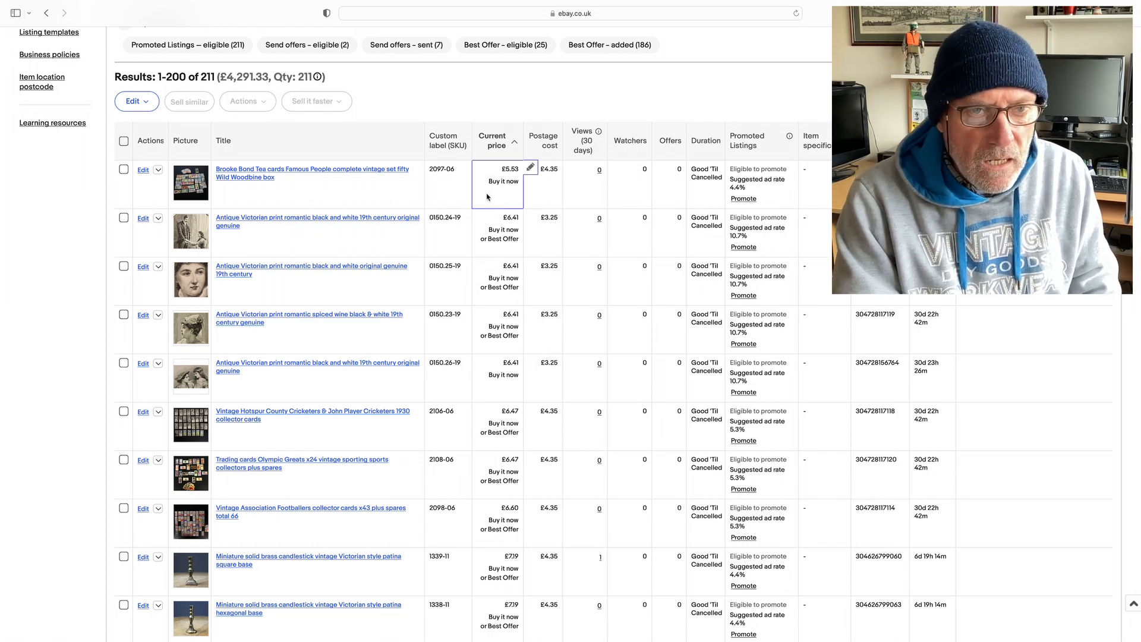
pyautogui.moveTo(497, 195)
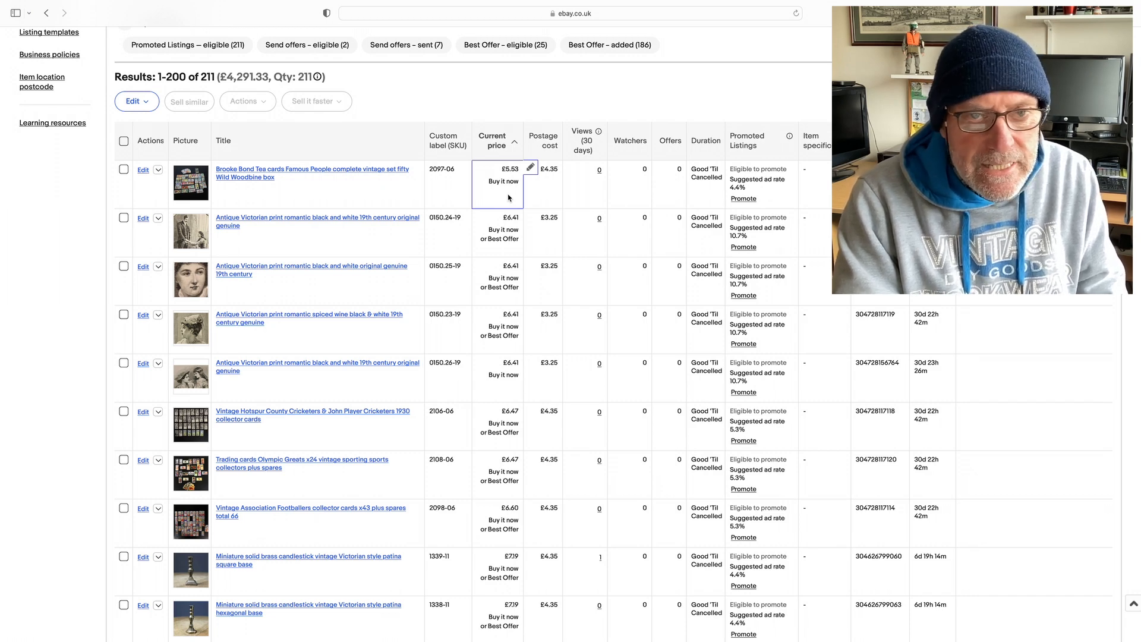
pyautogui.moveTo(460, 203)
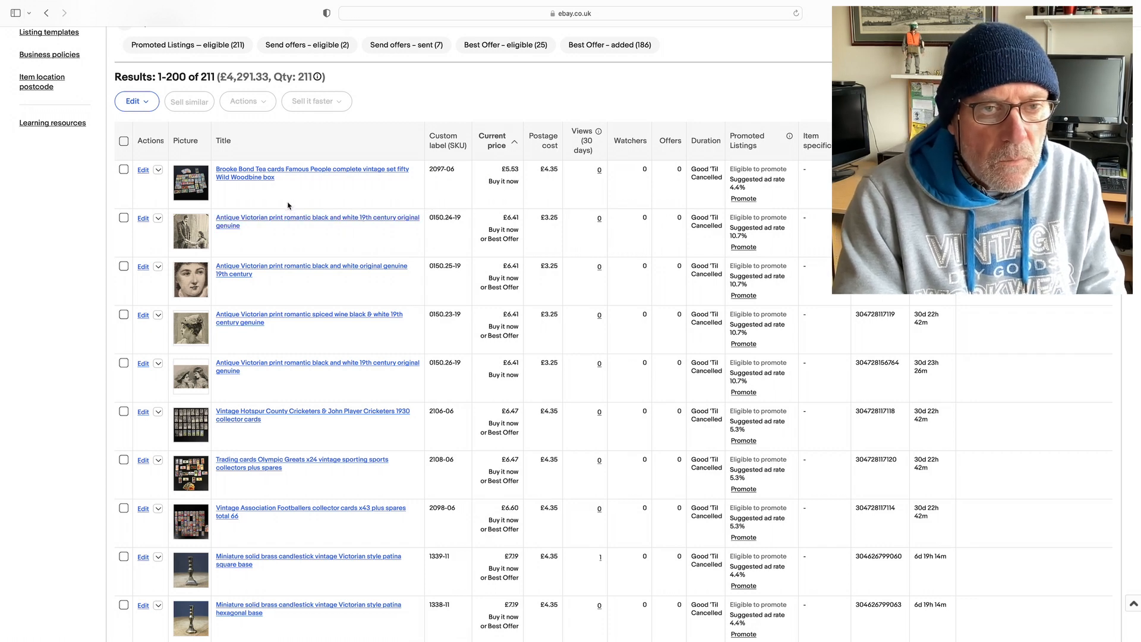
pyautogui.moveTo(313, 207)
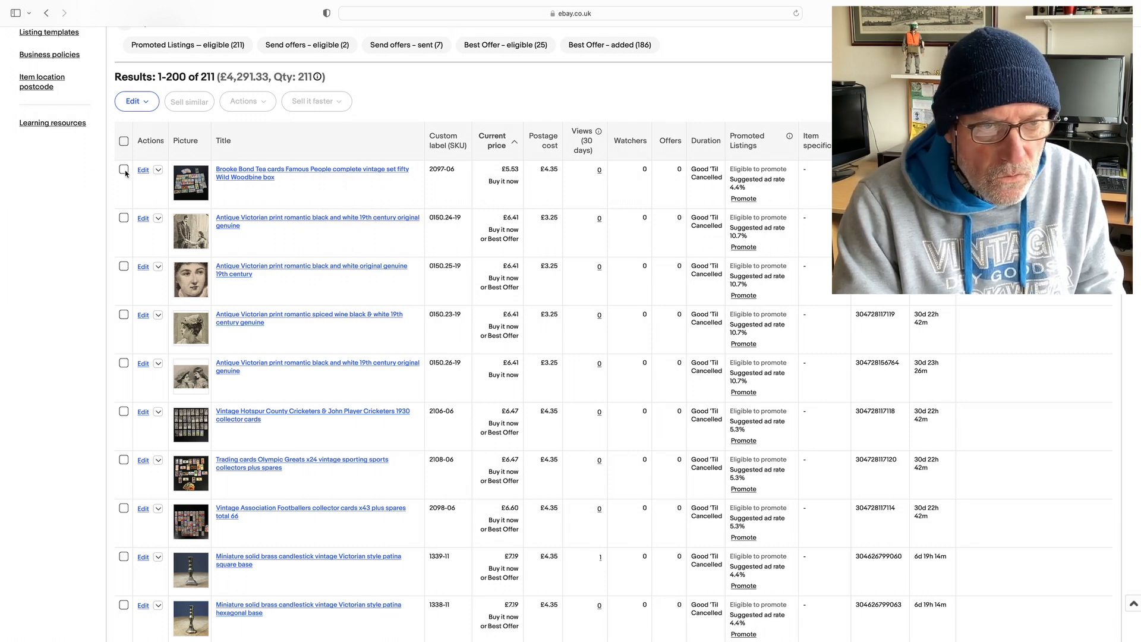
# - Tick the Brooke Bond tea cards, Victorian print 0150.26-19 and Eiffel Tower bottle listings
pyautogui.click(123, 169)
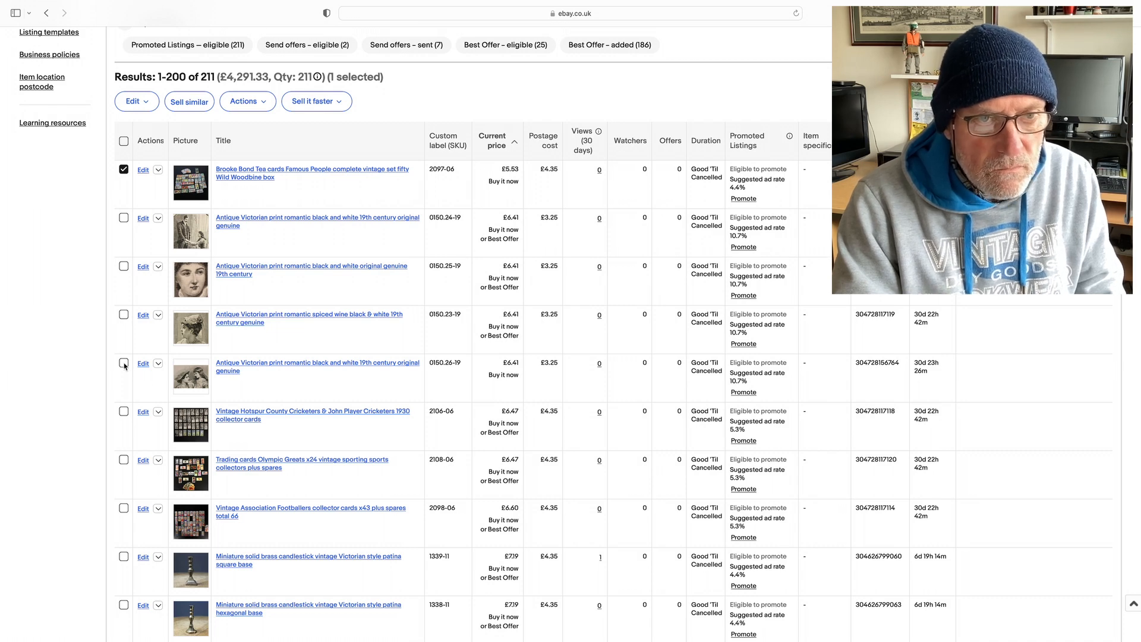
pyautogui.click(123, 364)
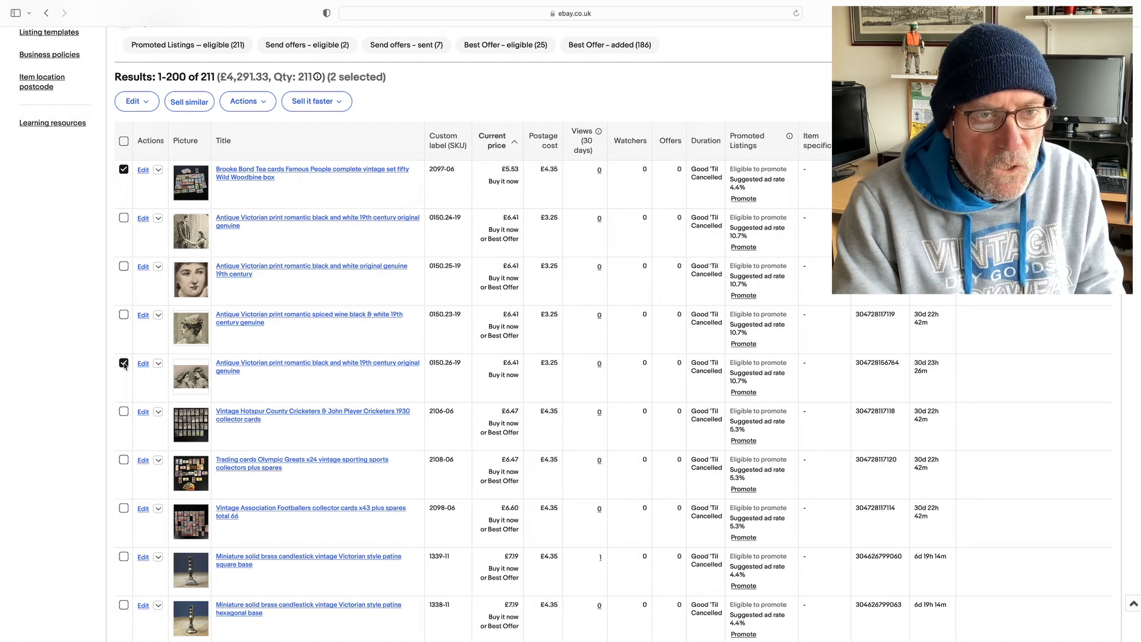
pyautogui.scroll(-3)
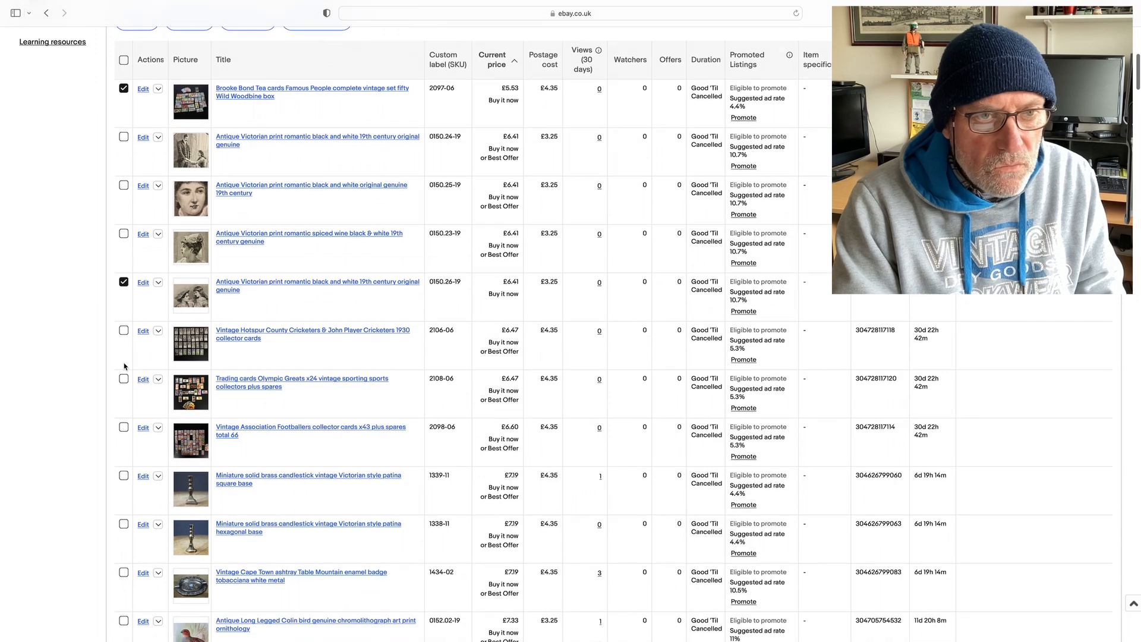
pyautogui.scroll(-3)
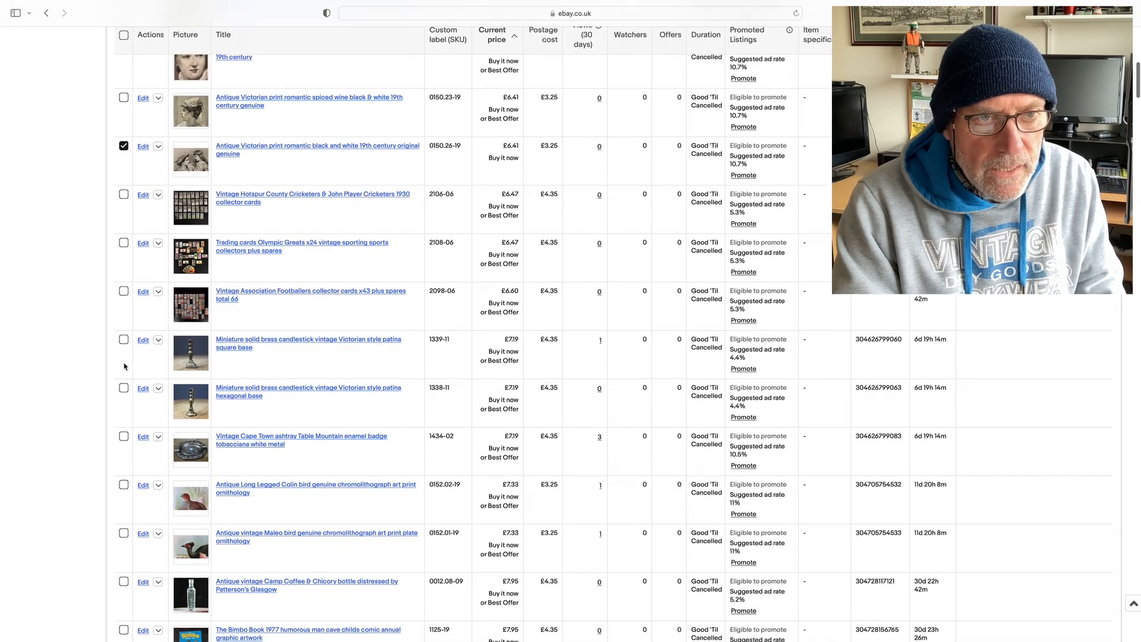
pyautogui.scroll(-3)
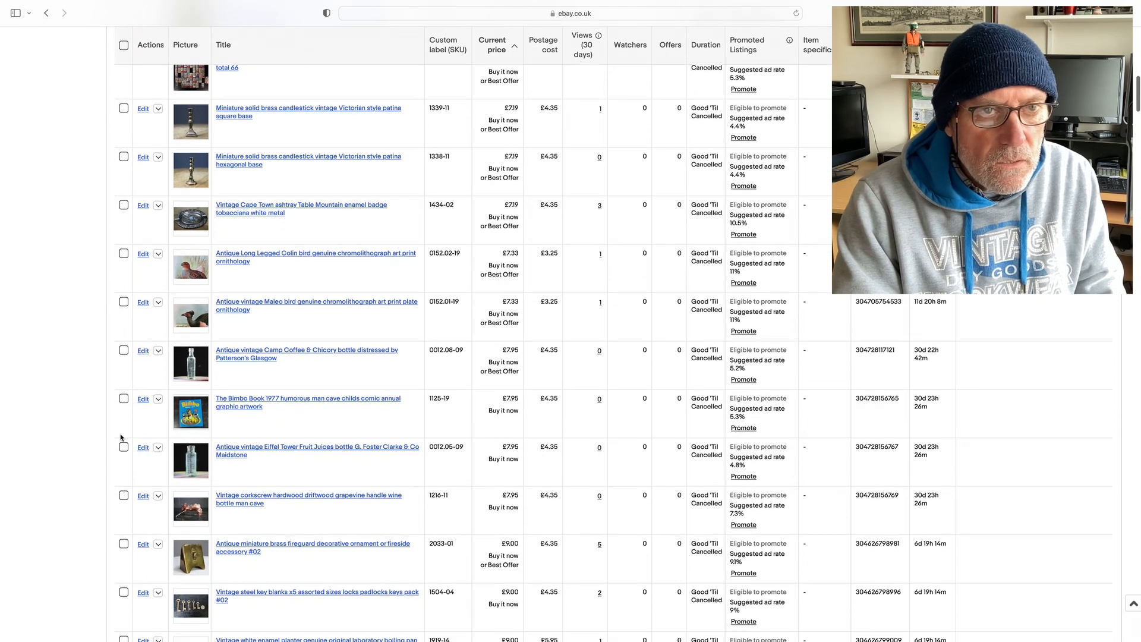
pyautogui.click(123, 447)
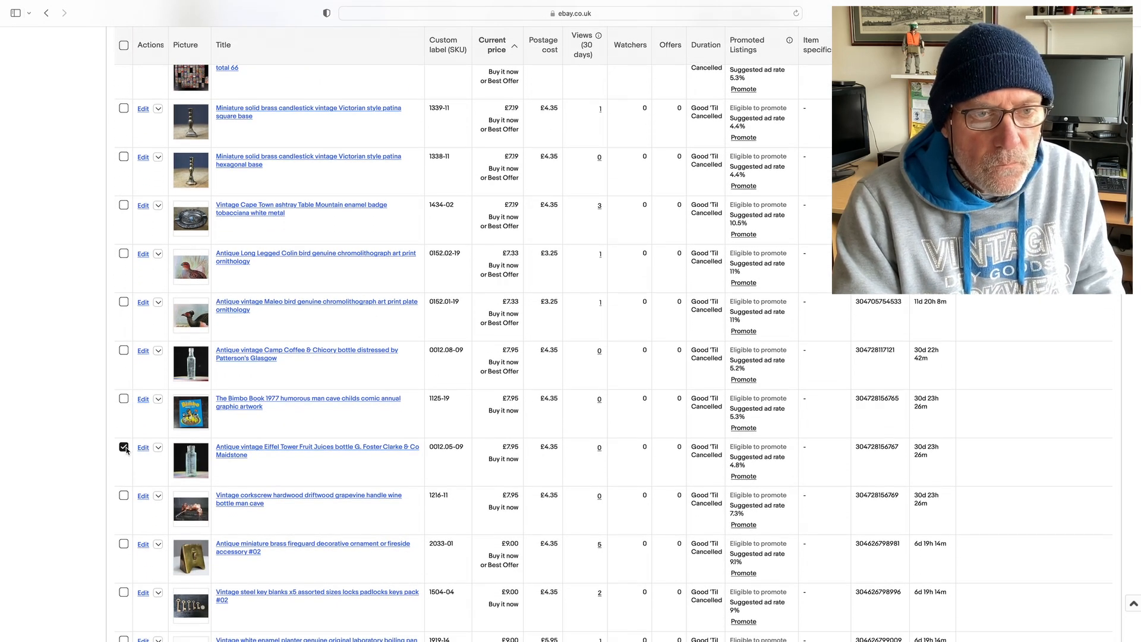
# - Tick the corkscrew, The Bimbo Book 1977 and white enamel planter #06 listings
pyautogui.scroll(-3)
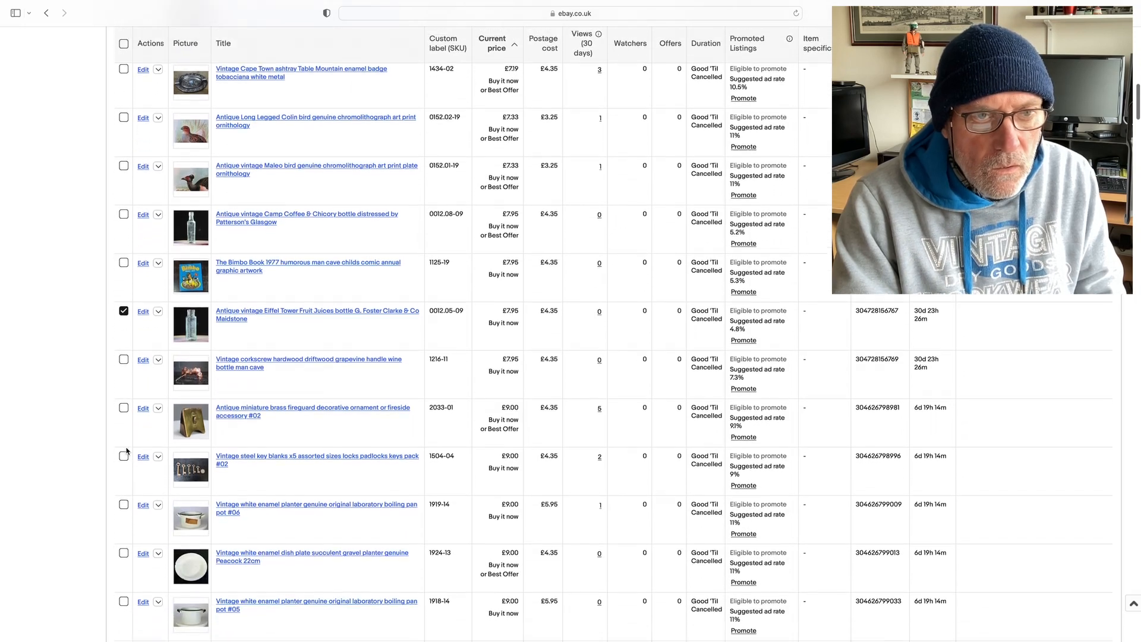
pyautogui.scroll(-3)
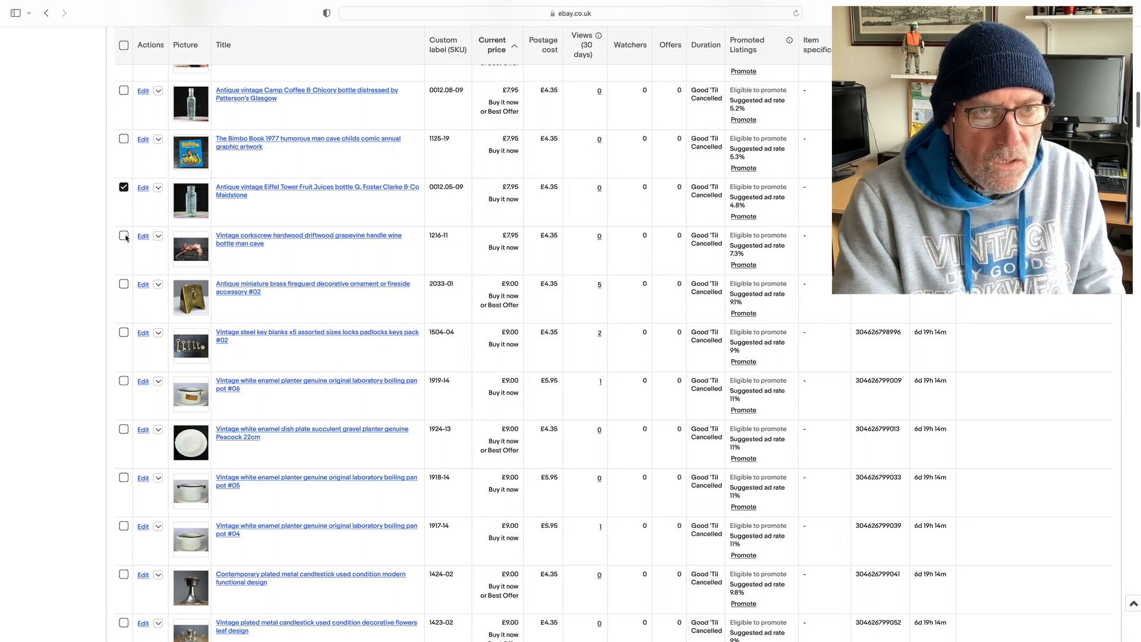
pyautogui.click(123, 235)
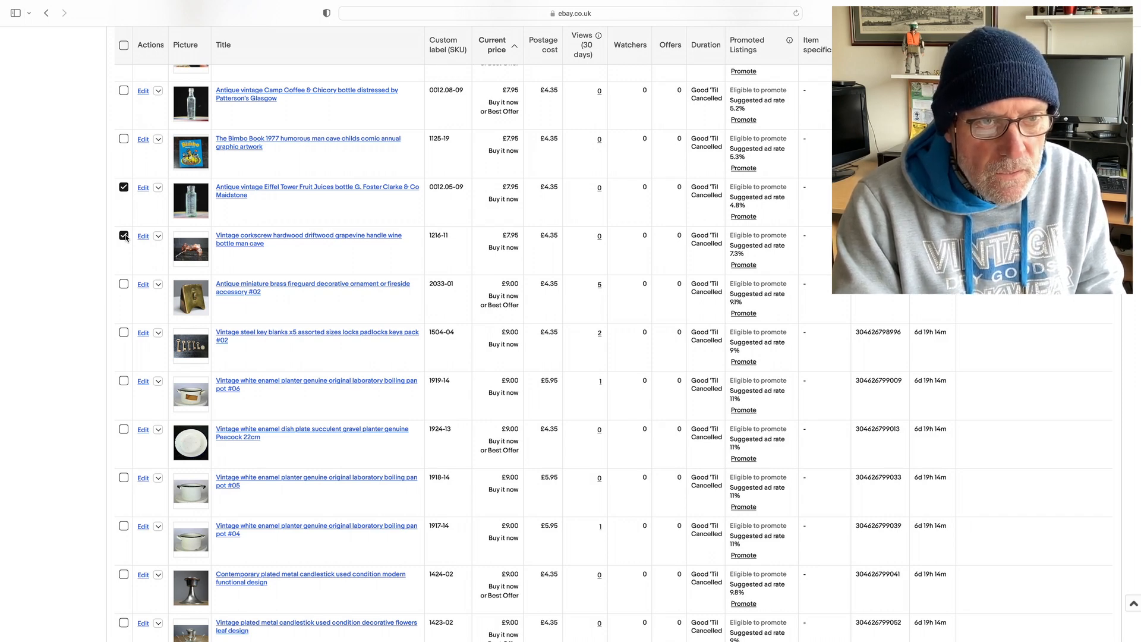
pyautogui.scroll(-3)
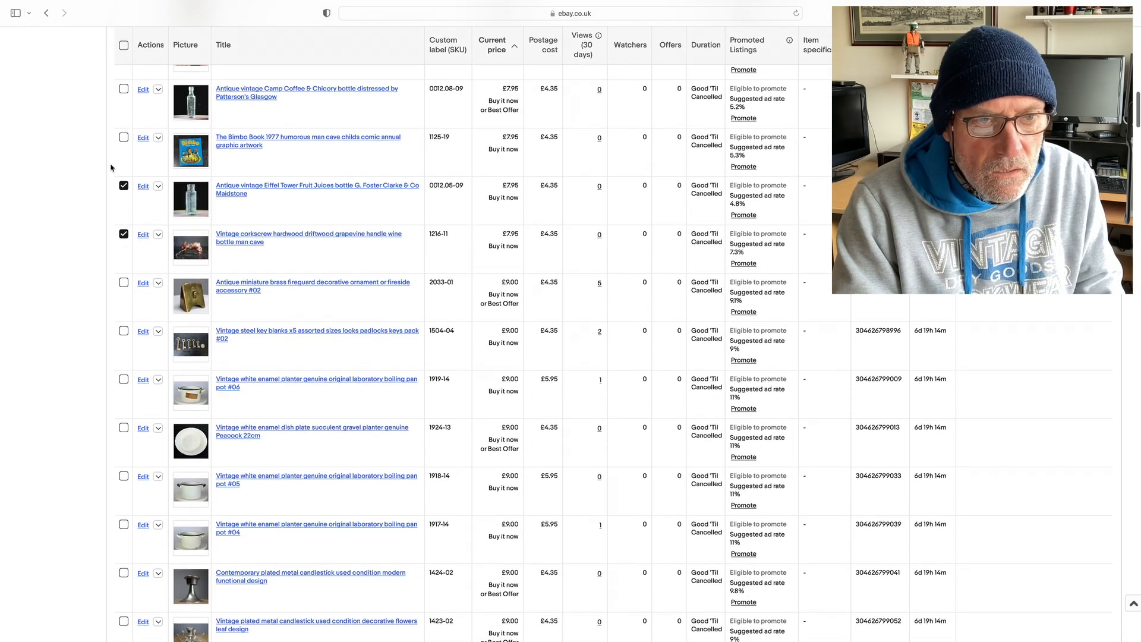
pyautogui.click(123, 138)
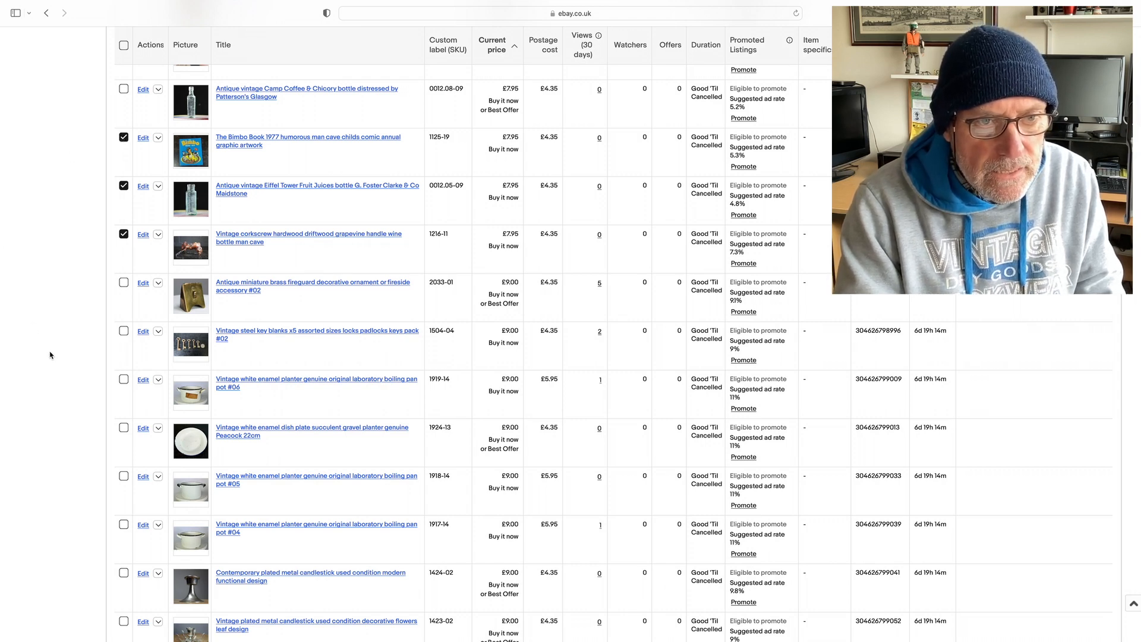
pyautogui.click(123, 379)
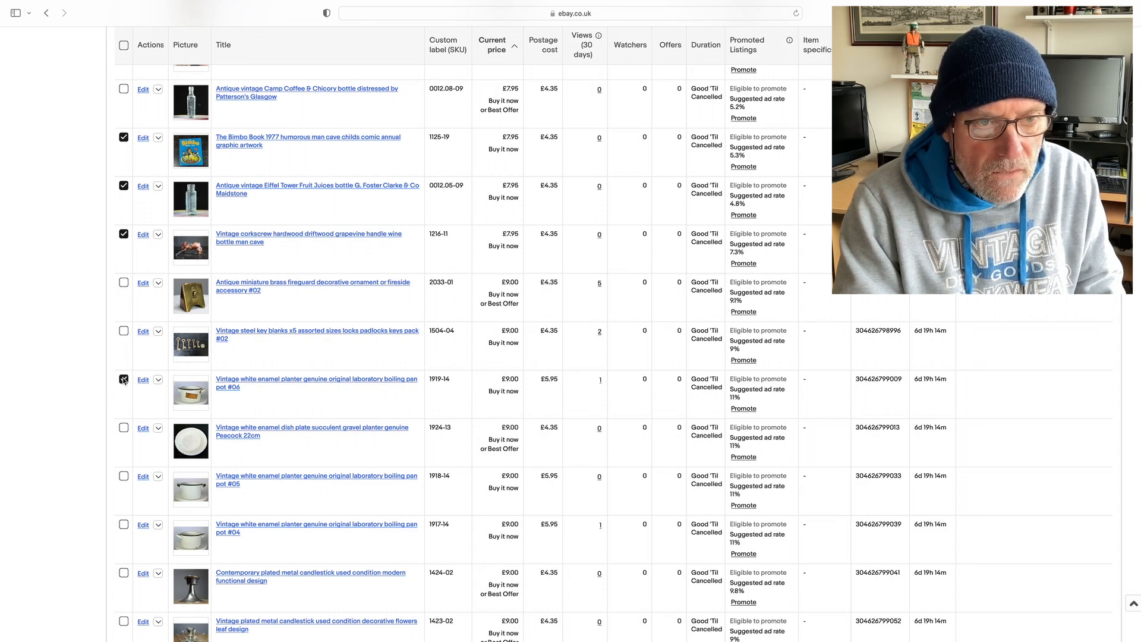
# - Scroll further down the table and tick the glass pipette dropper listing
pyautogui.scroll(-3)
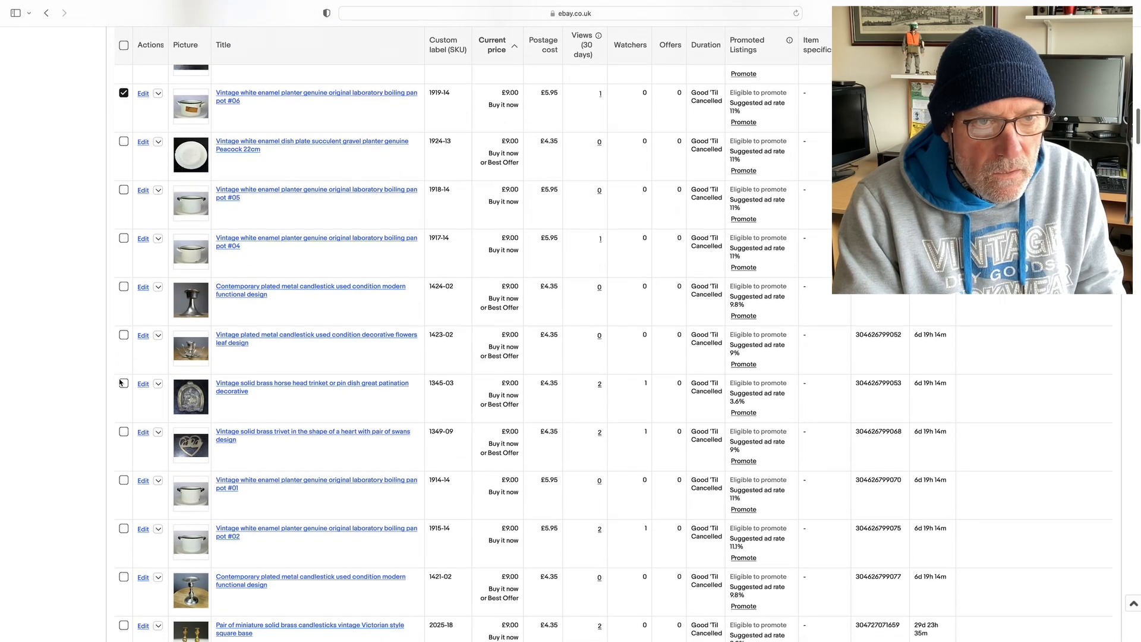
pyautogui.moveTo(127, 313)
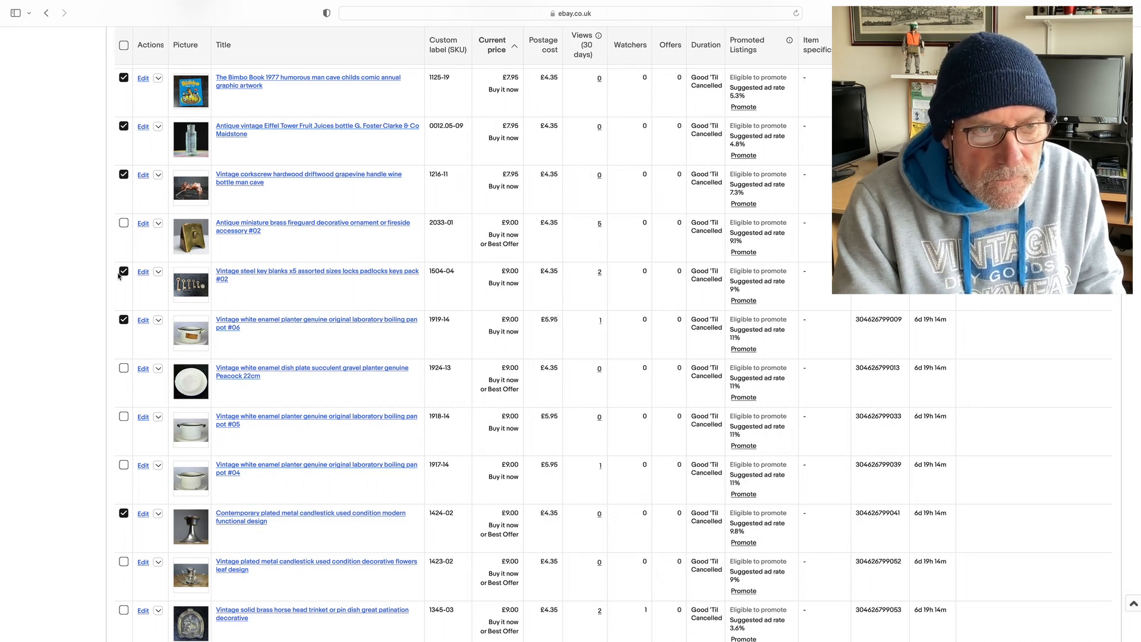
pyautogui.scroll(-3)
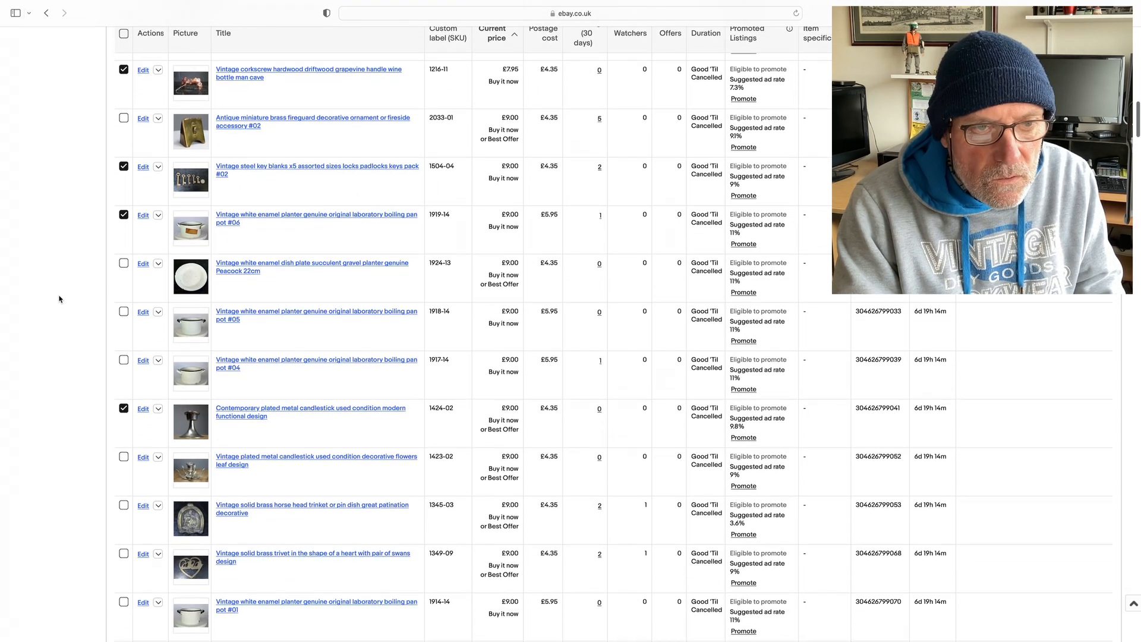
pyautogui.scroll(-3)
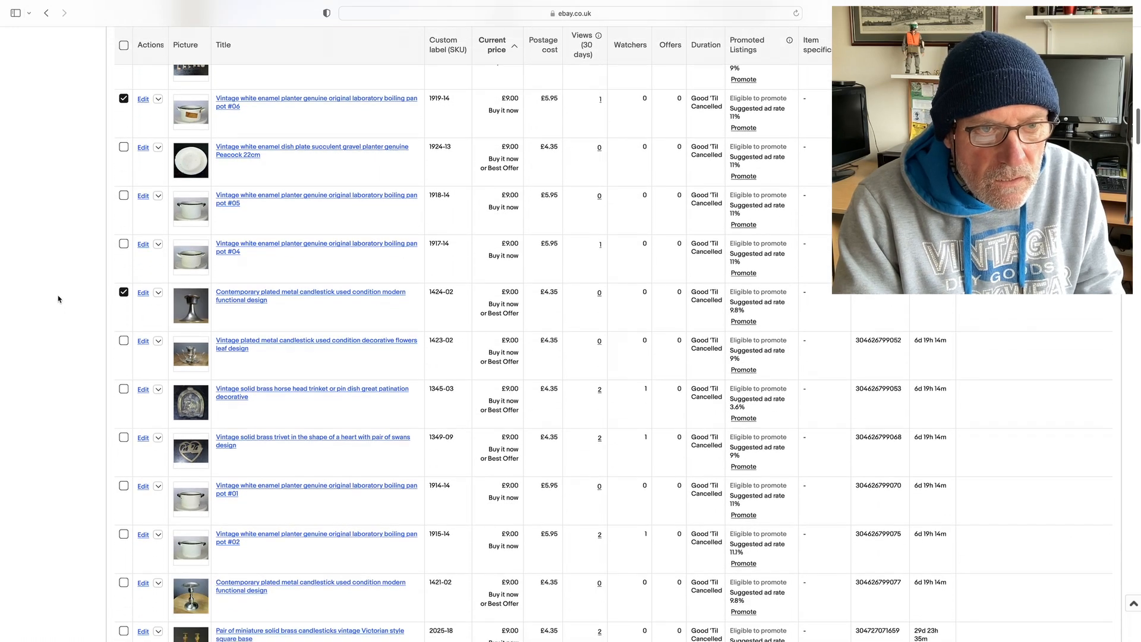
pyautogui.scroll(-3)
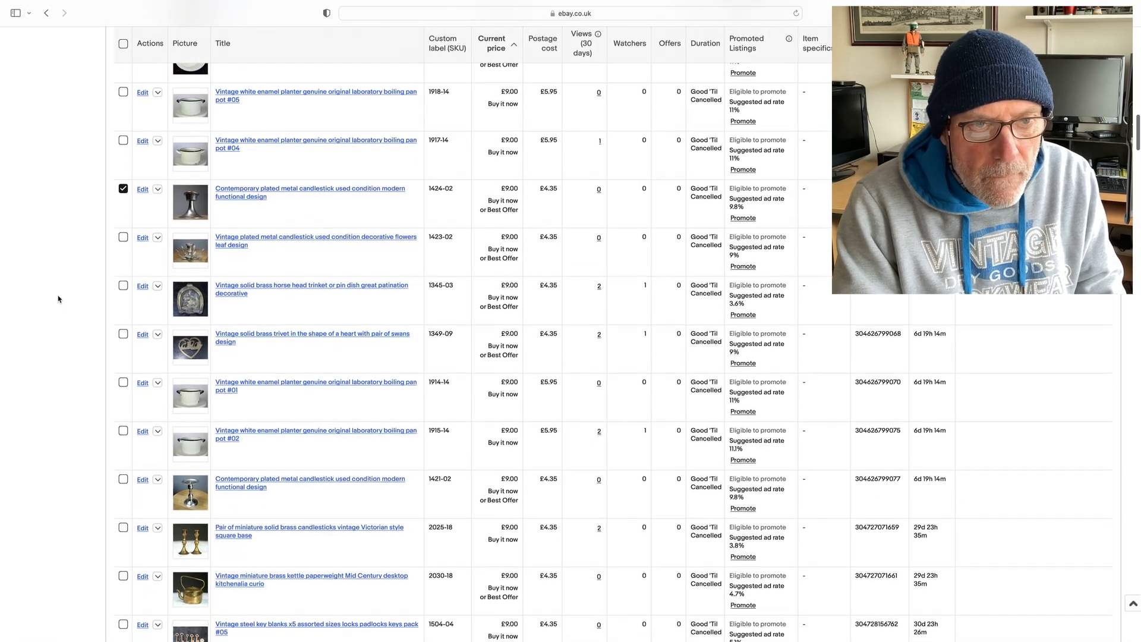
pyautogui.scroll(-3)
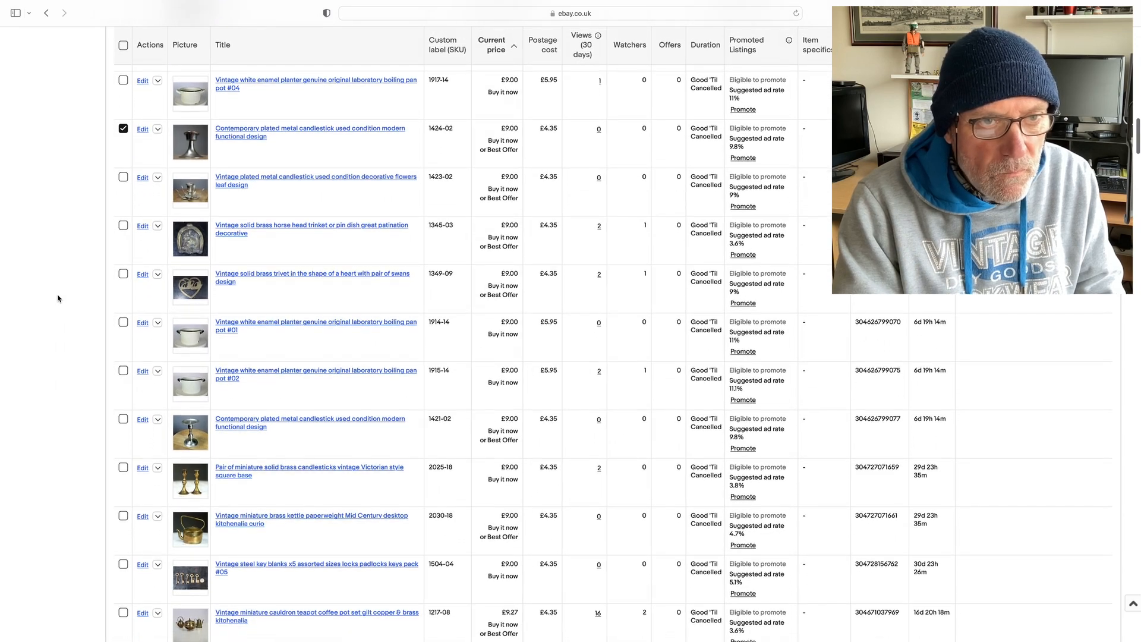
pyautogui.scroll(-3)
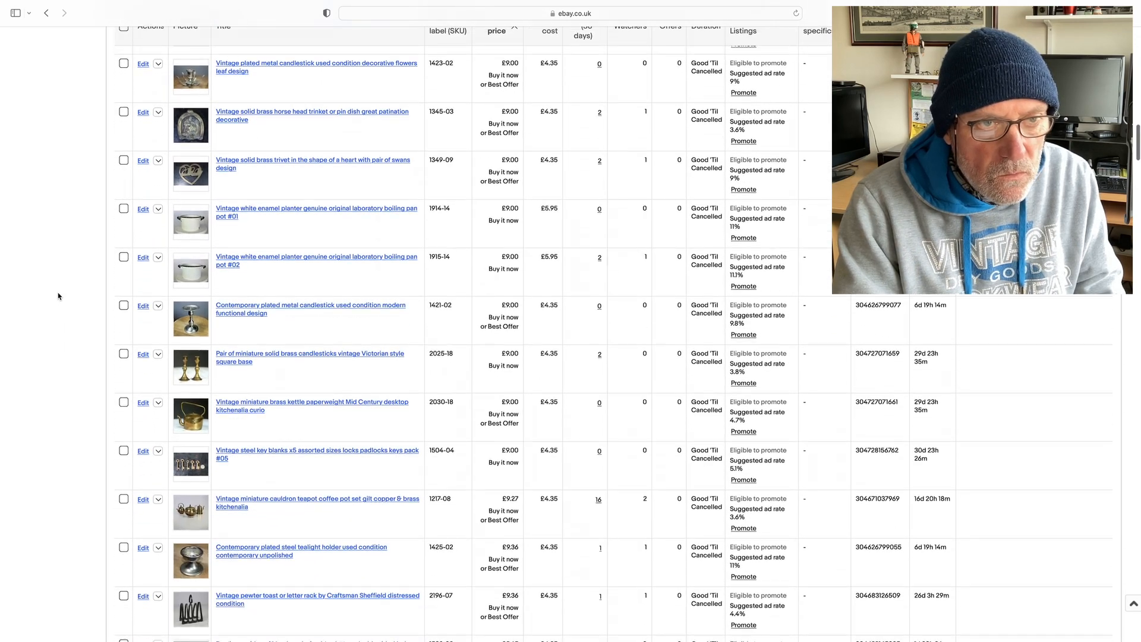
pyautogui.scroll(-3)
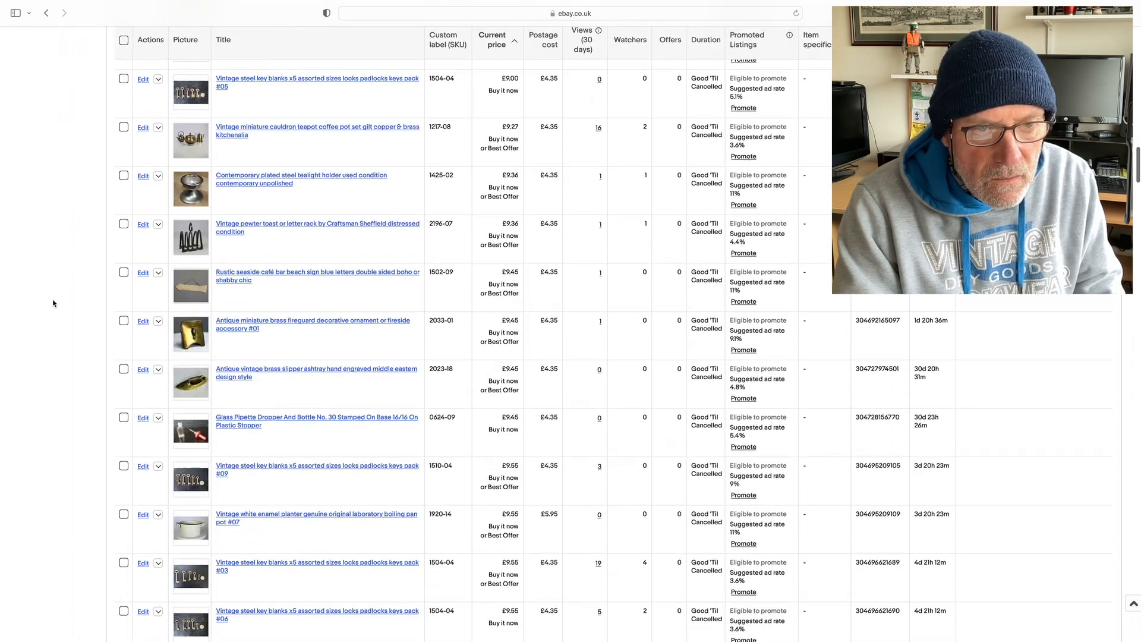
pyautogui.click(123, 401)
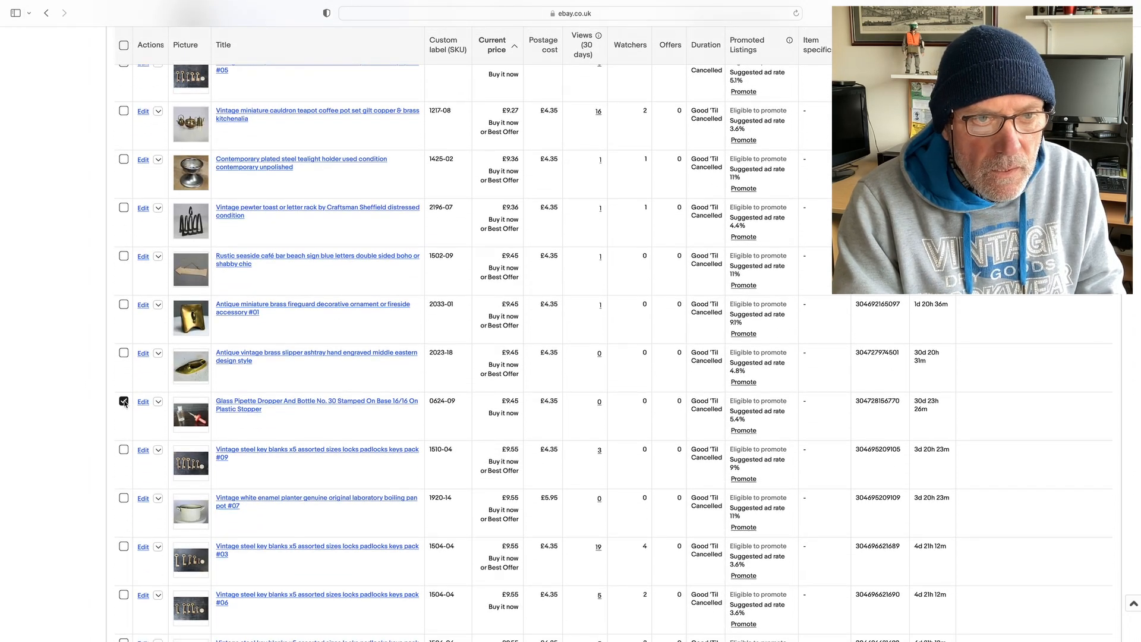
# - Tick the John Lennon postcard, bringing the selection to ten listings
pyautogui.scroll(-3)
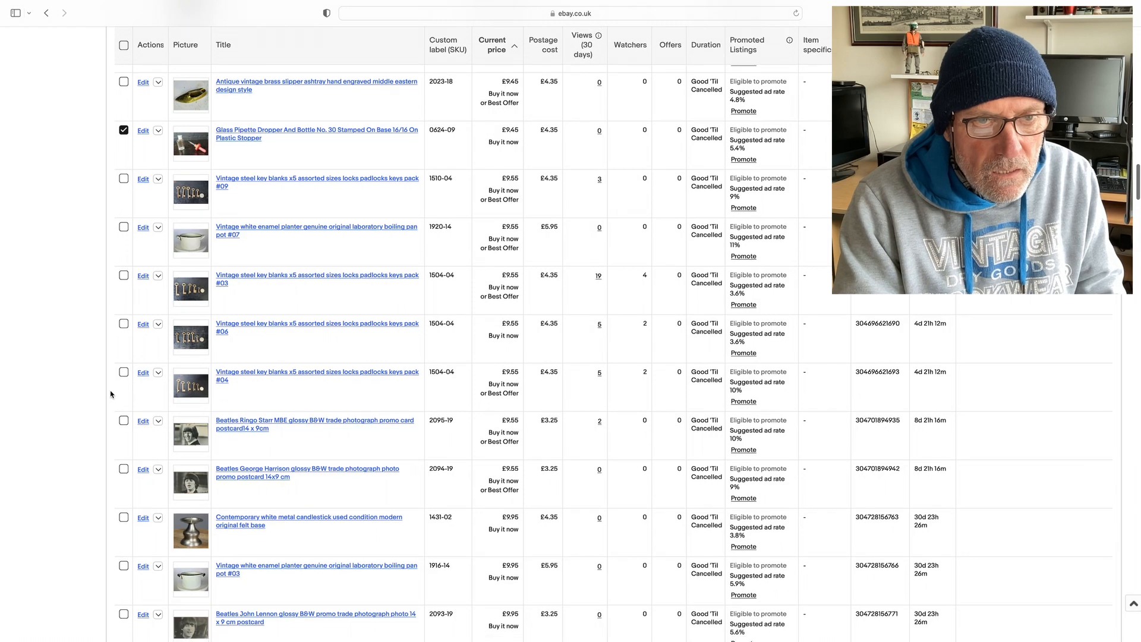
pyautogui.scroll(-3)
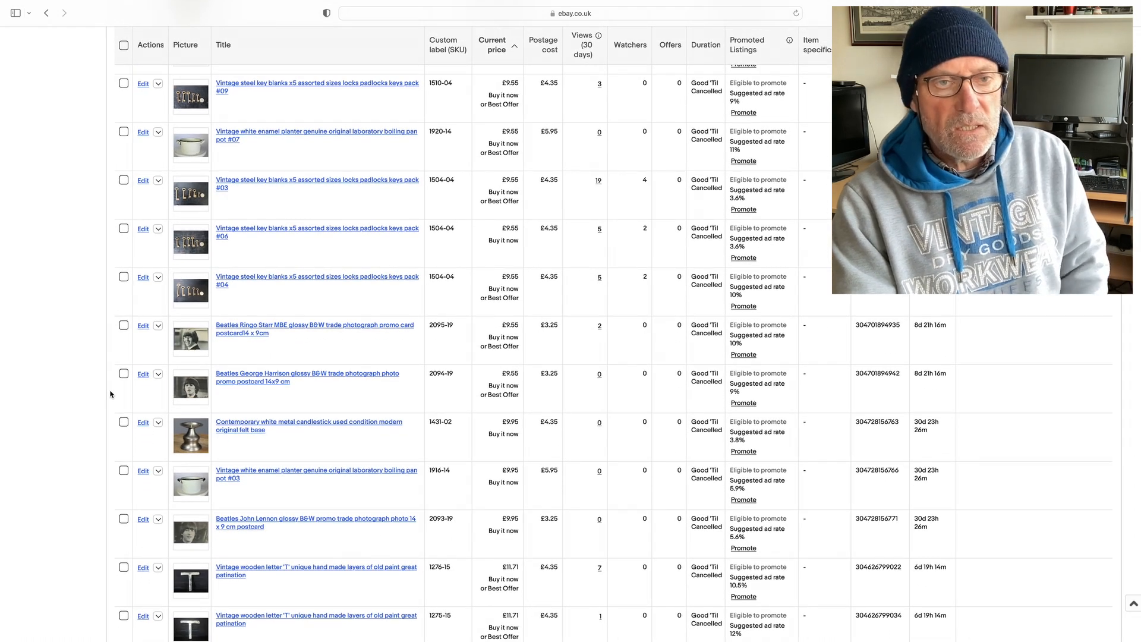
pyautogui.scroll(-3)
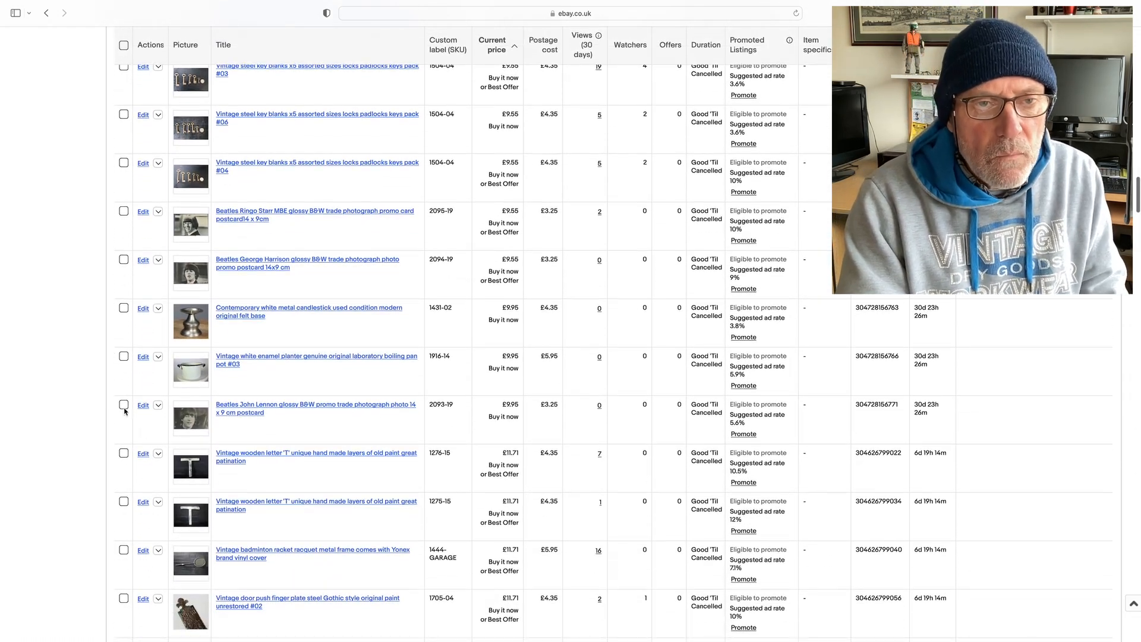
pyautogui.click(123, 405)
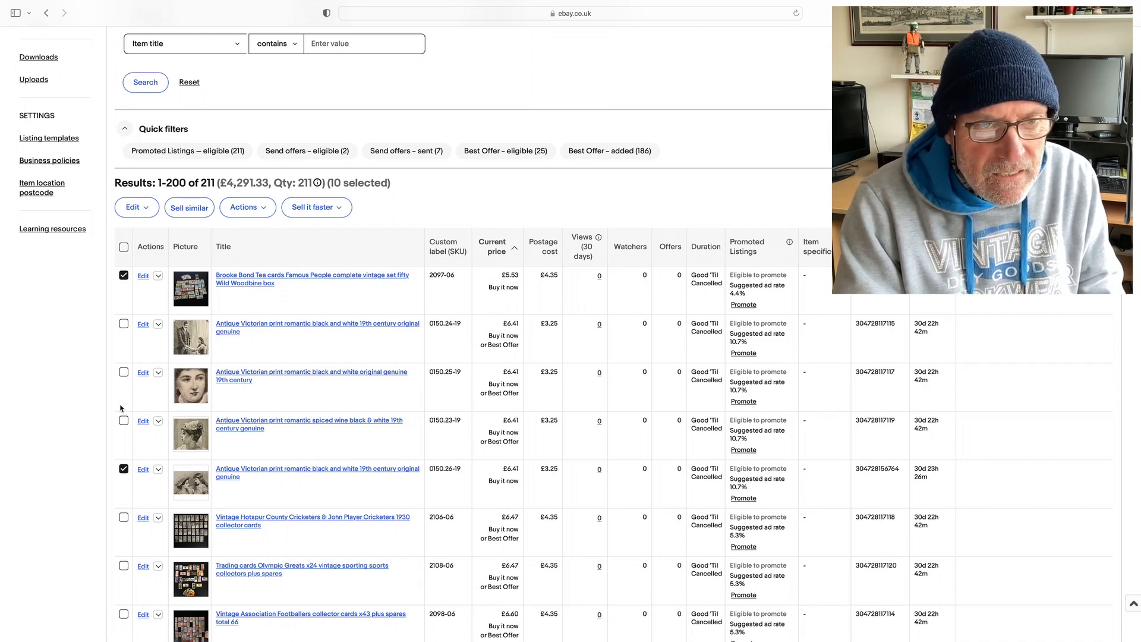
# - End the ten selected listings through Actions > End listings and confirm
pyautogui.click(244, 207)
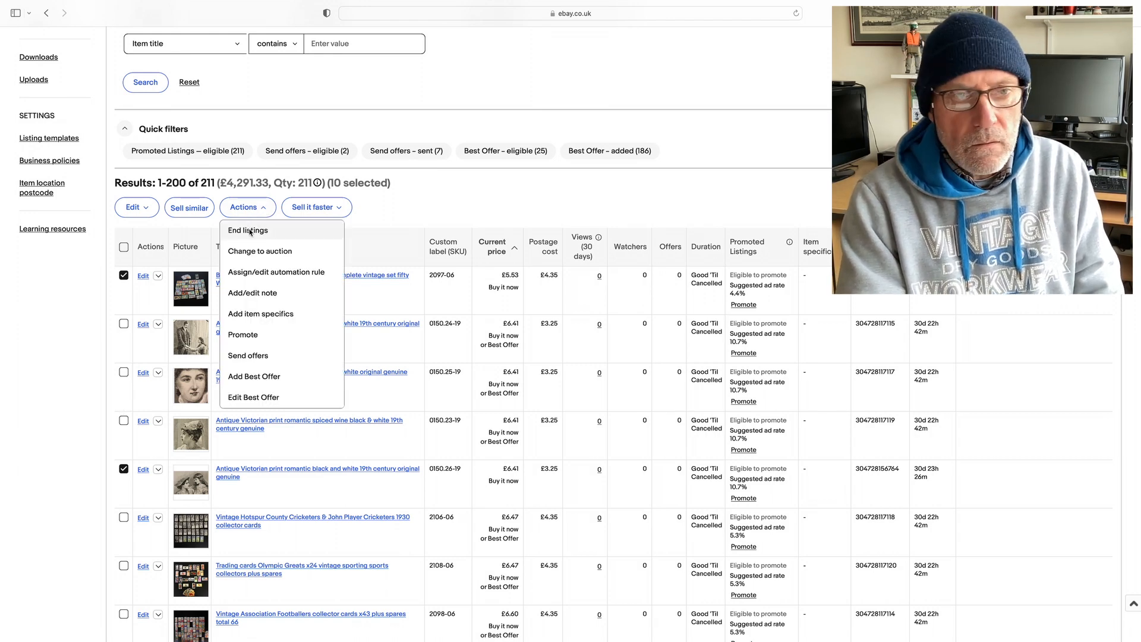
pyautogui.click(249, 230)
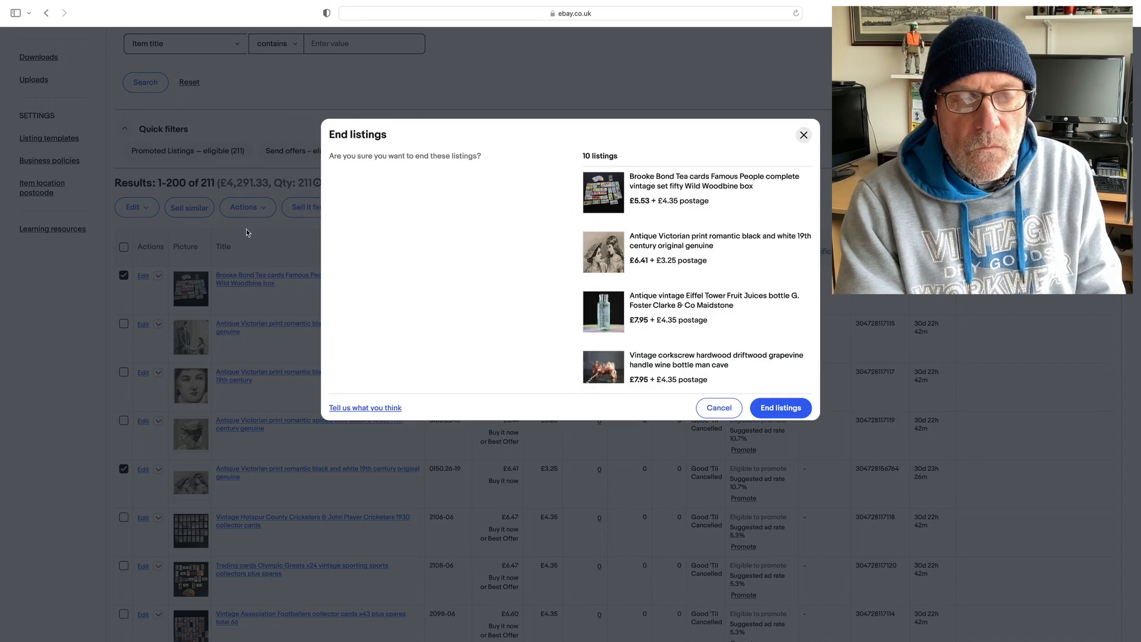
pyautogui.moveTo(409, 250)
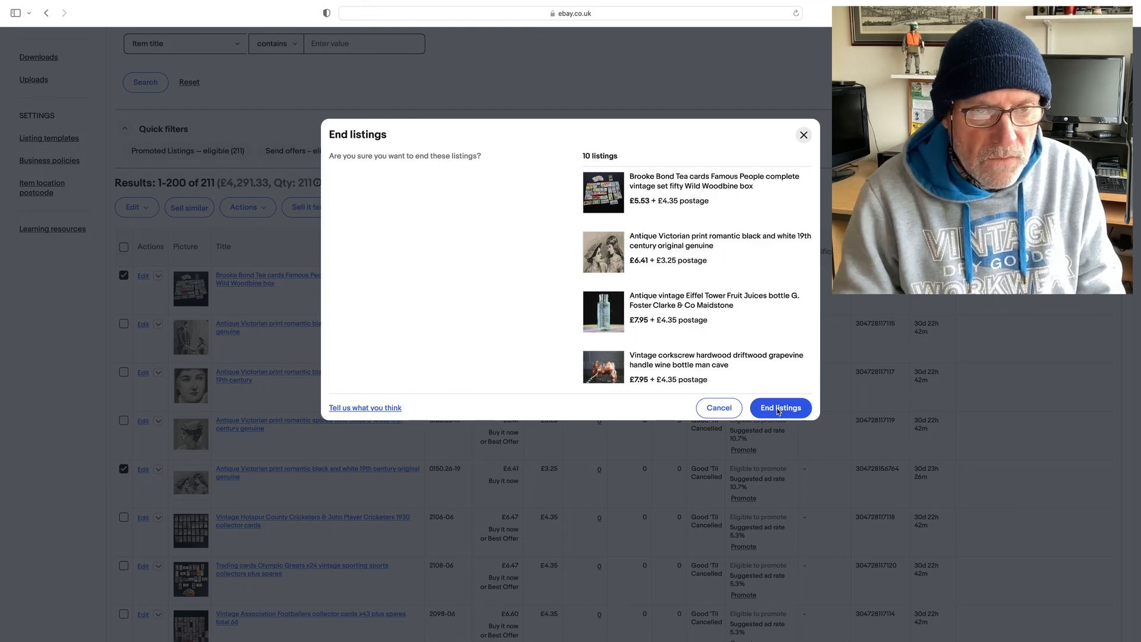
pyautogui.click(779, 408)
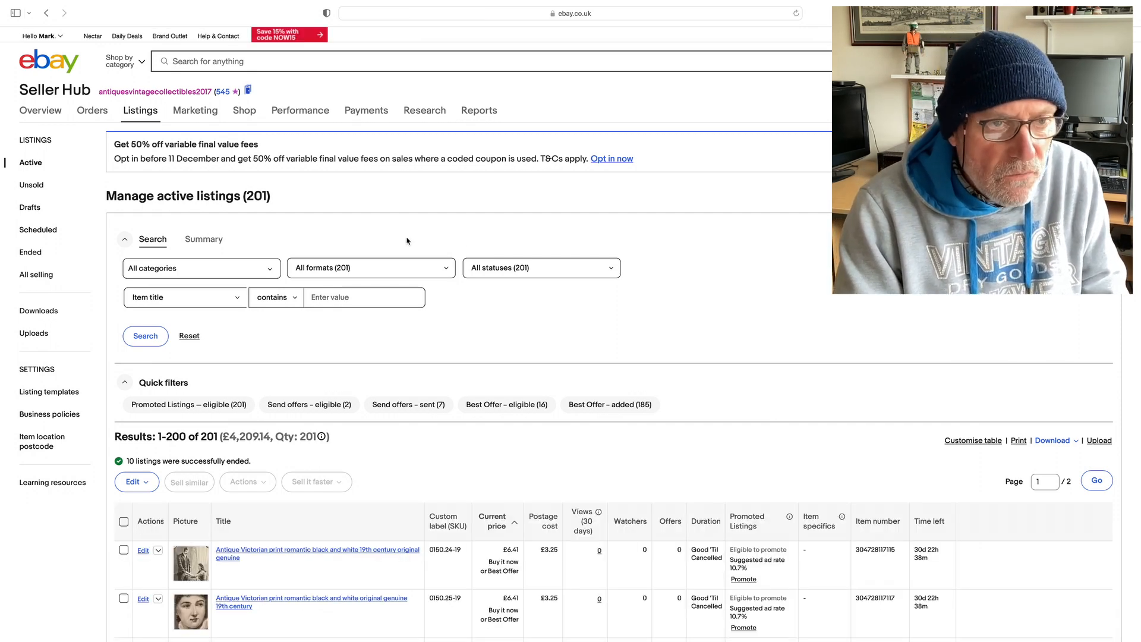
pyautogui.moveTo(228, 182)
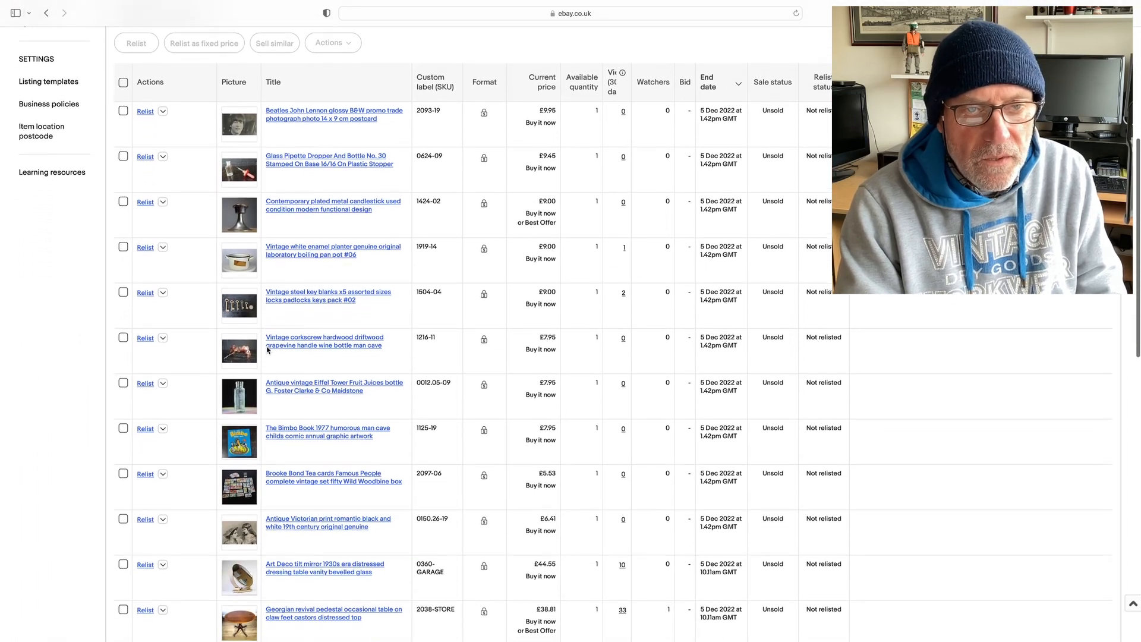
# - Scroll through the 27 unsold listings, with the ten ended items at the top
pyautogui.scroll(-3)
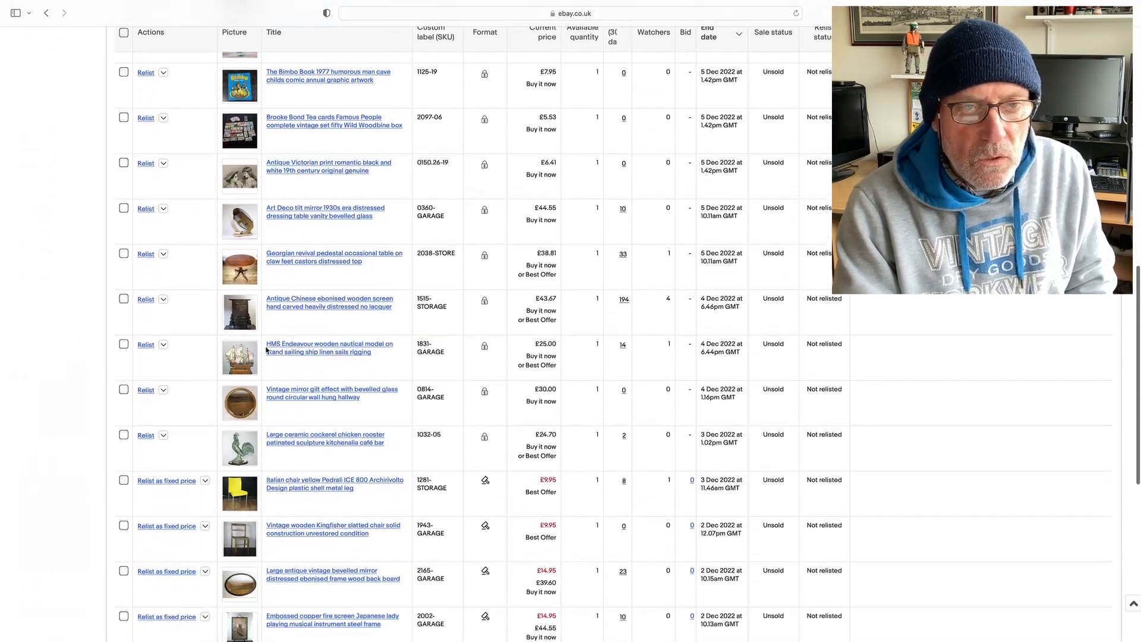
pyautogui.scroll(-3)
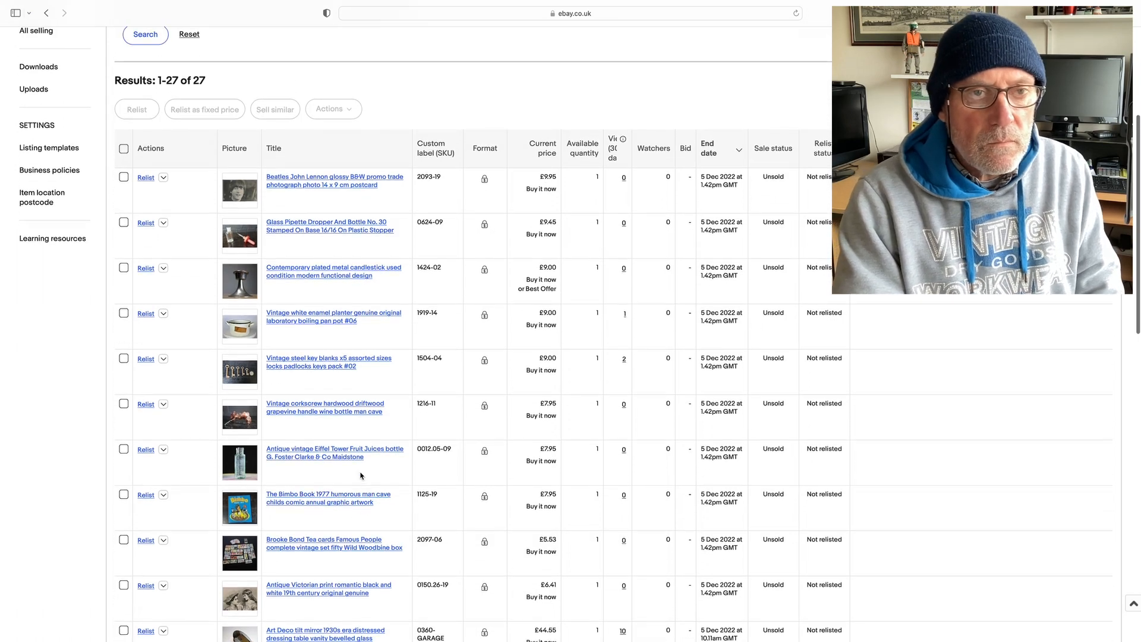
pyautogui.scroll(-3)
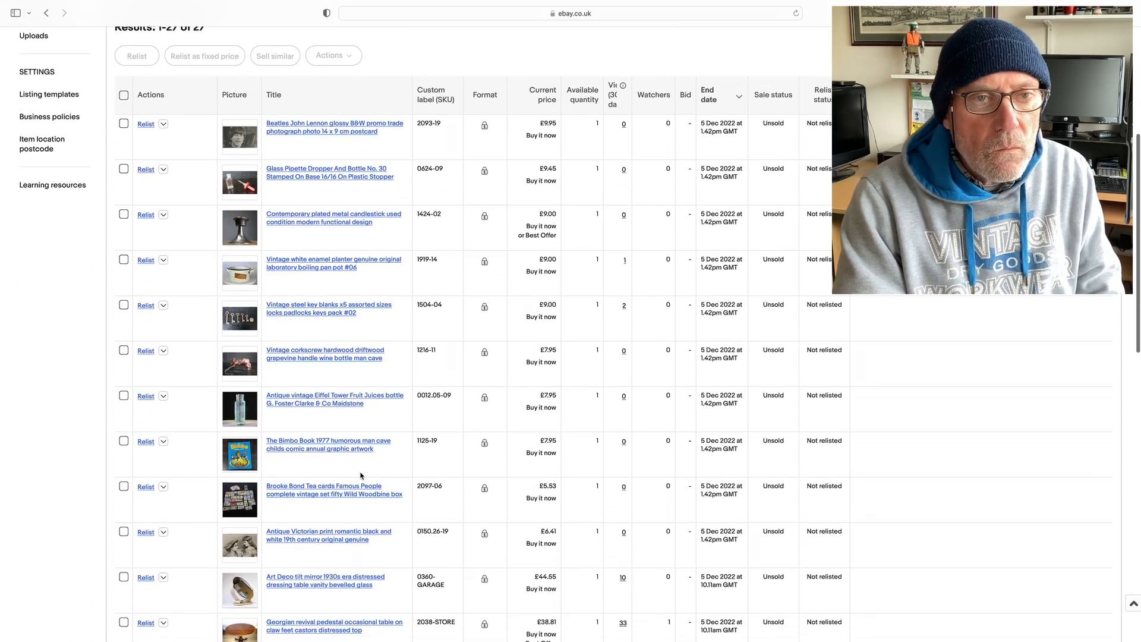
pyautogui.scroll(-3)
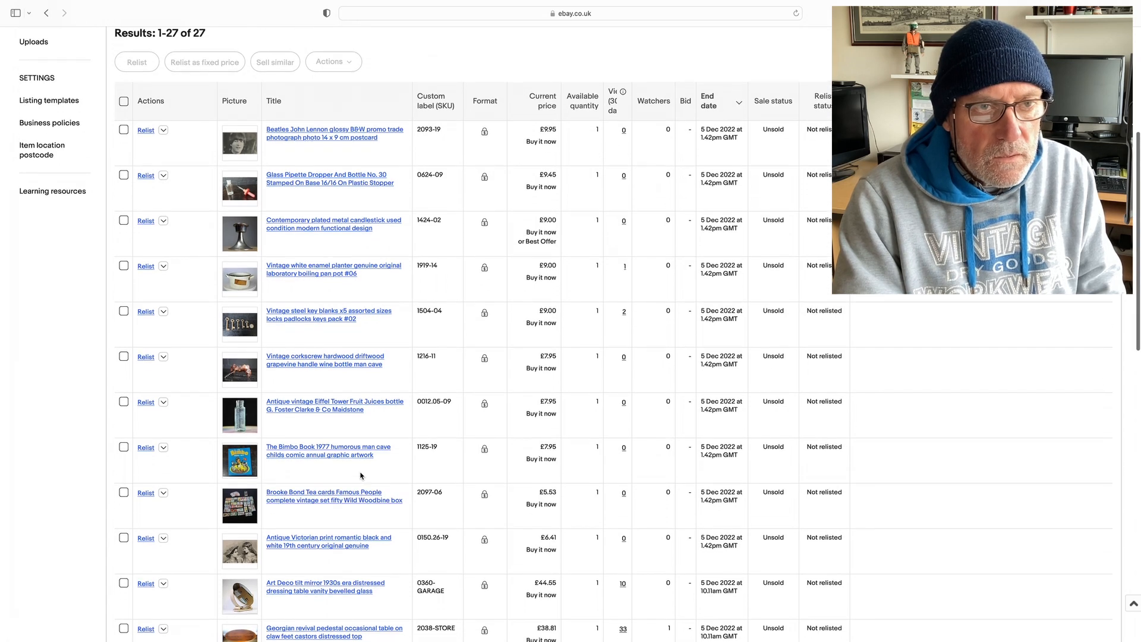
pyautogui.scroll(-3)
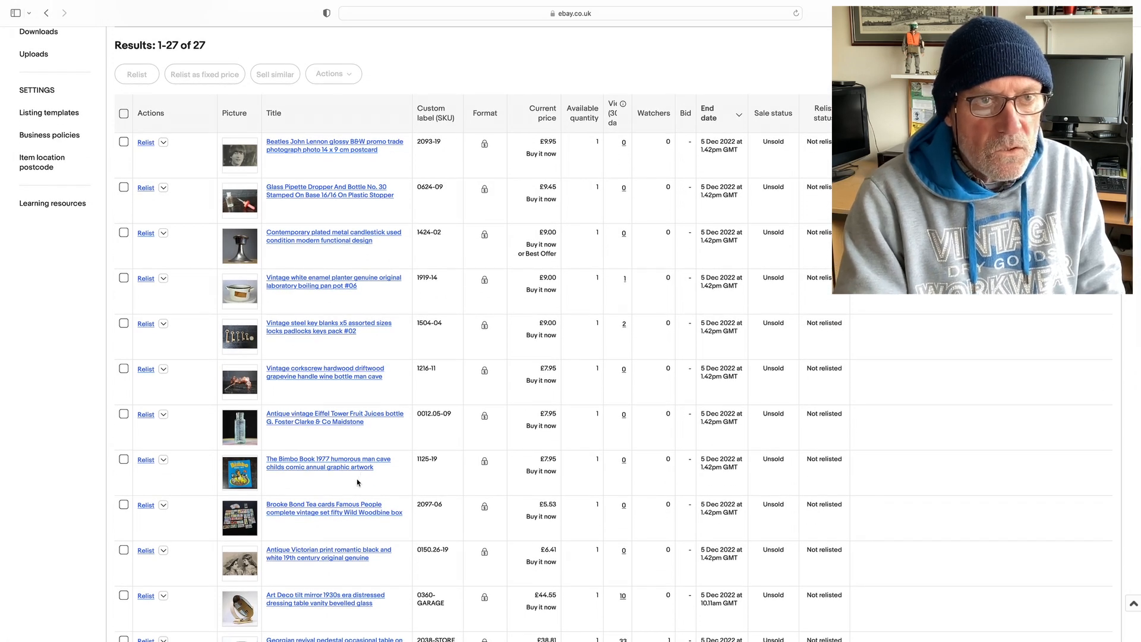
# - Tick the ten just-ended unsold items, from the John Lennon postcard to the Victorian print
pyautogui.click(123, 142)
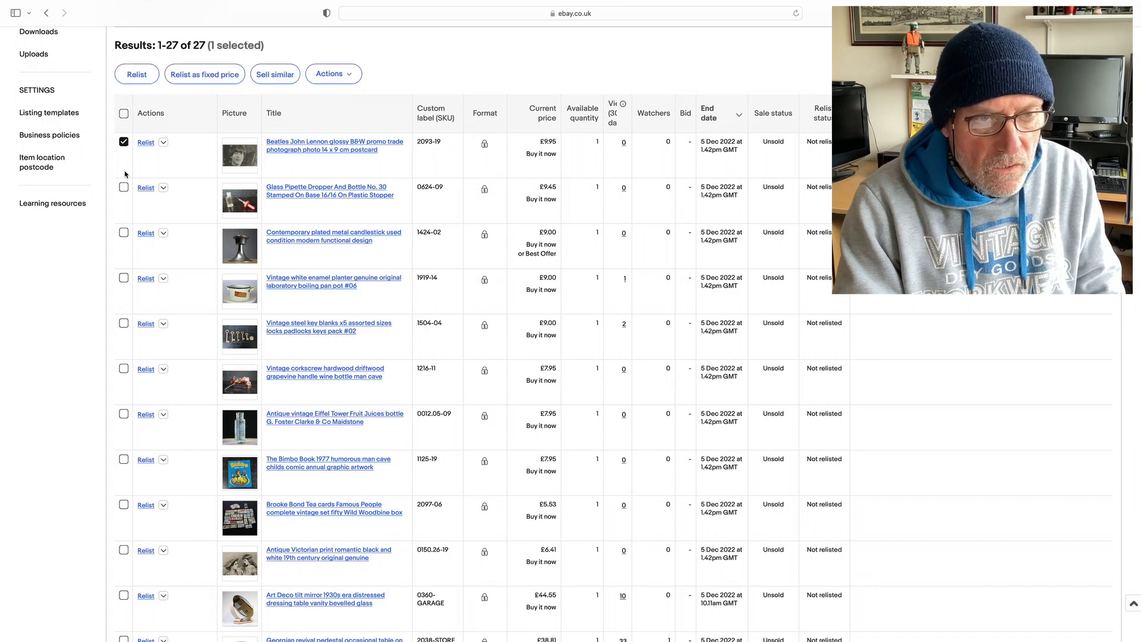
pyautogui.click(123, 188)
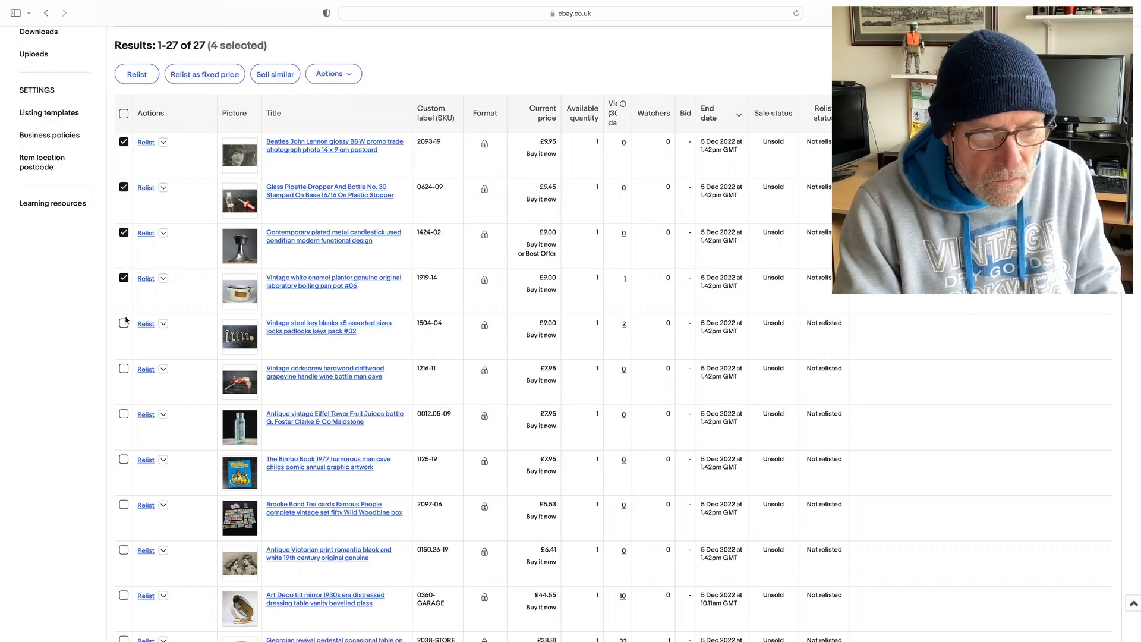
pyautogui.click(124, 370)
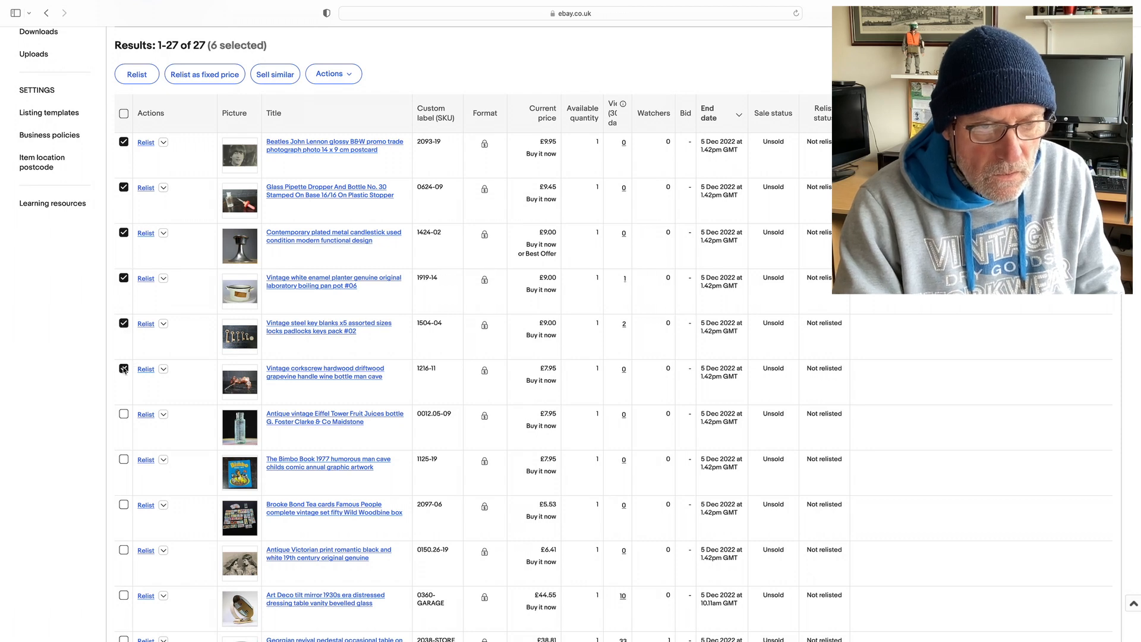
pyautogui.click(123, 414)
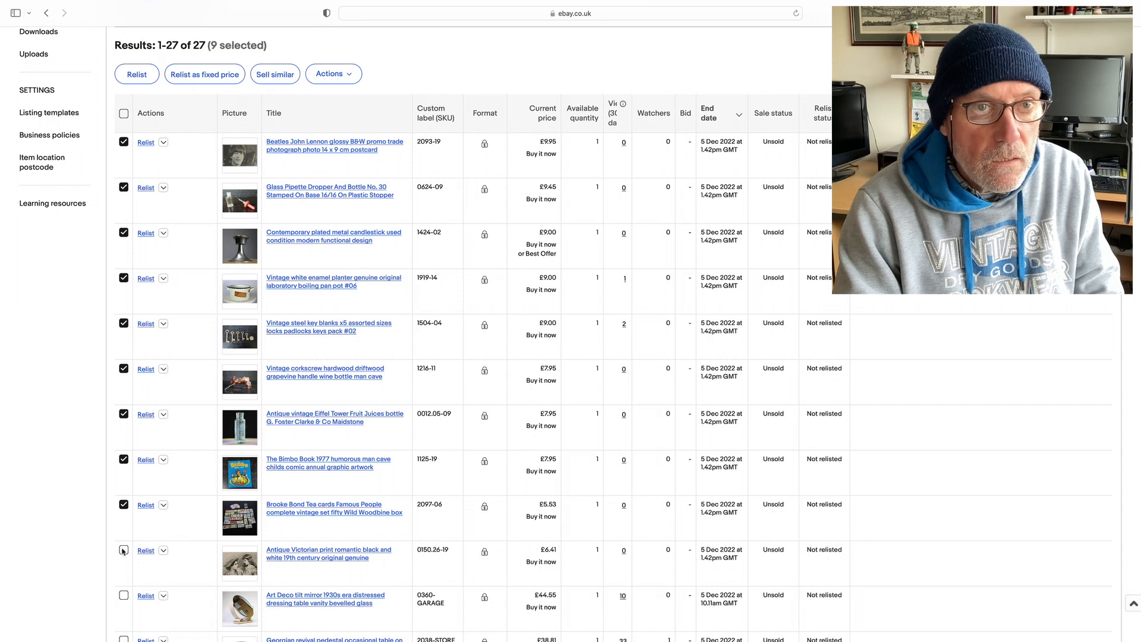
pyautogui.click(123, 551)
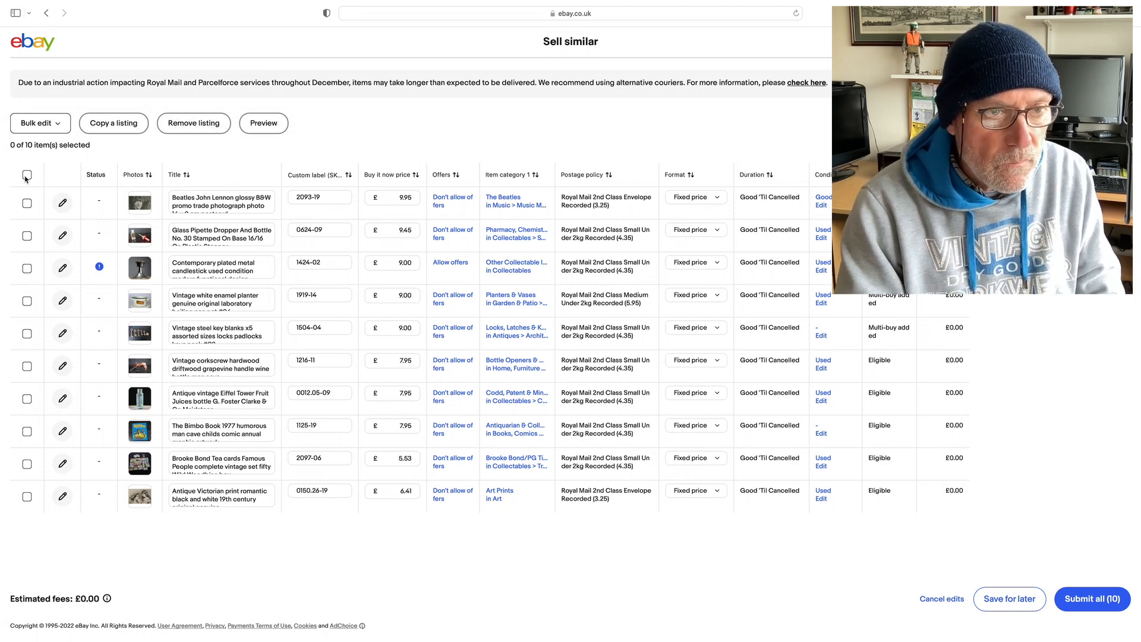
# - Bulk-edit all ten drafts to Auction format with a 7-day duration
pyautogui.click(26, 176)
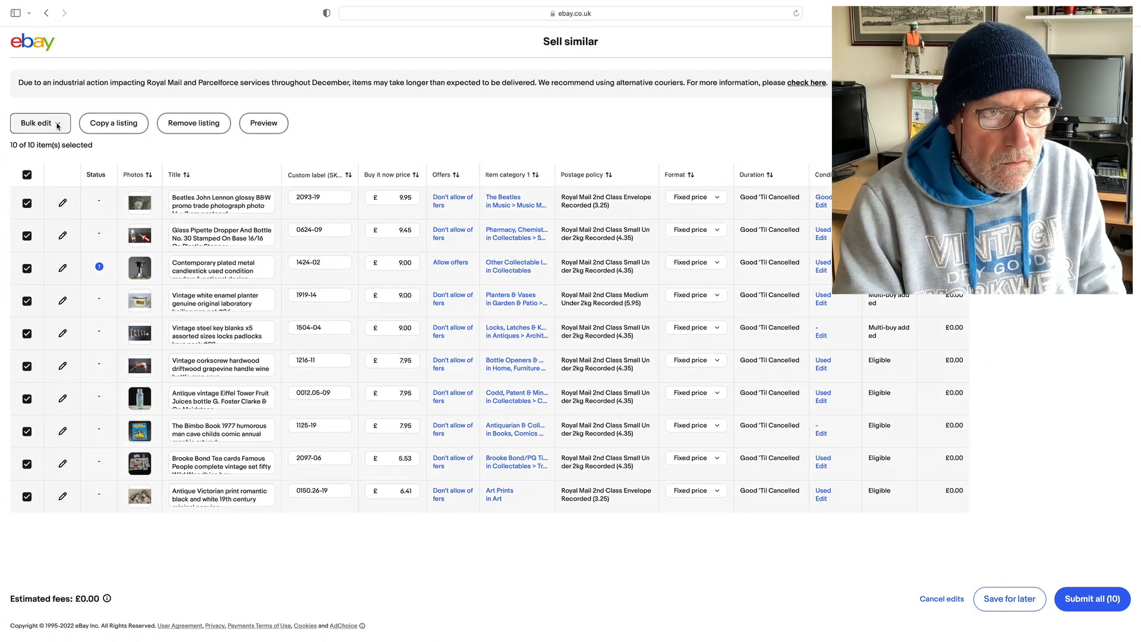
pyautogui.click(35, 123)
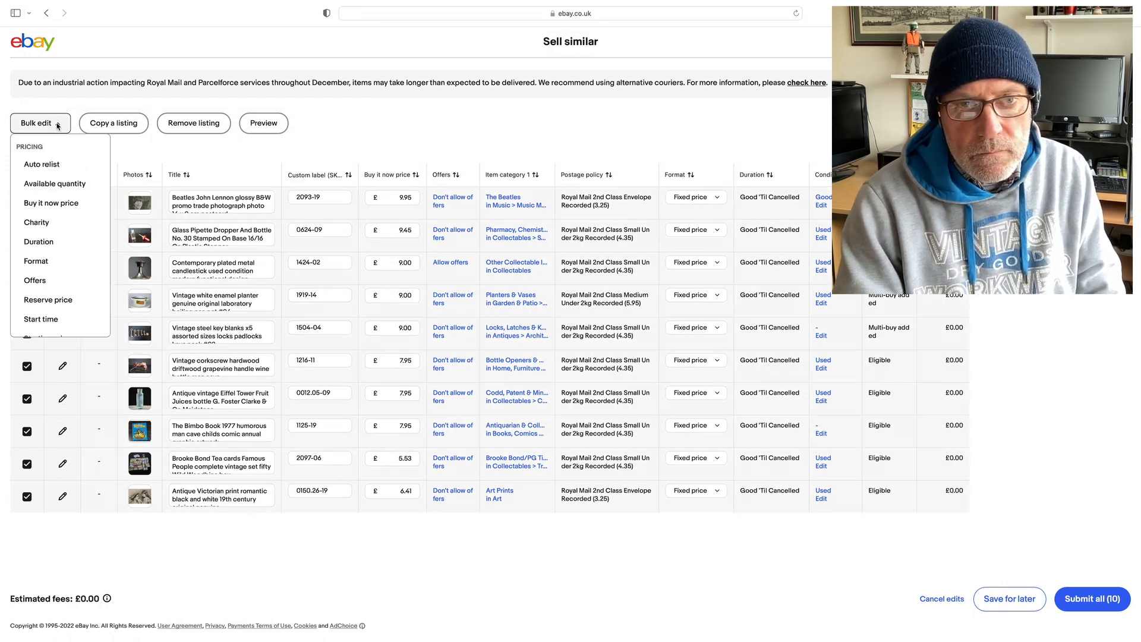
pyautogui.click(35, 261)
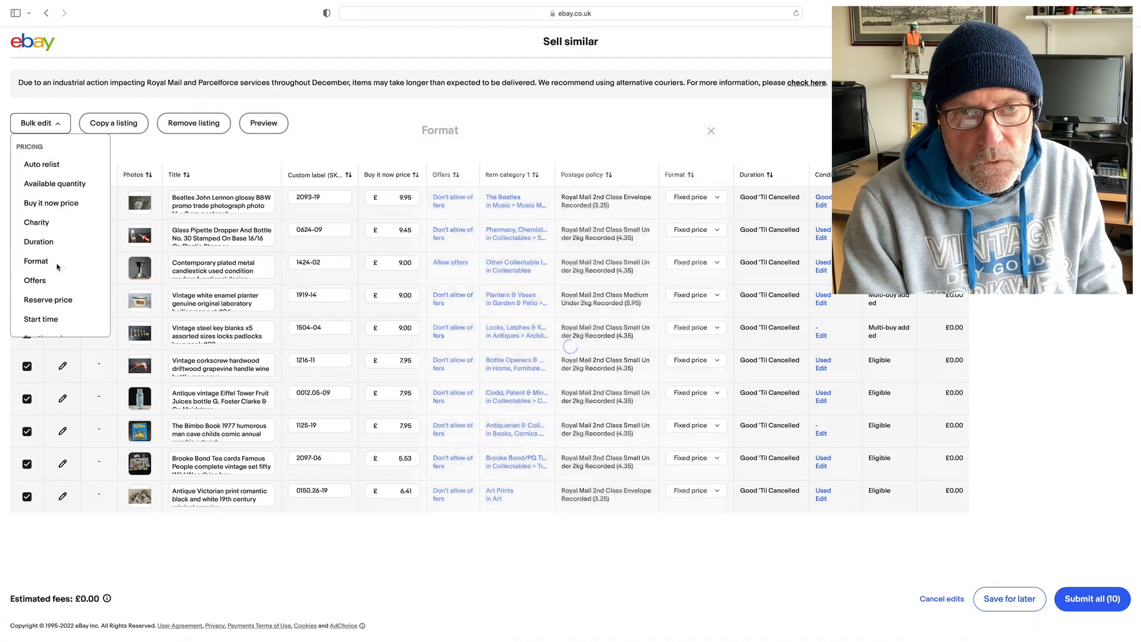
pyautogui.click(35, 262)
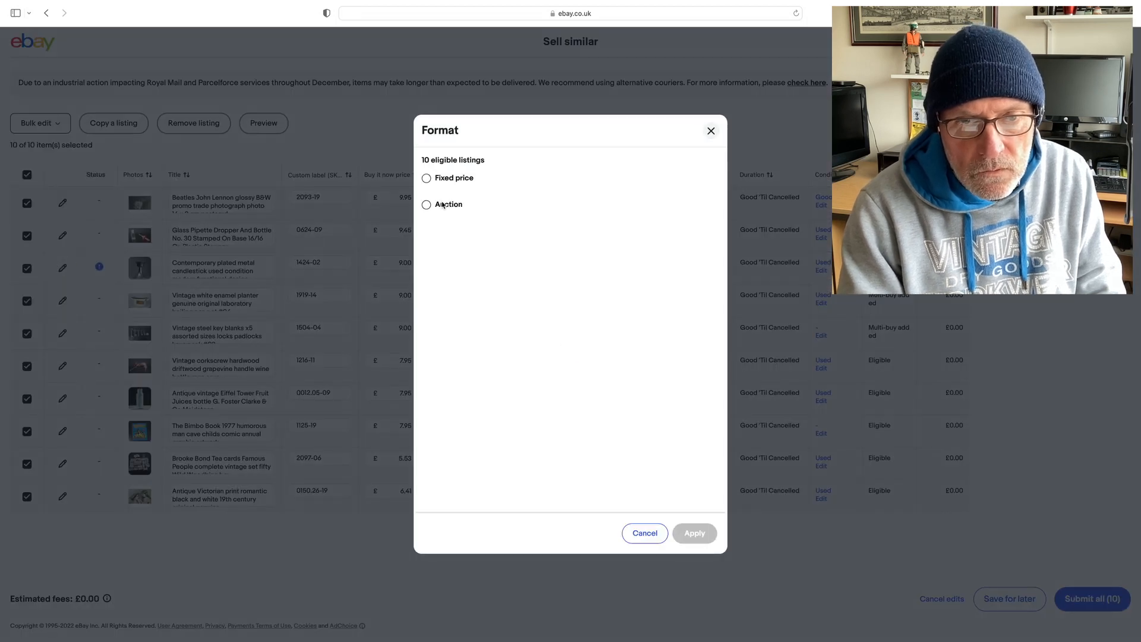
pyautogui.click(425, 204)
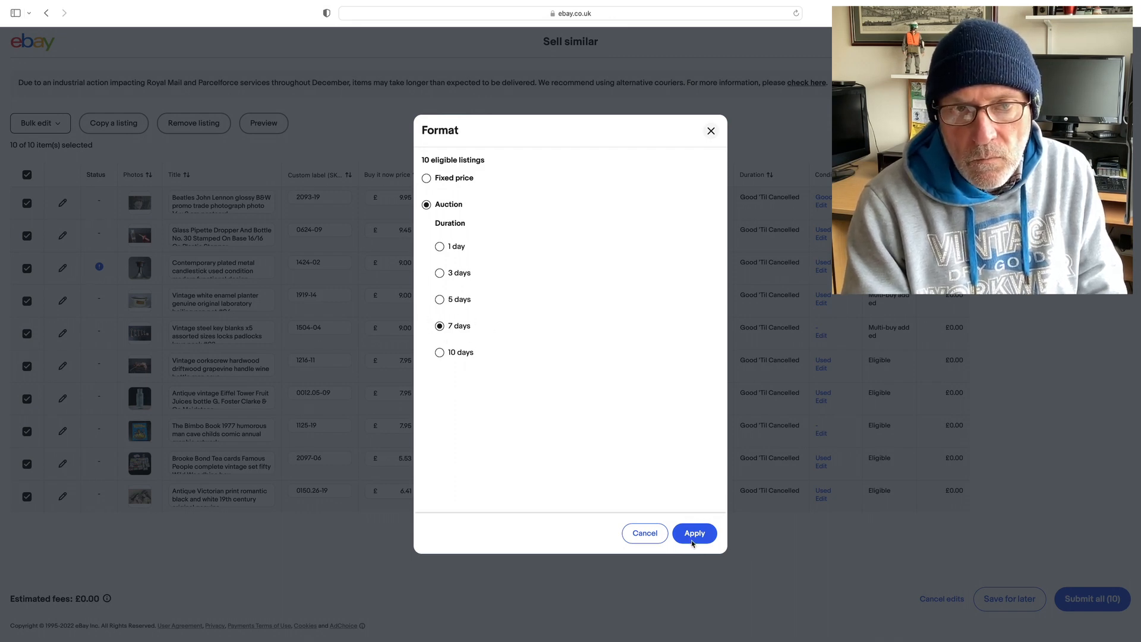
pyautogui.click(692, 533)
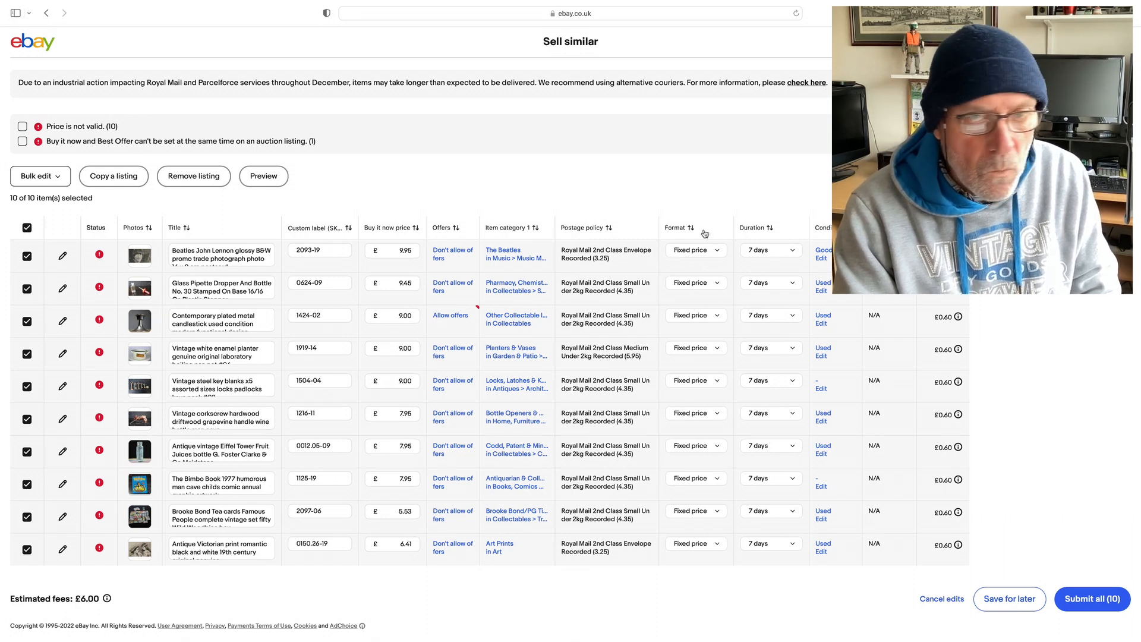
pyautogui.moveTo(716, 267)
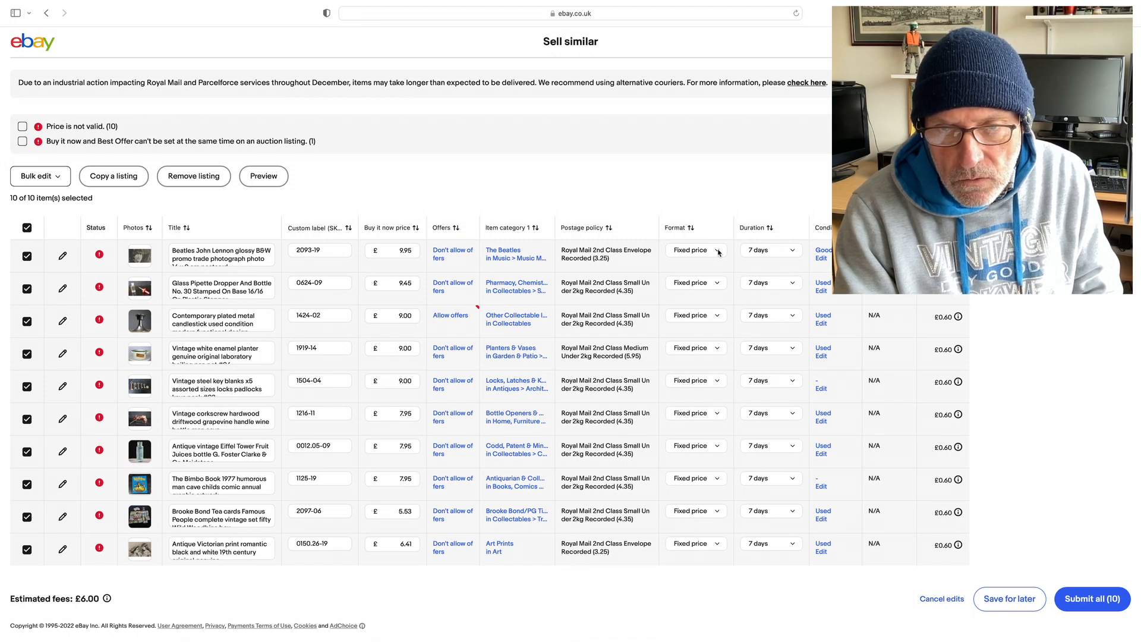
# - Switch the John Lennon postcard, glass pipette and Bimbo Book rows to Auction format
pyautogui.click(695, 251)
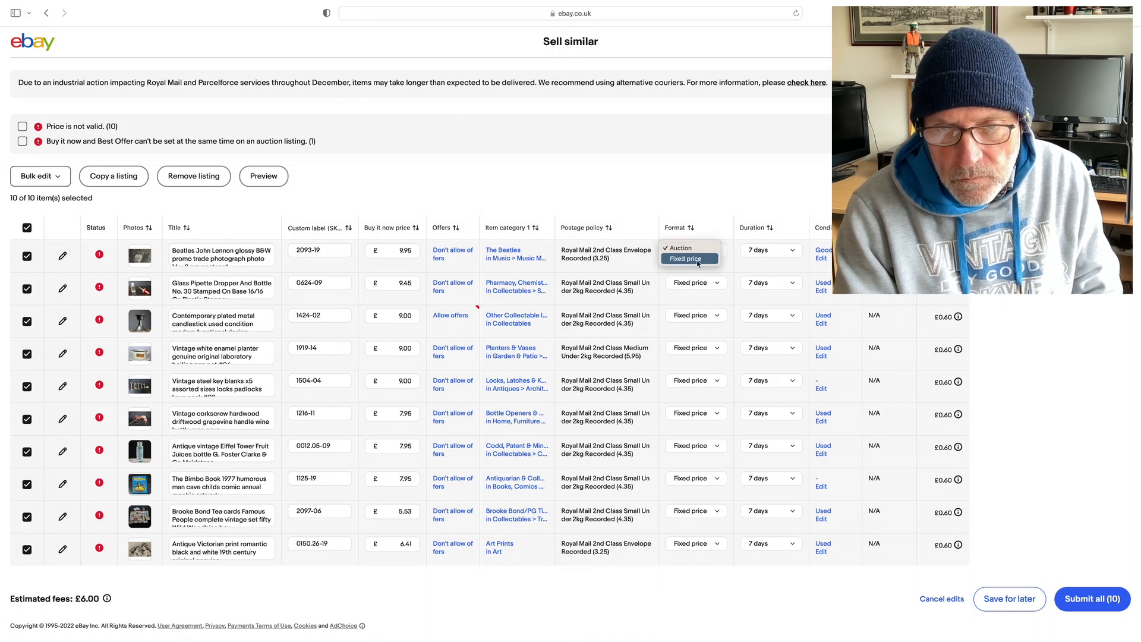
pyautogui.click(679, 248)
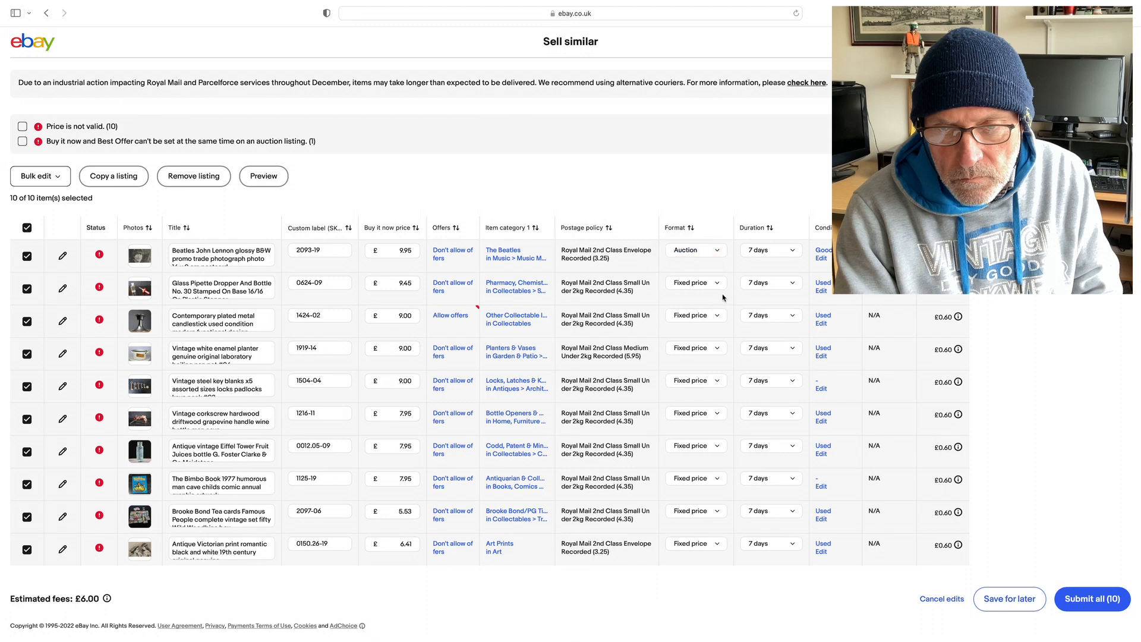
pyautogui.click(693, 250)
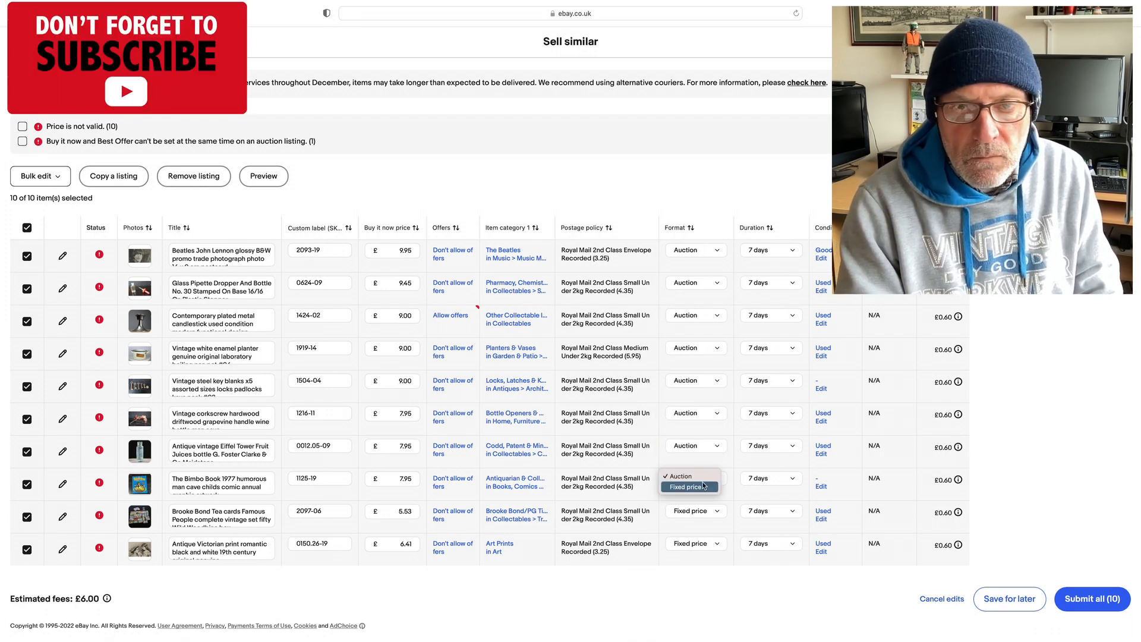
pyautogui.click(694, 510)
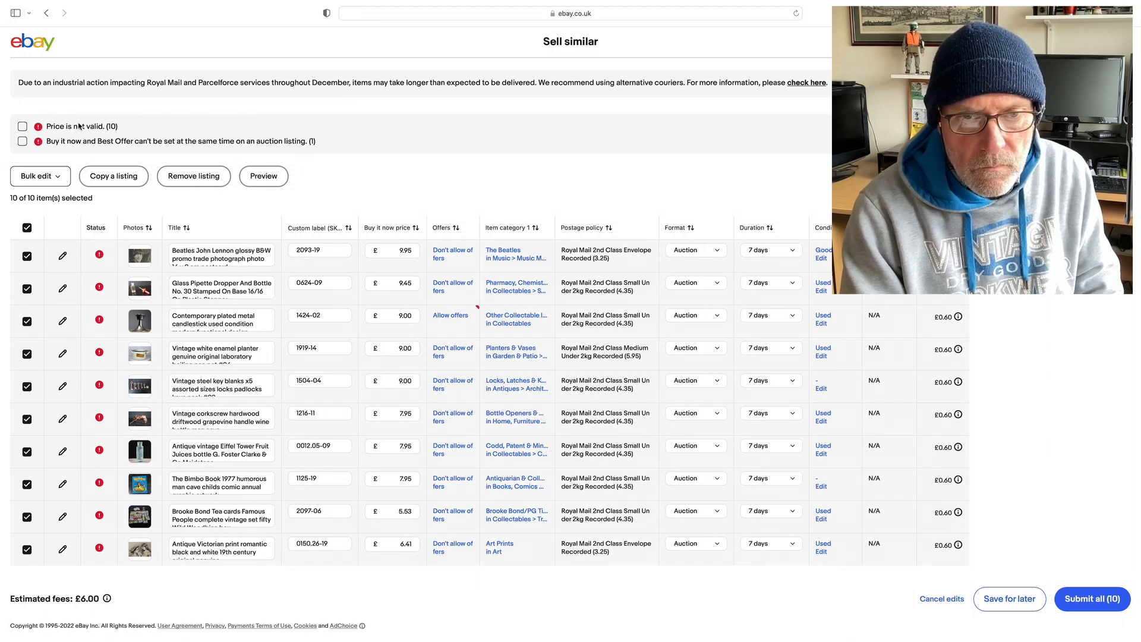
pyautogui.moveTo(339, 139)
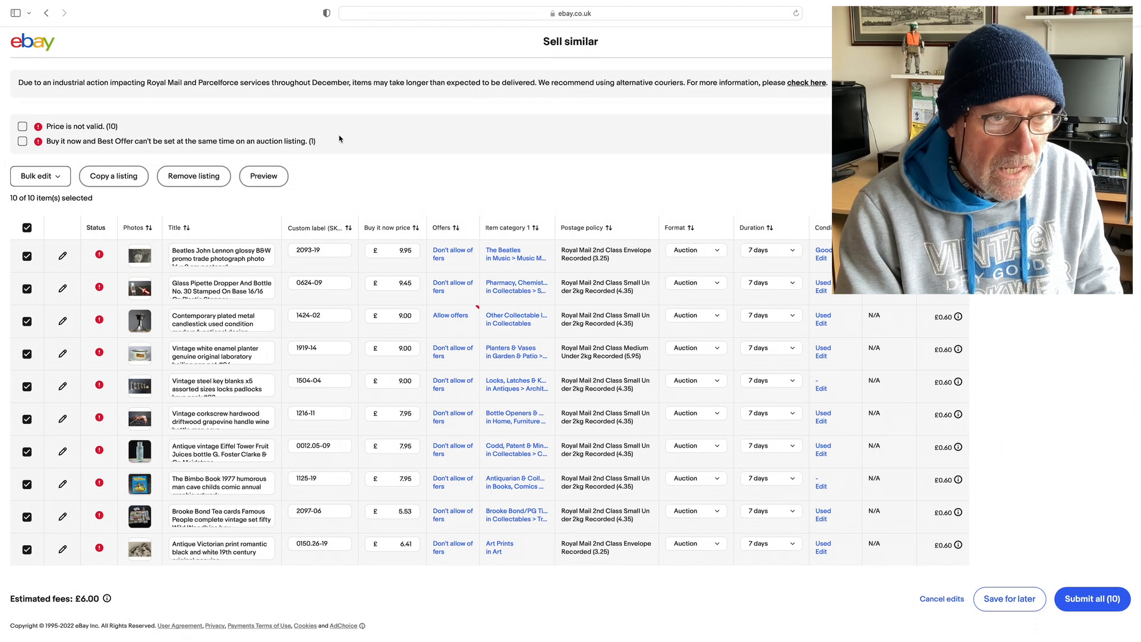
# - Bulk-set Don't allow offers on all ten drafts
pyautogui.click(36, 176)
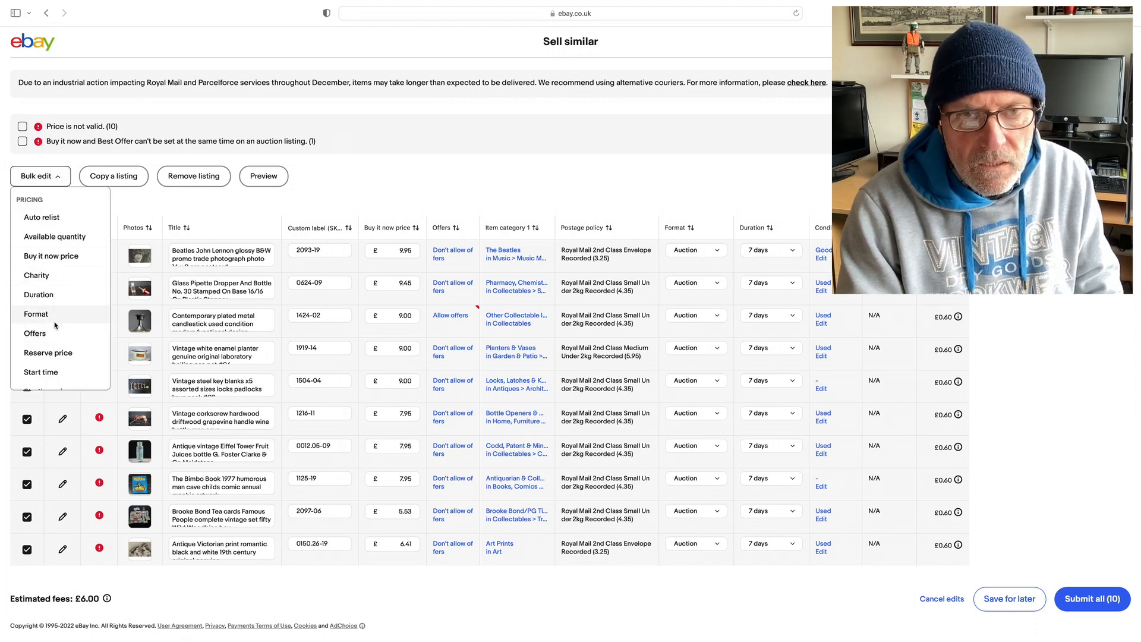
pyautogui.click(35, 333)
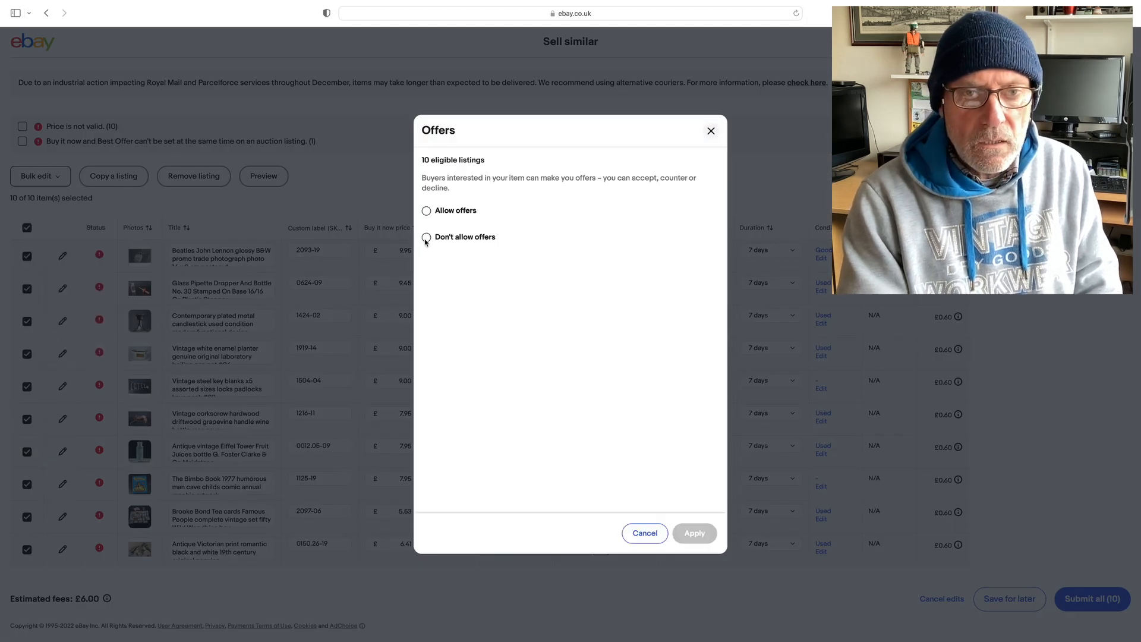
pyautogui.click(427, 236)
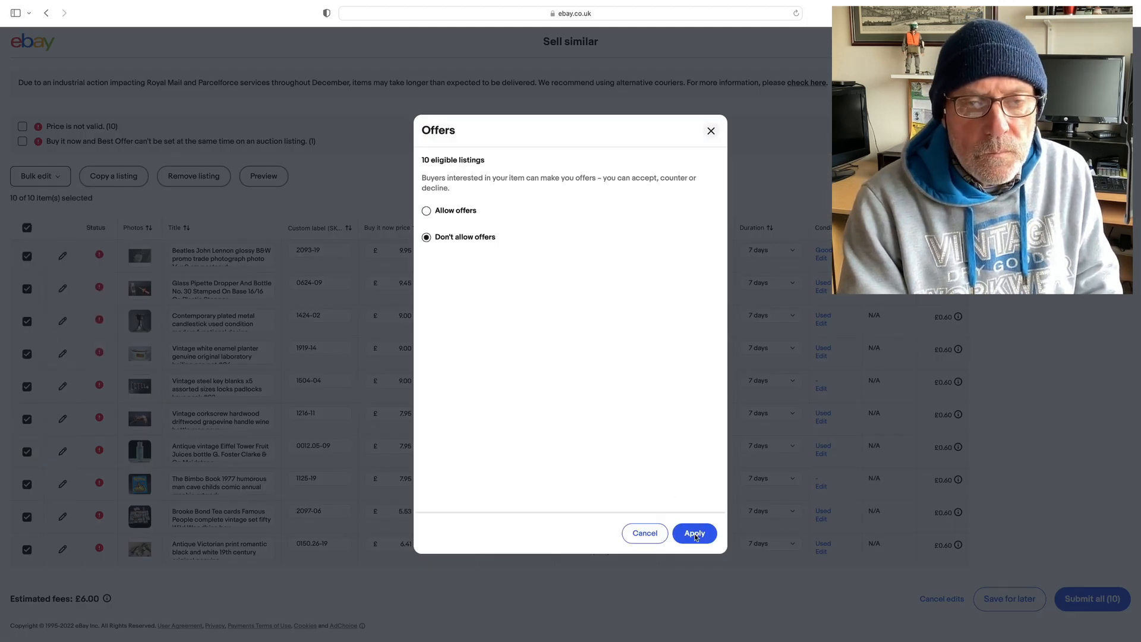
pyautogui.click(693, 533)
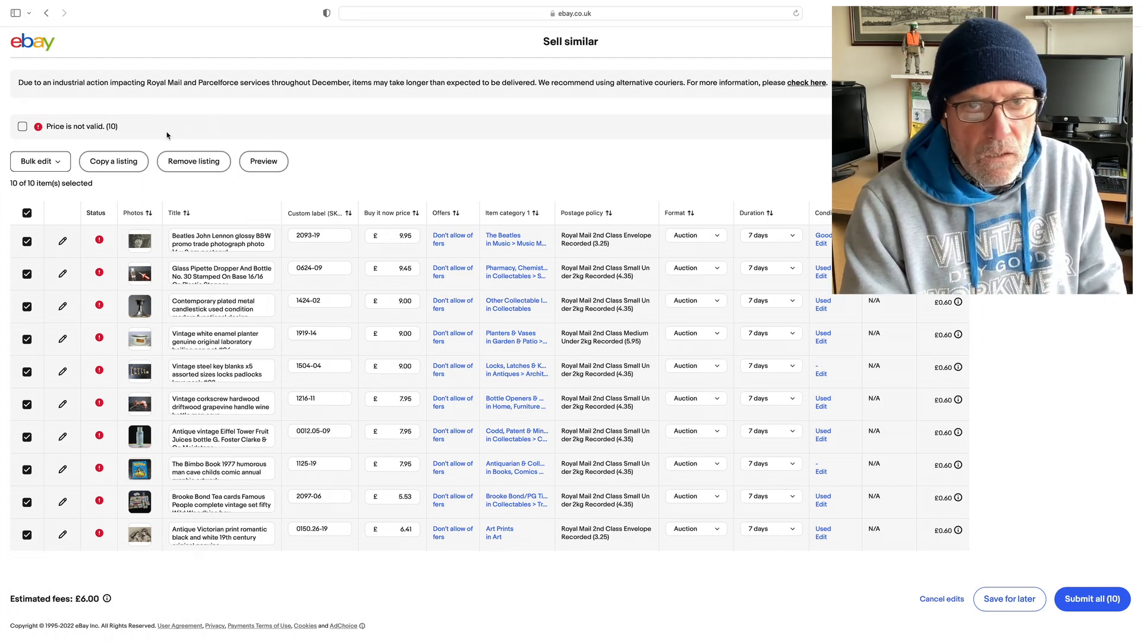
pyautogui.moveTo(135, 130)
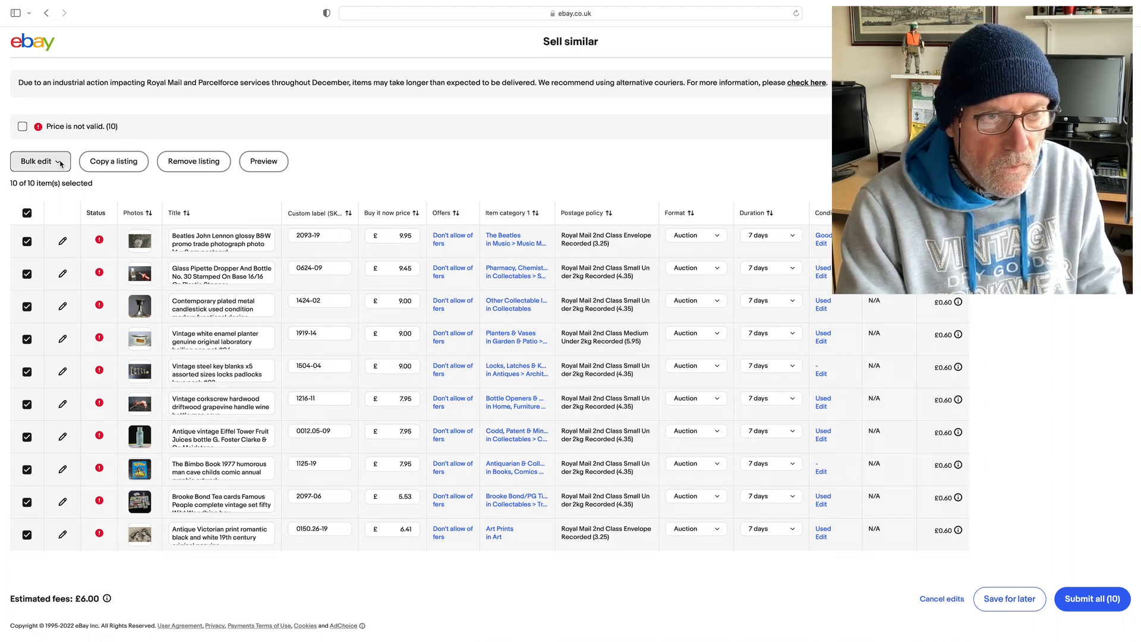
# - Bulk-change the Buy It Now price of all ten drafts to £9.95
pyautogui.click(40, 161)
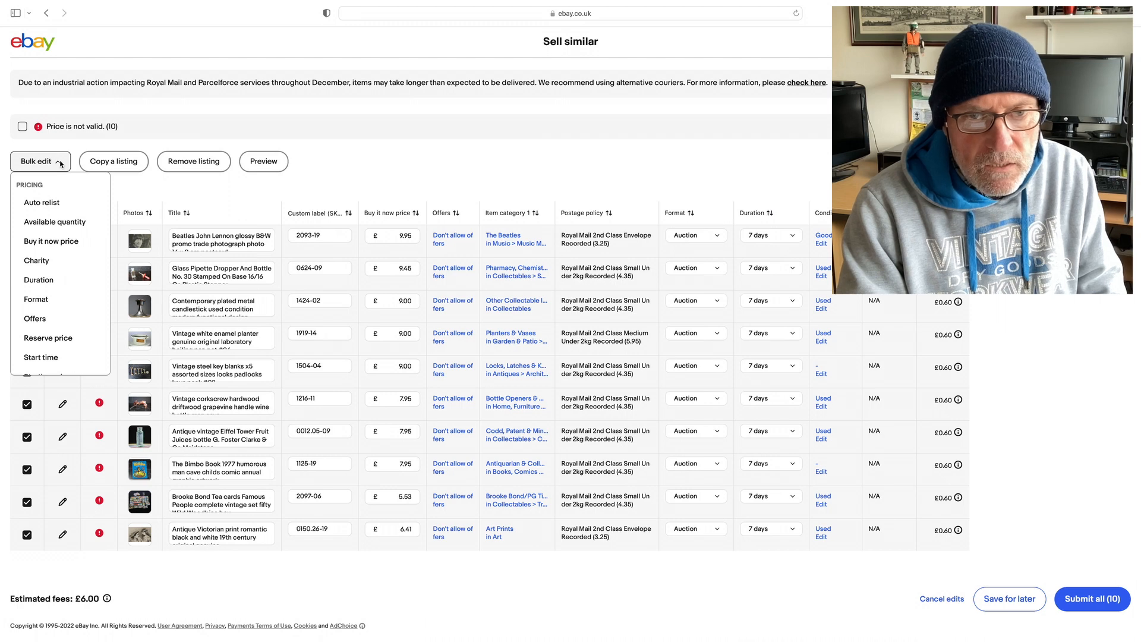
pyautogui.click(51, 240)
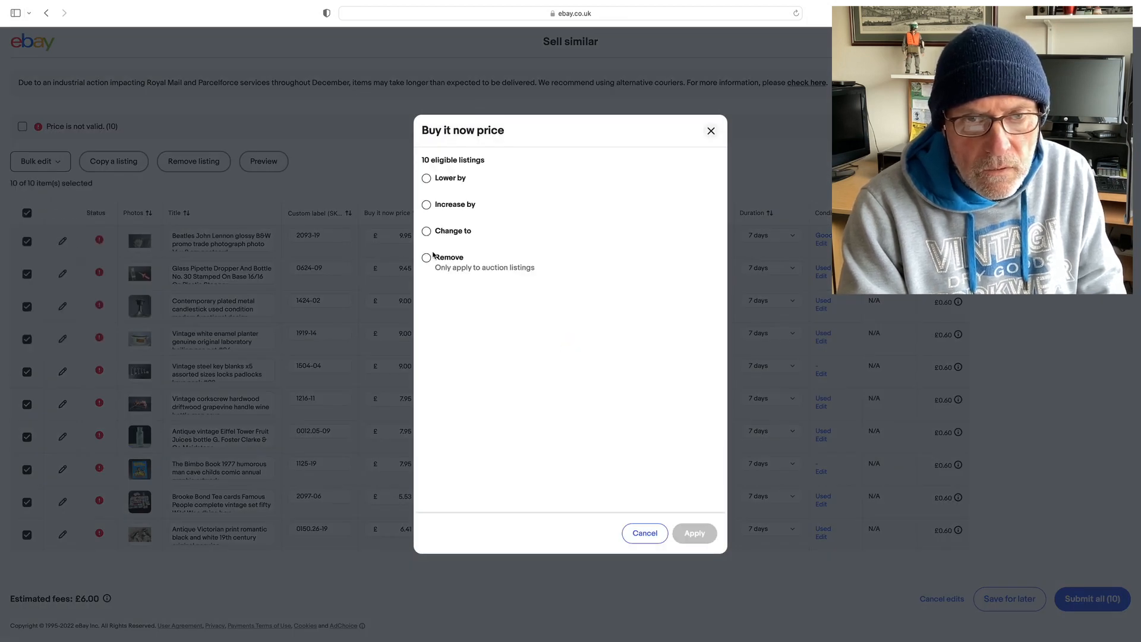
pyautogui.click(427, 231)
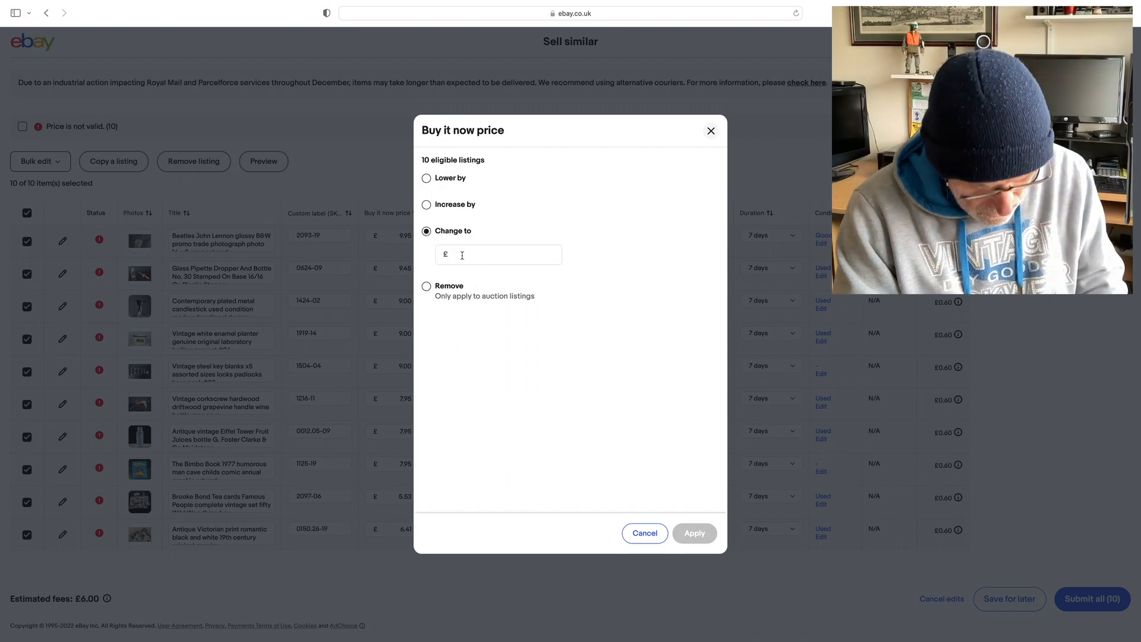
pyautogui.click(499, 254)
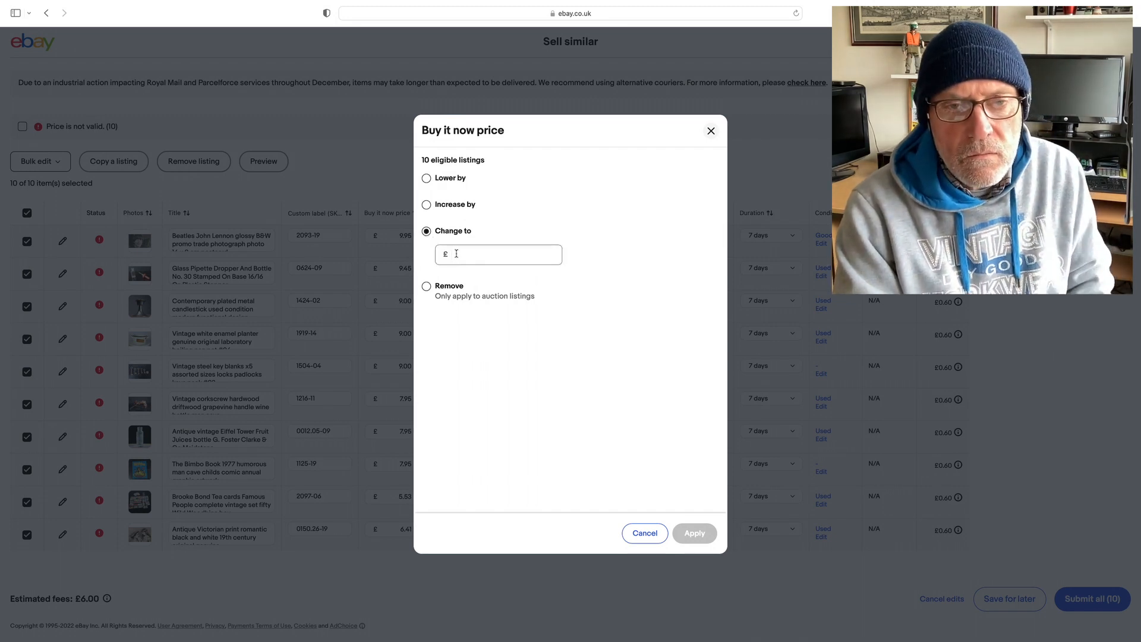
pyautogui.write('9.95')
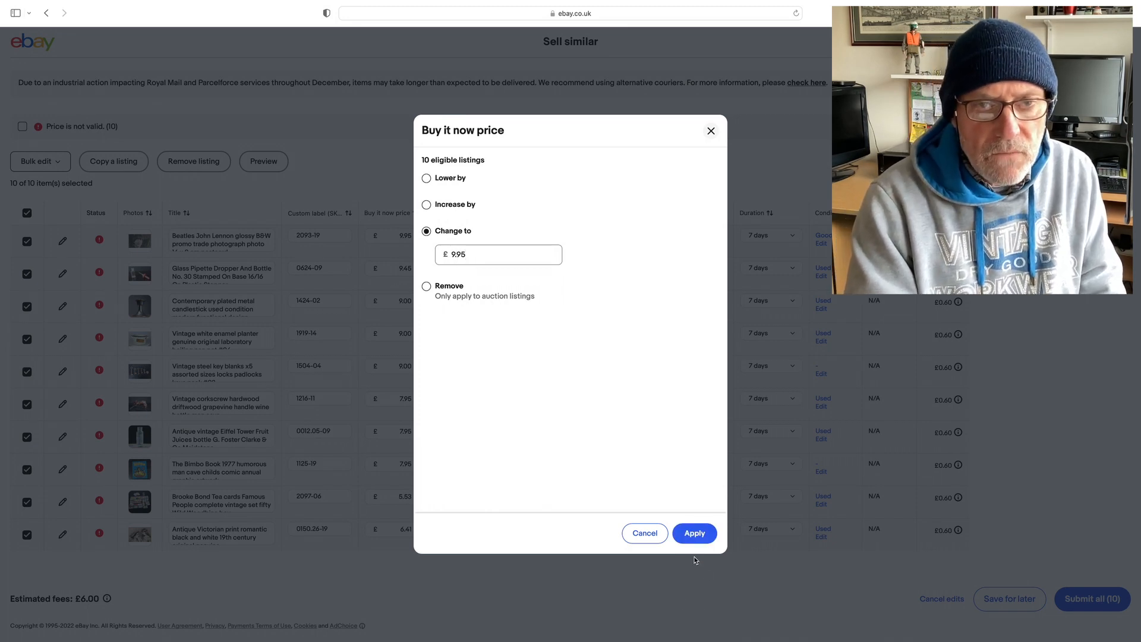
pyautogui.click(694, 533)
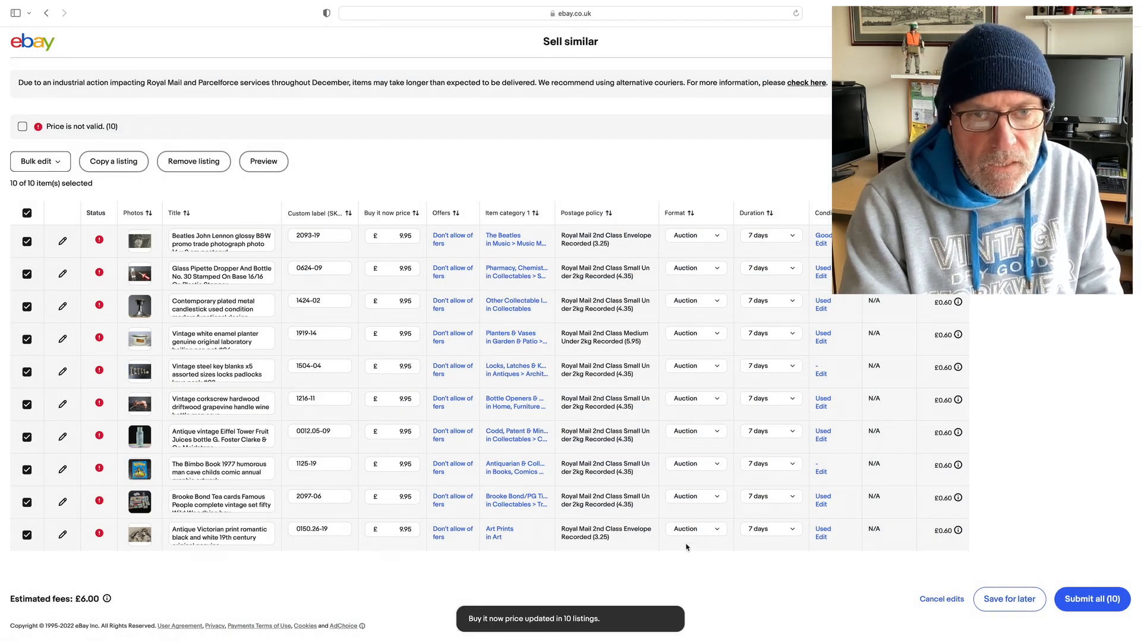
pyautogui.moveTo(393, 563)
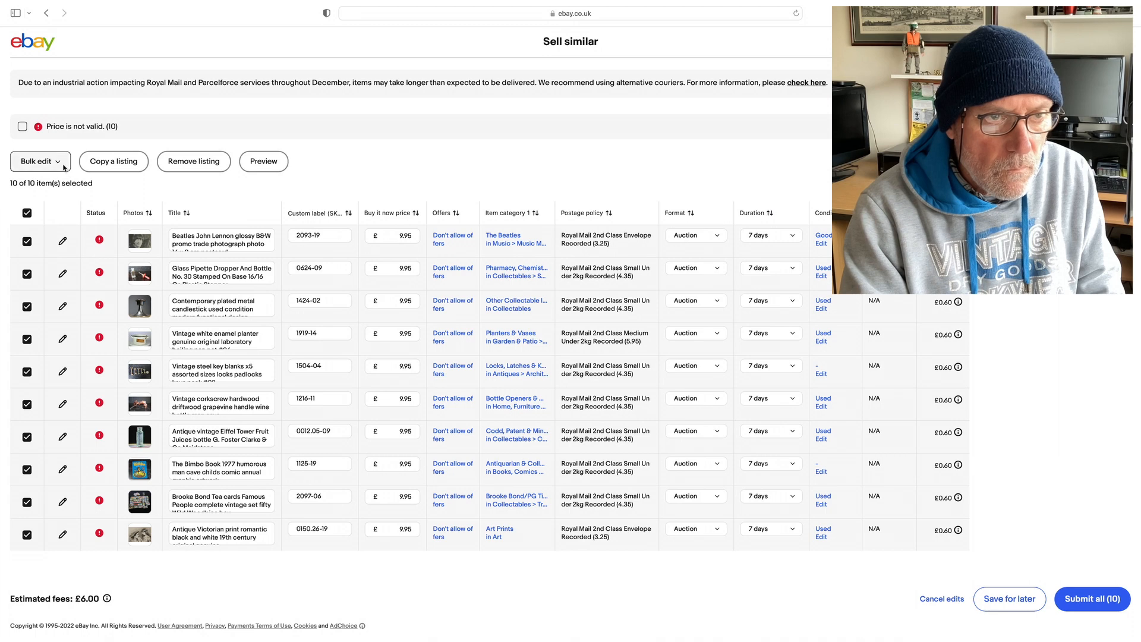
# - Bulk-edit the Starting price of all ten drafts to exactly £0.99
pyautogui.click(40, 161)
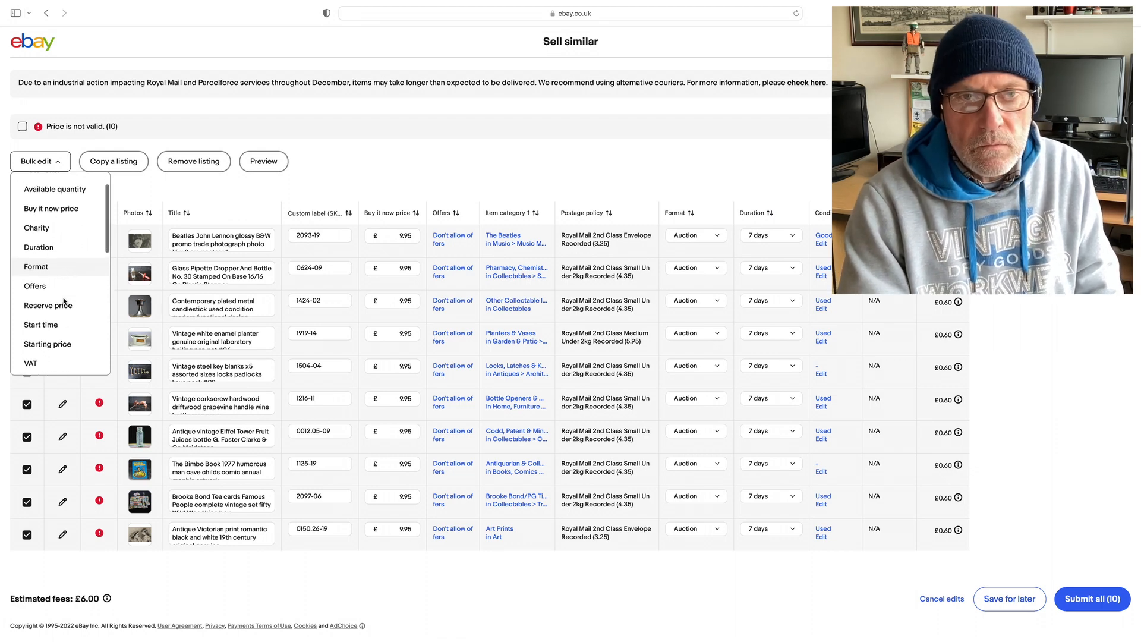
pyautogui.scroll(-3)
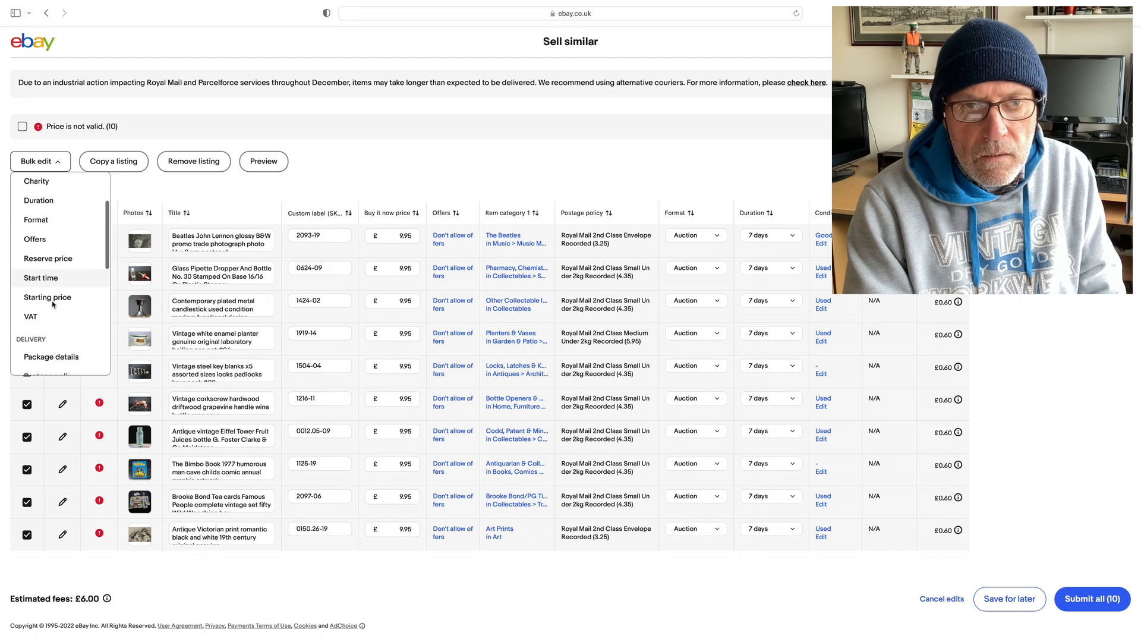
pyautogui.click(46, 297)
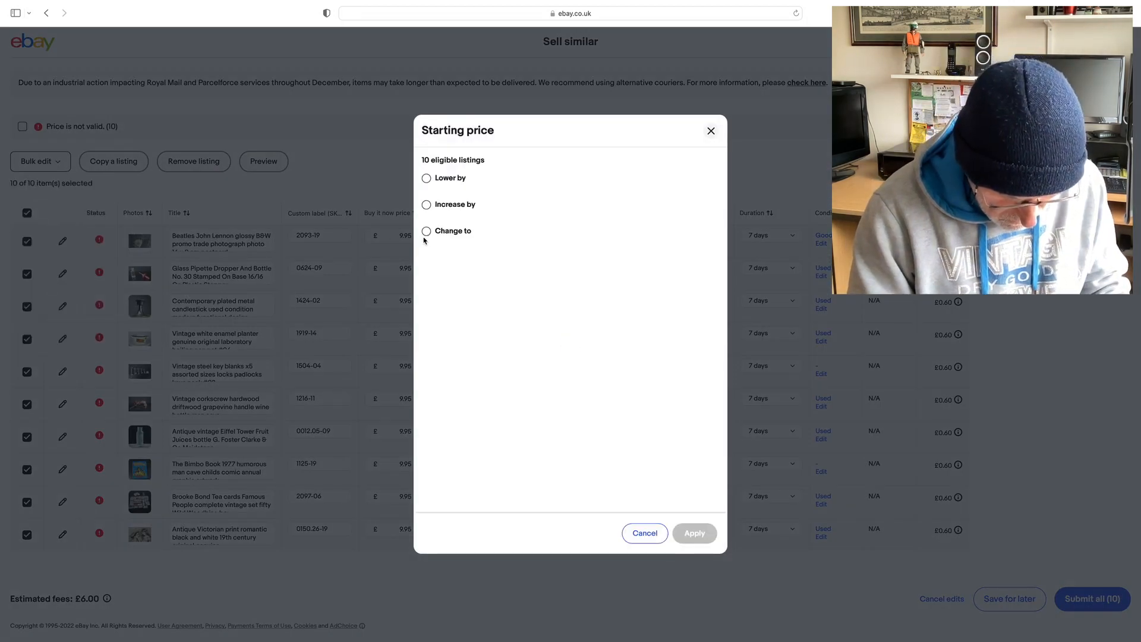
pyautogui.click(427, 230)
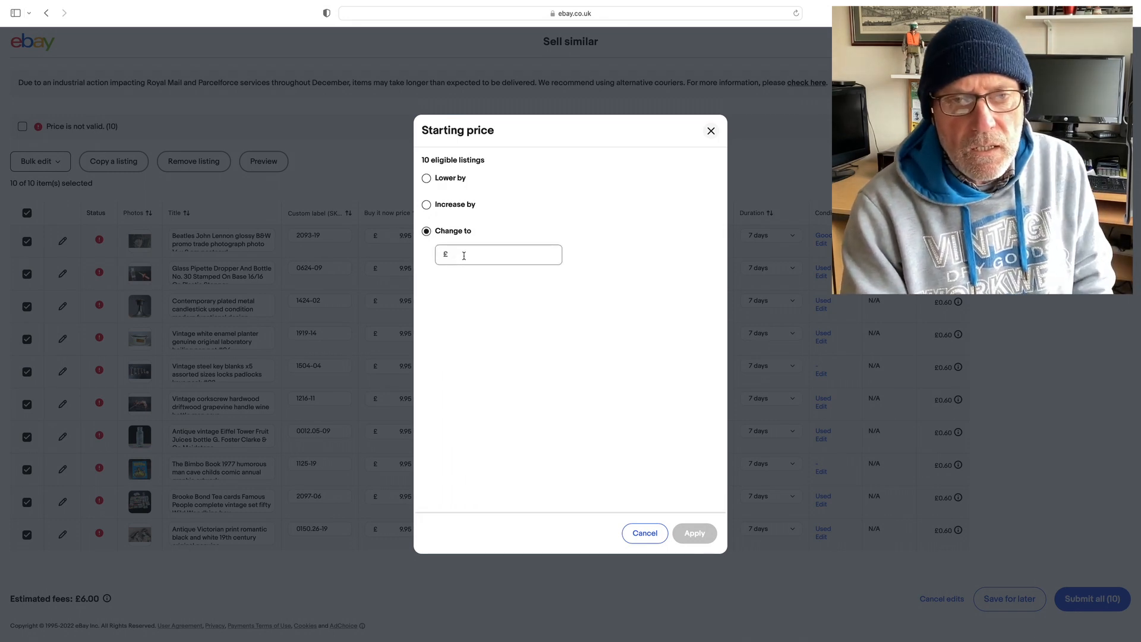
pyautogui.write('0.99')
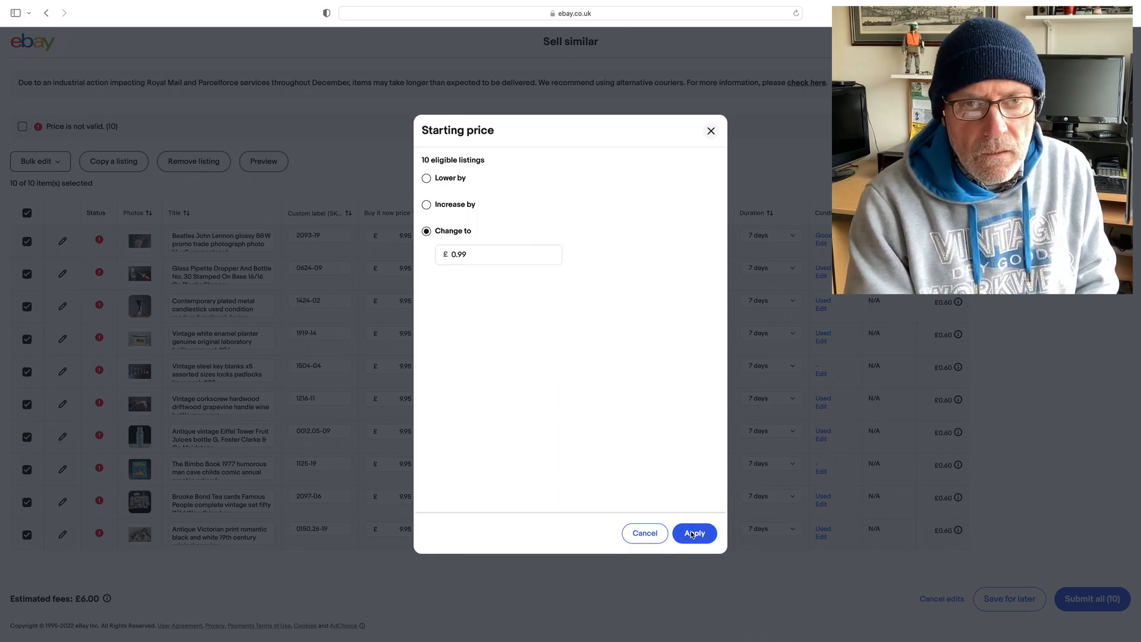
pyautogui.click(692, 533)
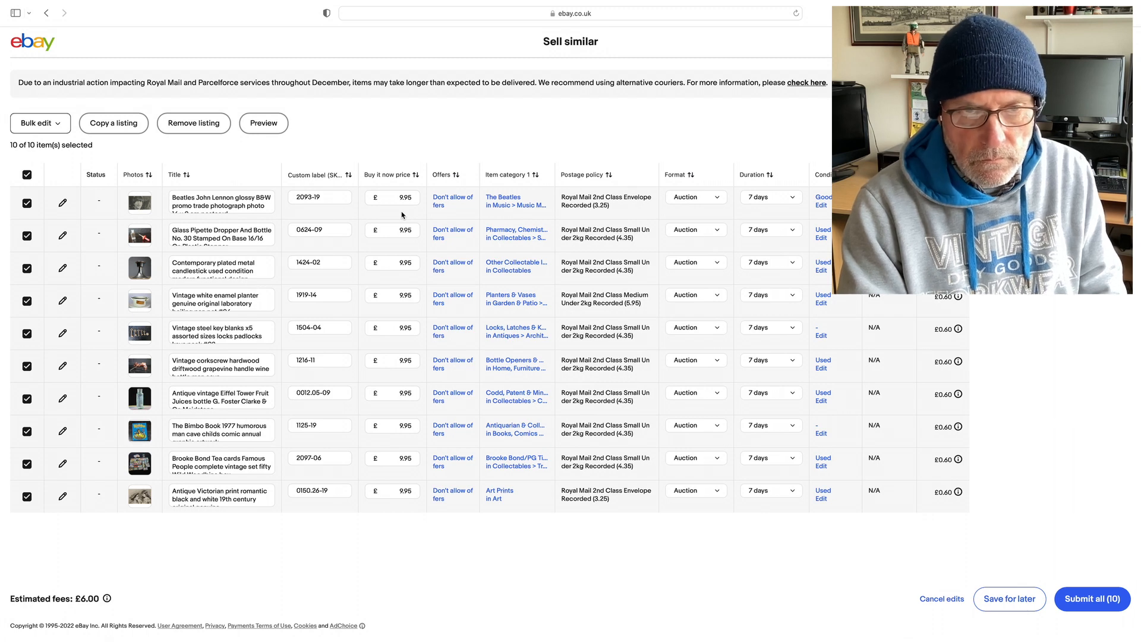
pyautogui.moveTo(506, 201)
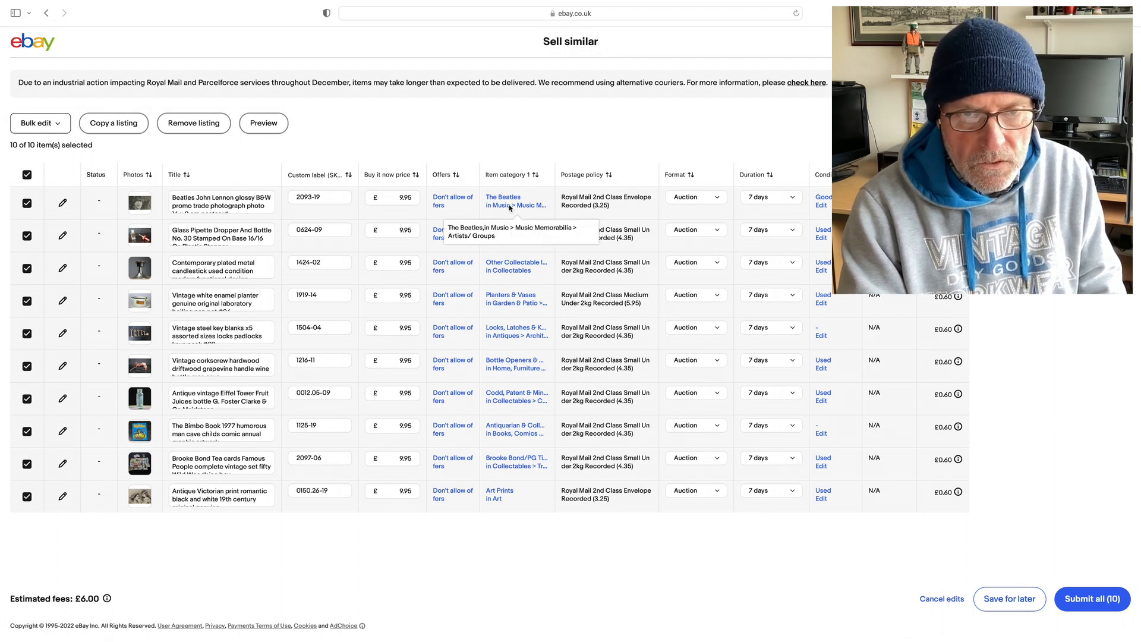
pyautogui.moveTo(517, 266)
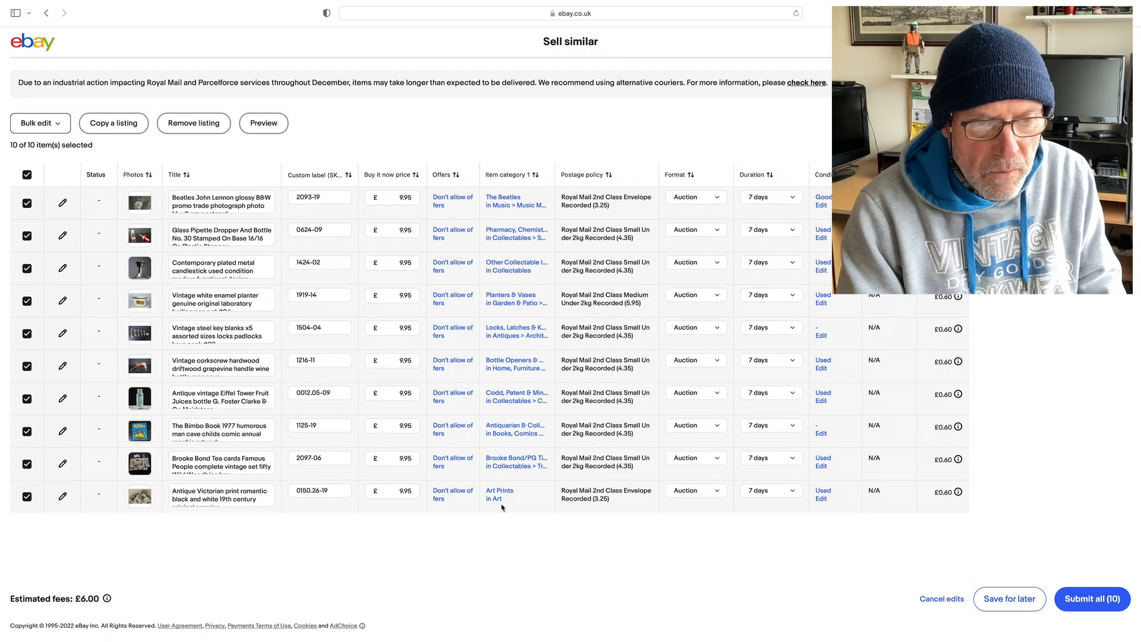
pyautogui.moveTo(497, 525)
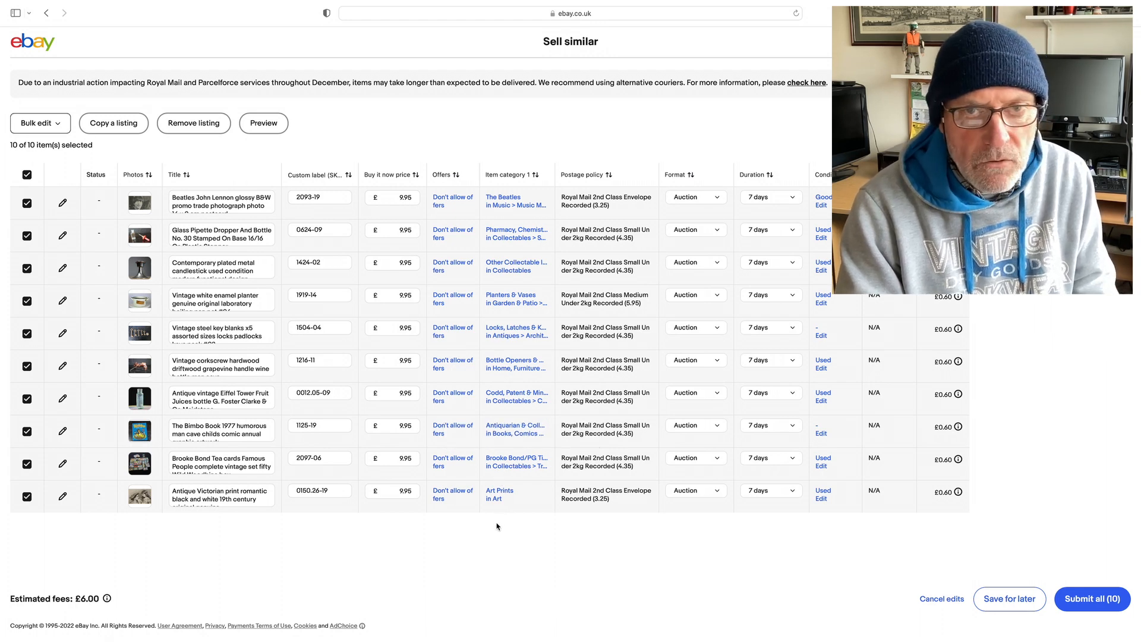
pyautogui.moveTo(500, 529)
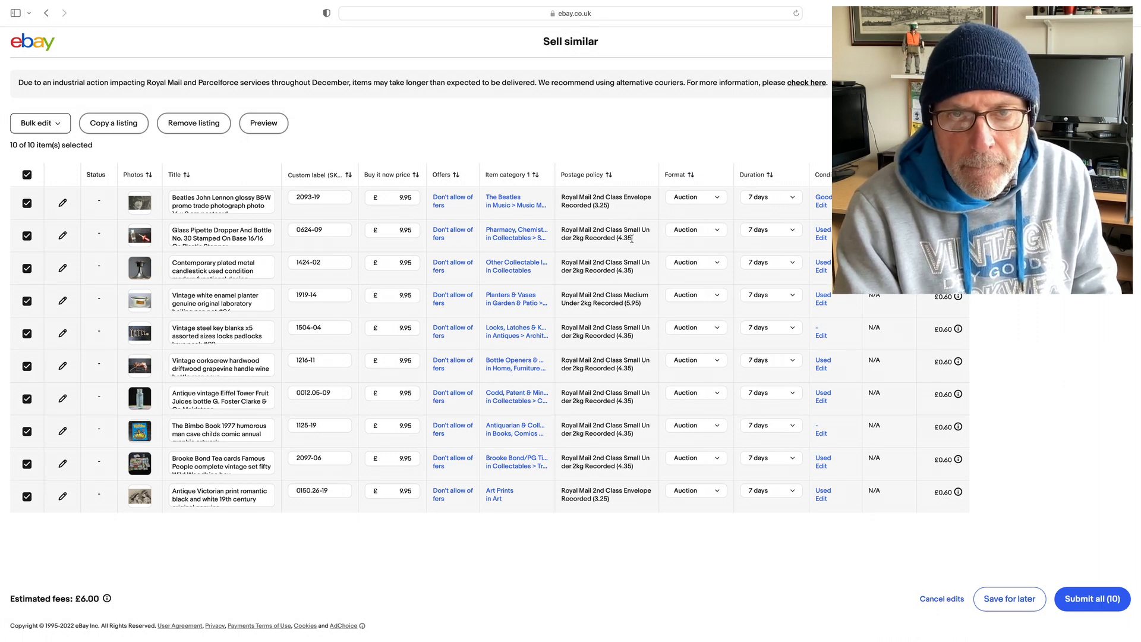
pyautogui.moveTo(636, 278)
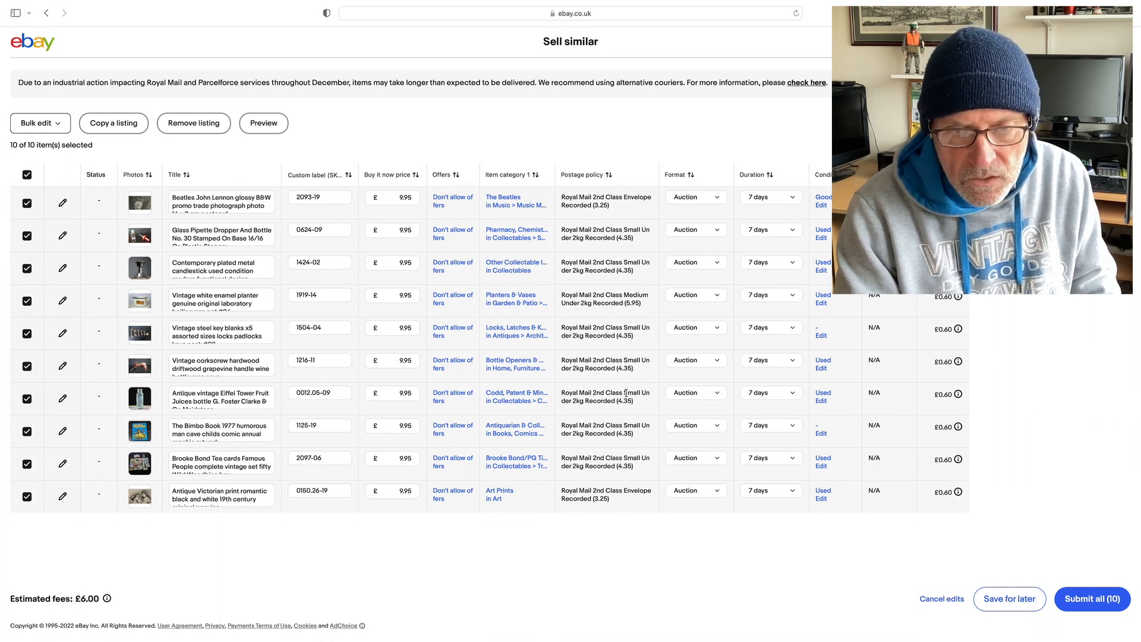
pyautogui.moveTo(626, 513)
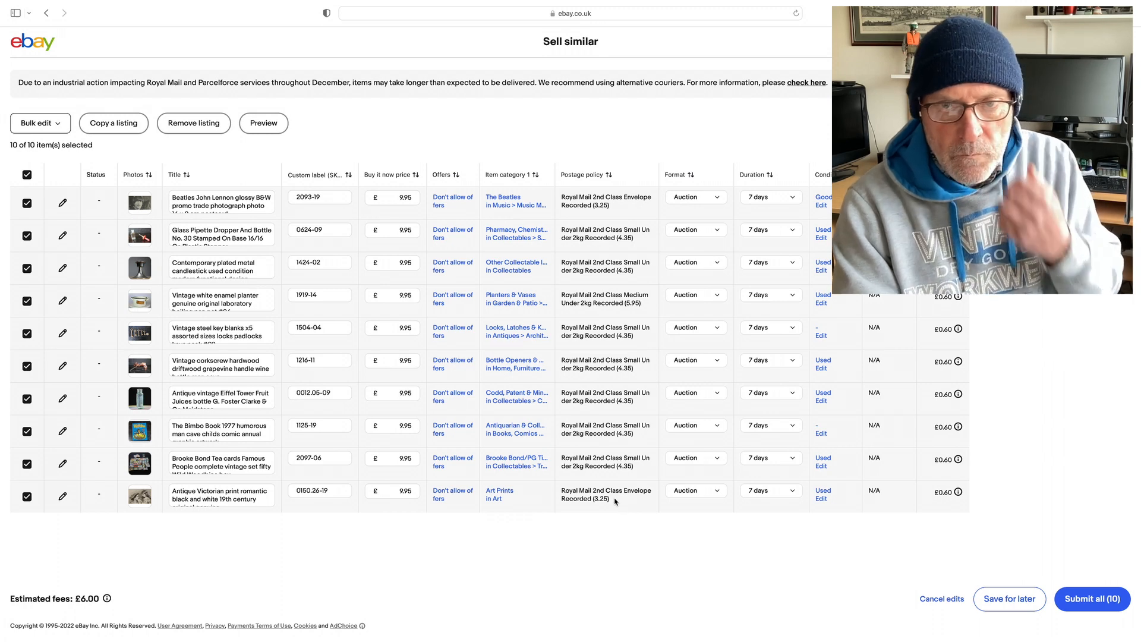
pyautogui.moveTo(626, 504)
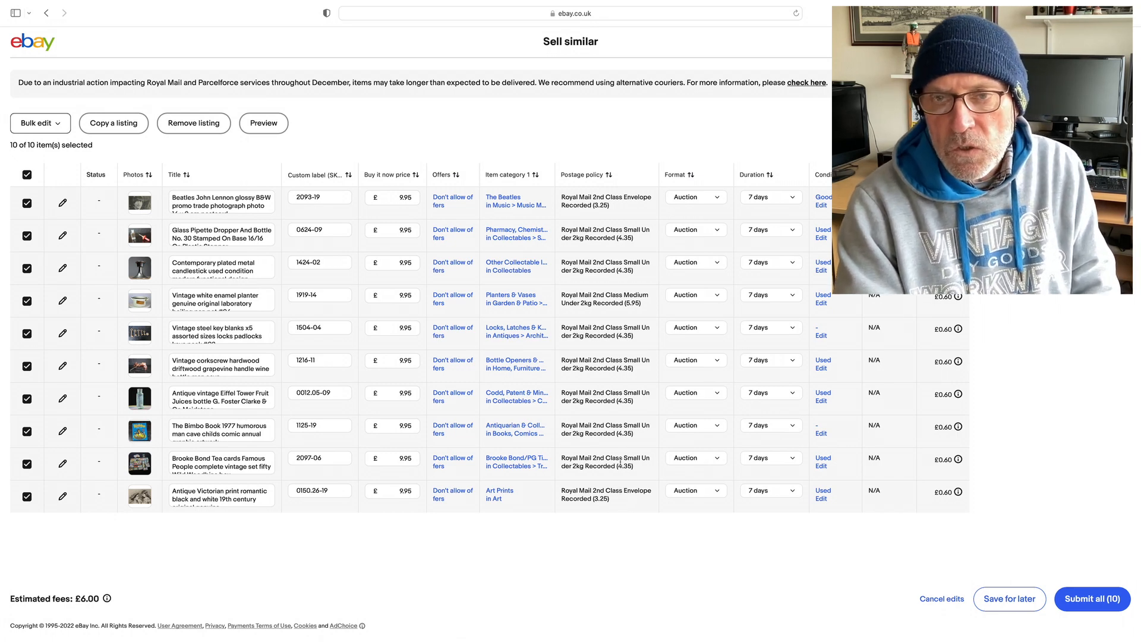
pyautogui.moveTo(662, 537)
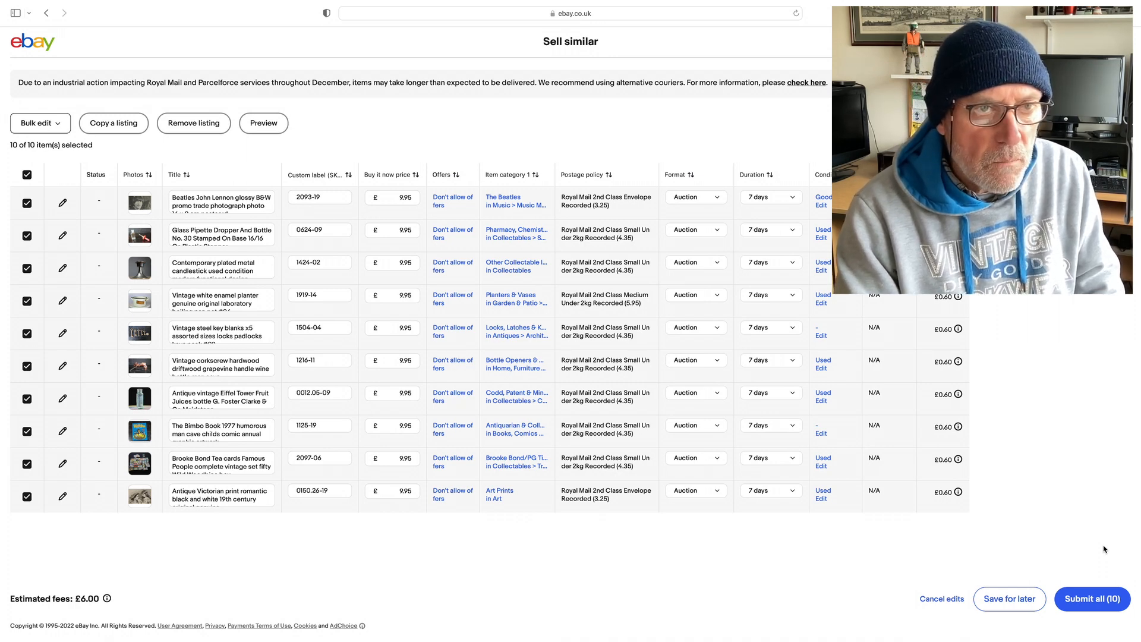
pyautogui.moveTo(489, 417)
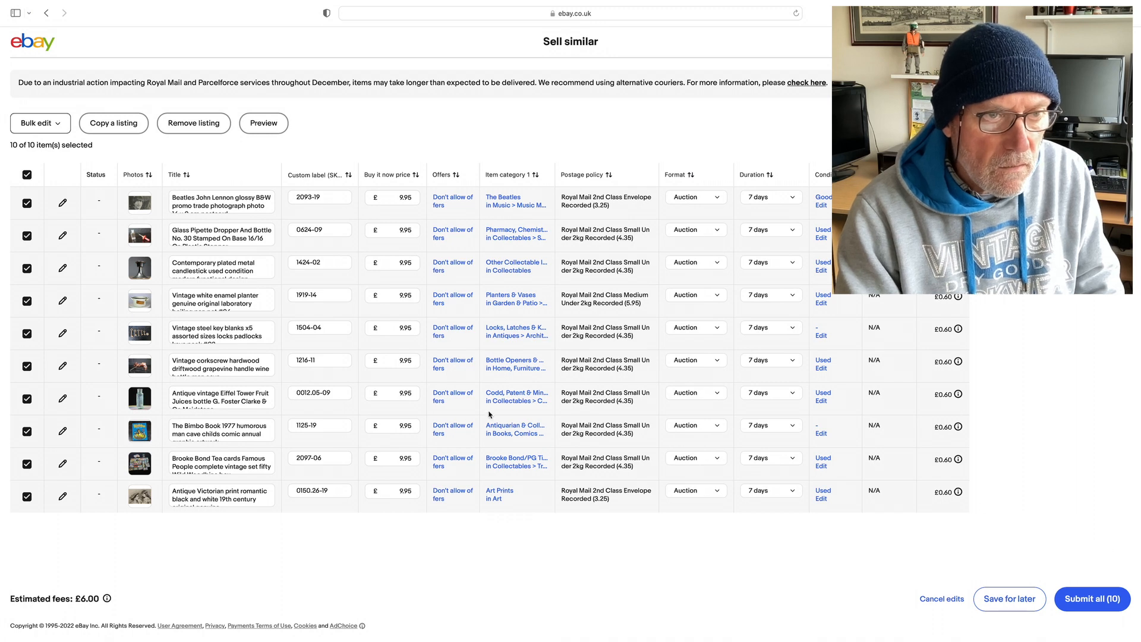
pyautogui.click(40, 123)
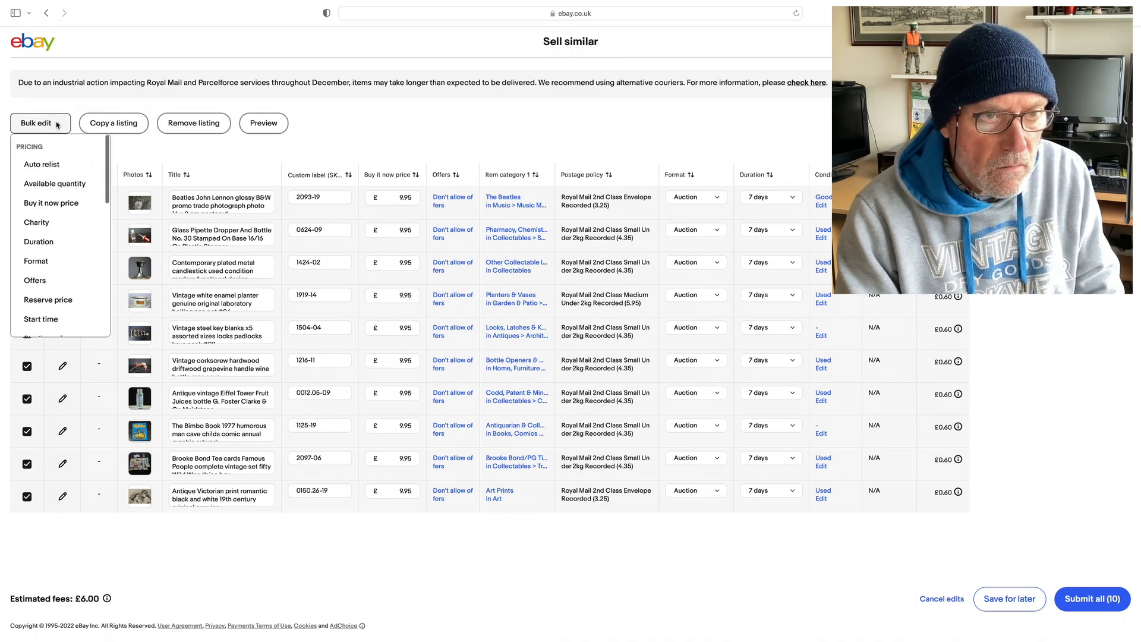
pyautogui.scroll(-3)
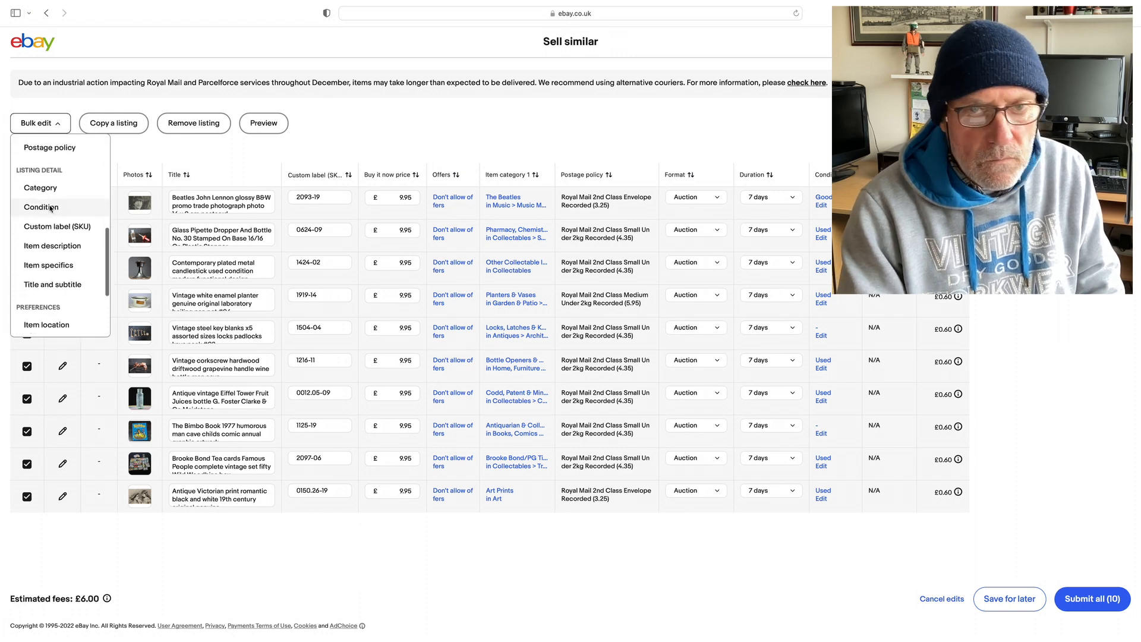
pyautogui.scroll(-3)
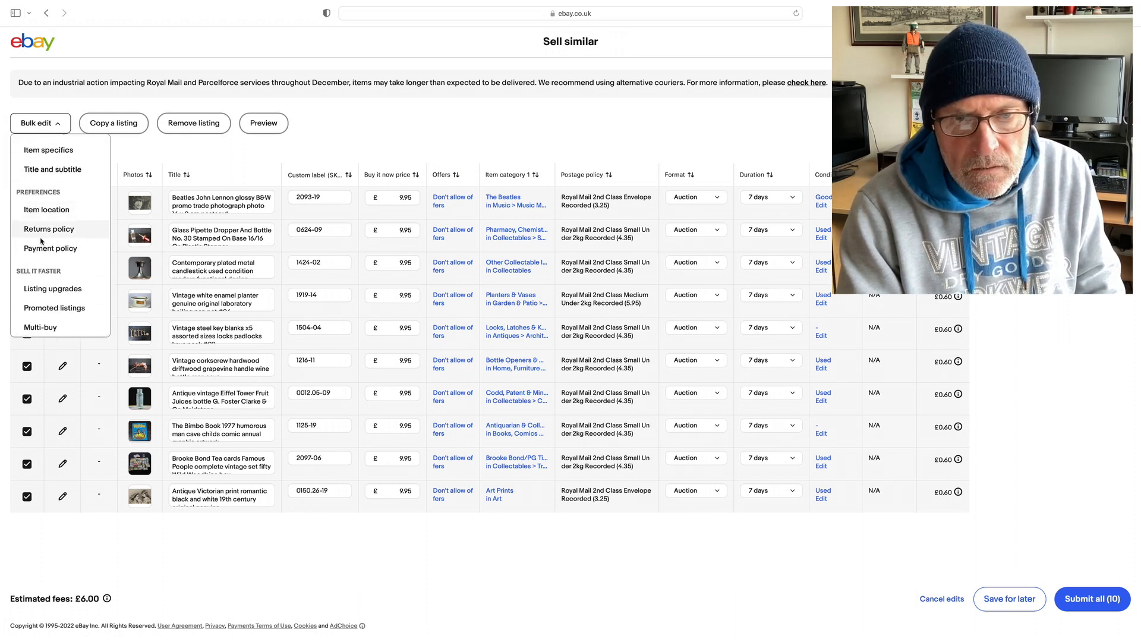
pyautogui.click(55, 309)
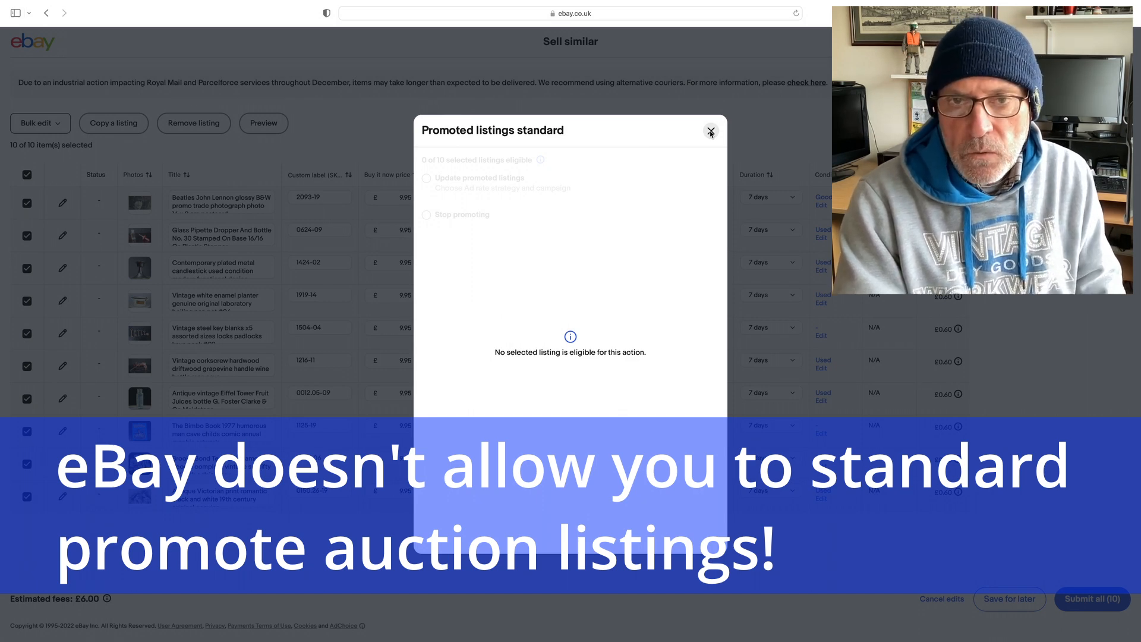
pyautogui.moveTo(711, 133)
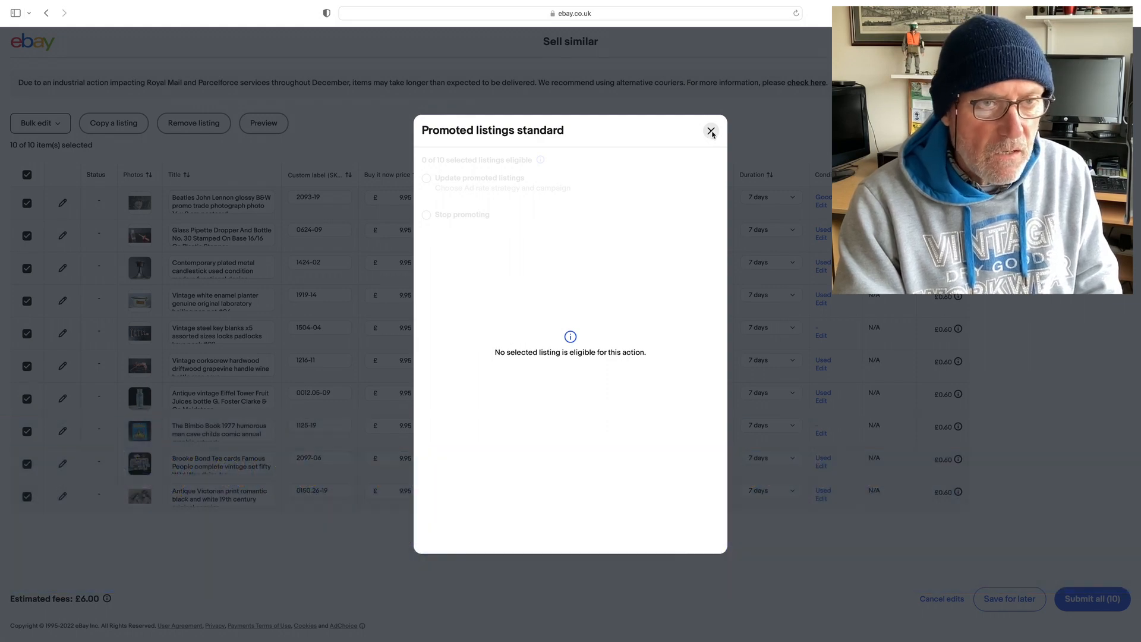
pyautogui.click(711, 132)
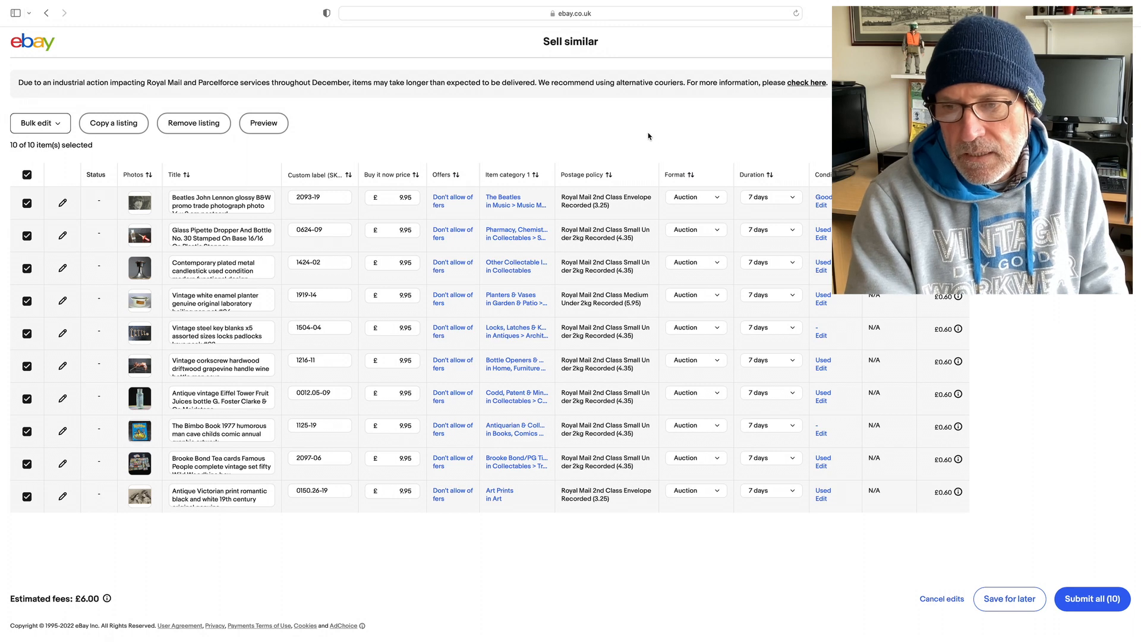
pyautogui.moveTo(1121, 511)
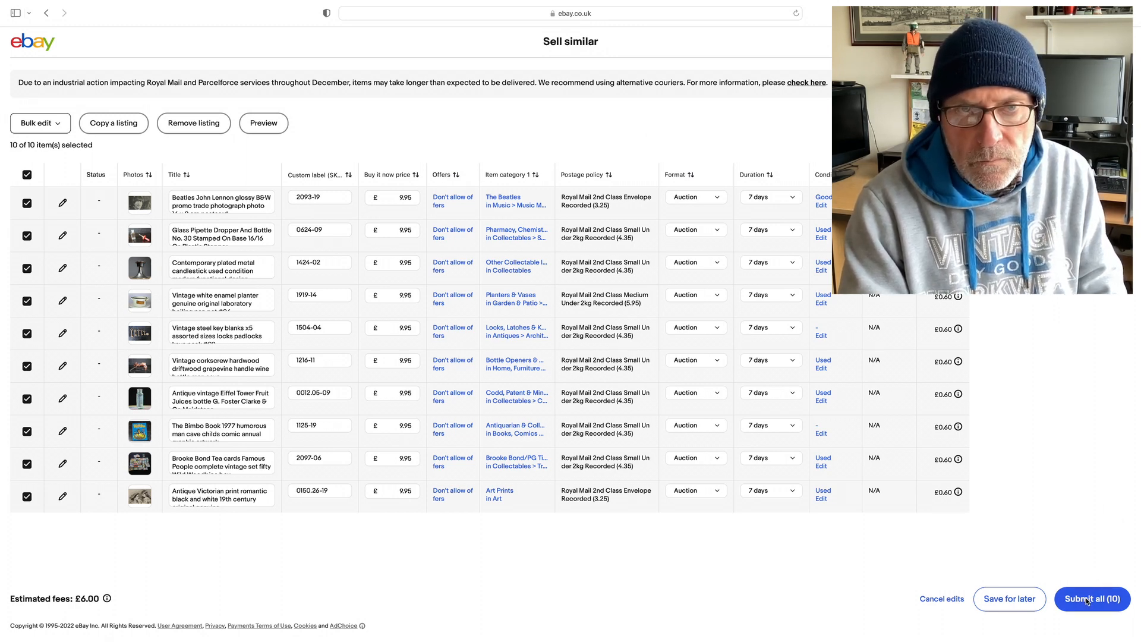
# - Submit all ten listings, accept the £6.00 estimated fees, and dismiss the confirmation
pyautogui.click(1092, 599)
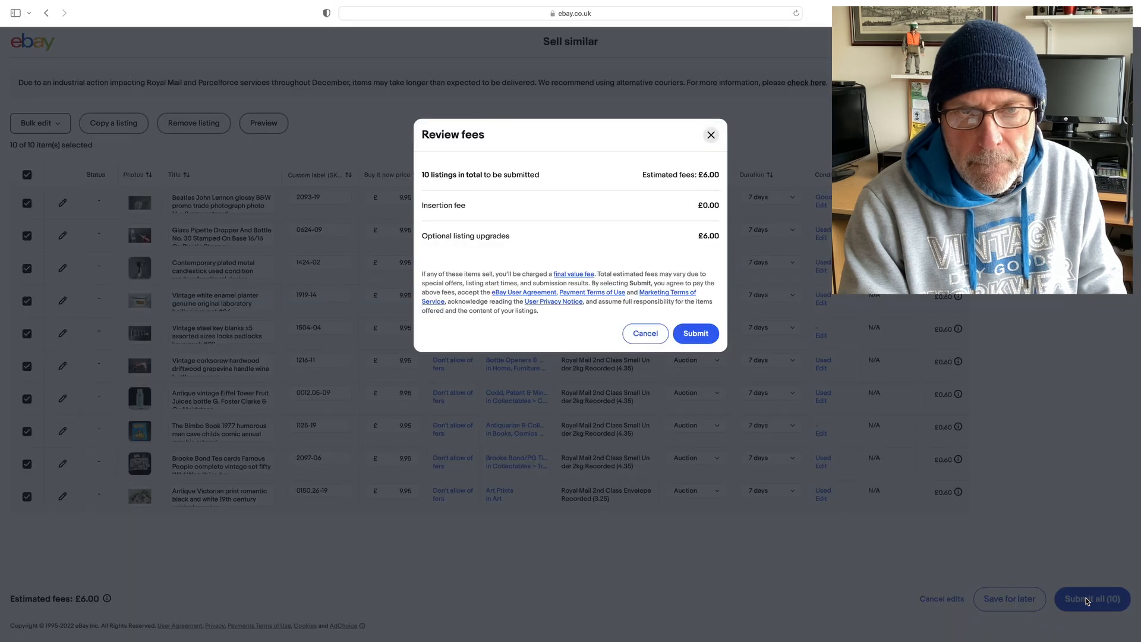
pyautogui.click(694, 333)
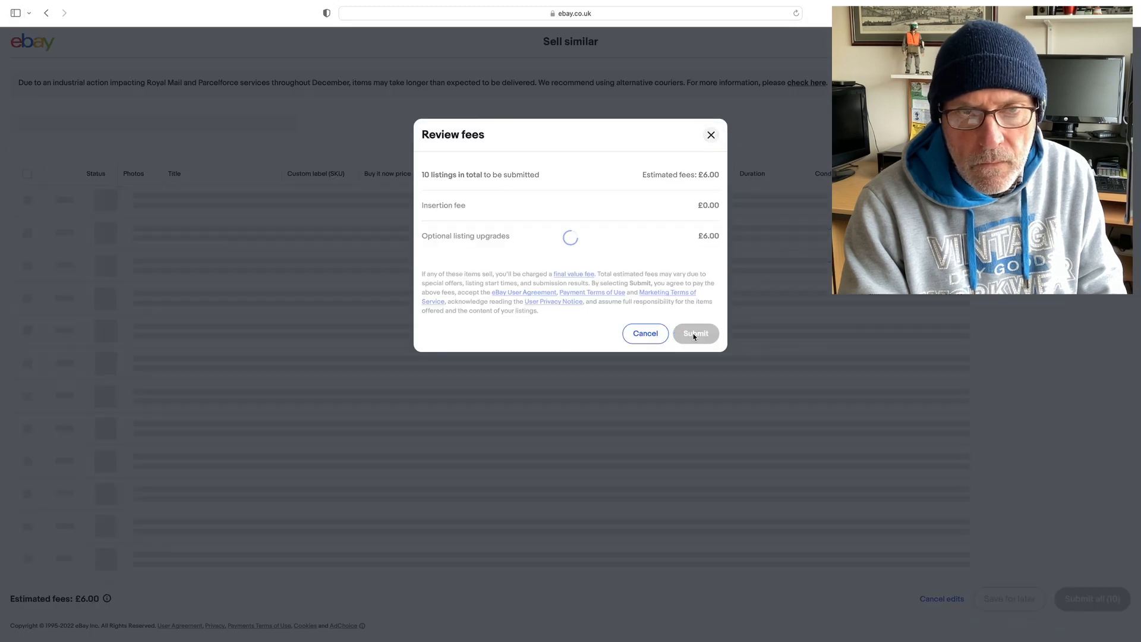
pyautogui.click(694, 333)
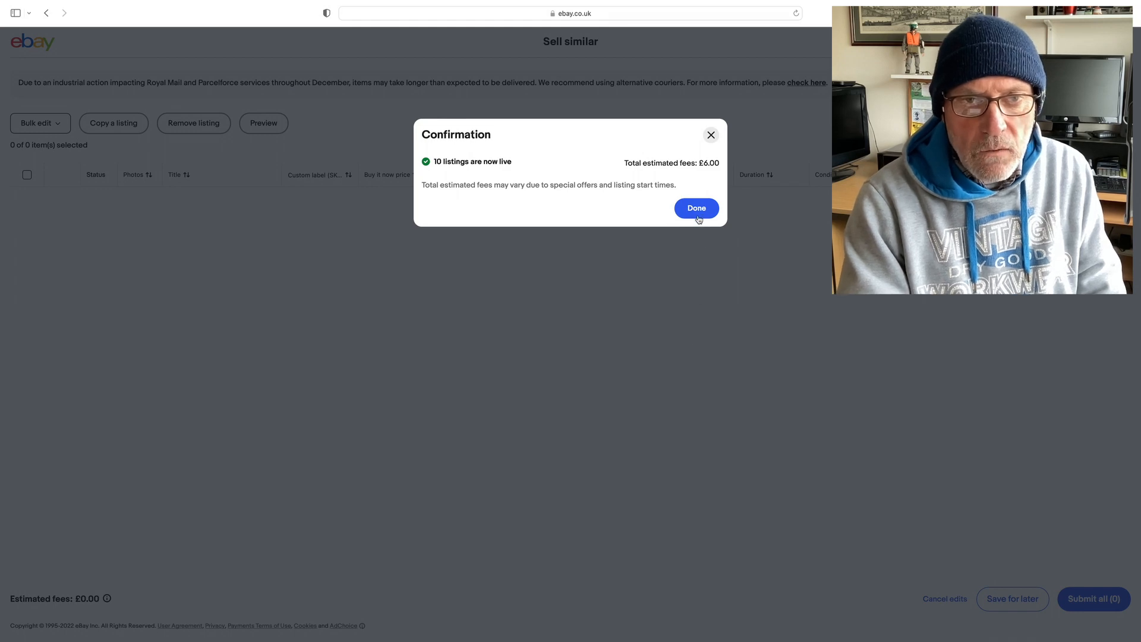
pyautogui.click(695, 208)
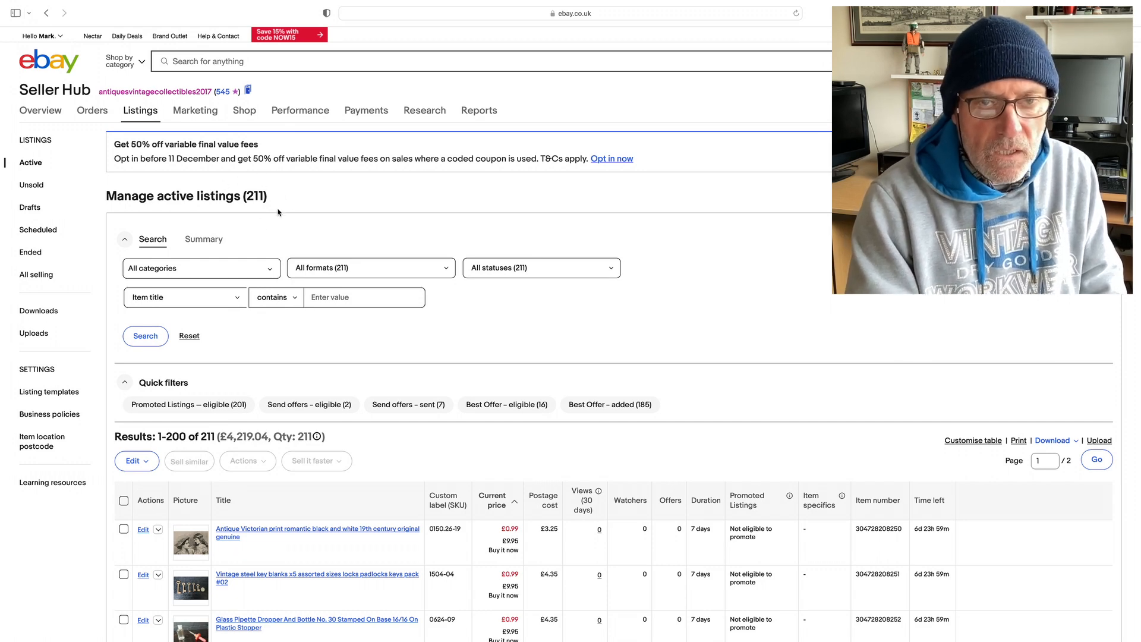
# - Scroll through the active listings to check the newly live auctions
pyautogui.scroll(-3)
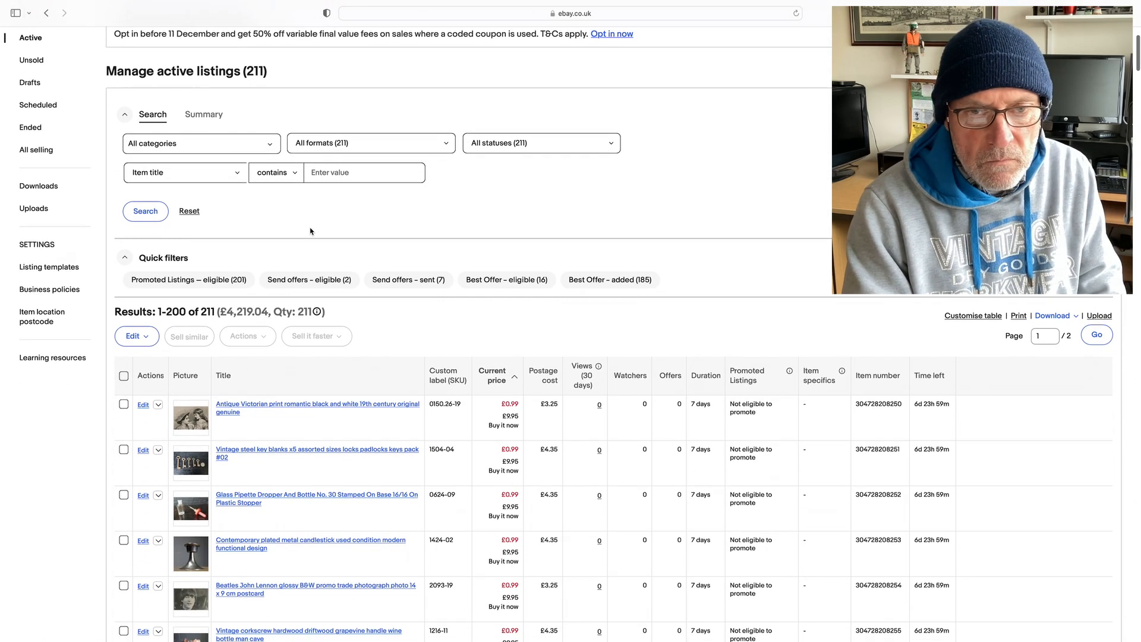
pyautogui.scroll(-3)
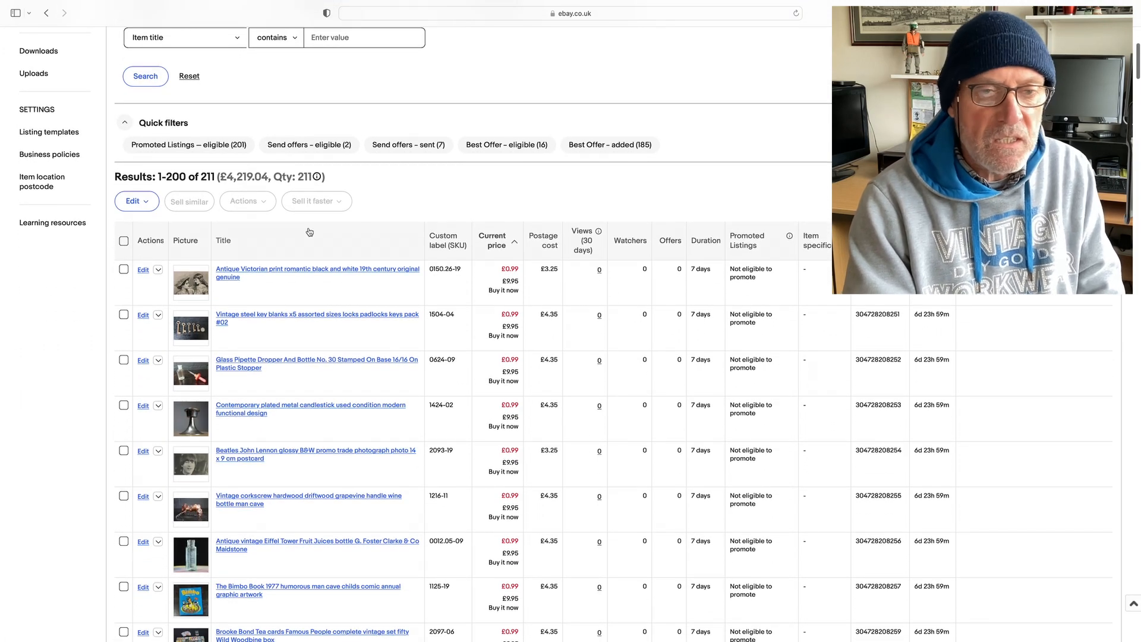
pyautogui.scroll(-3)
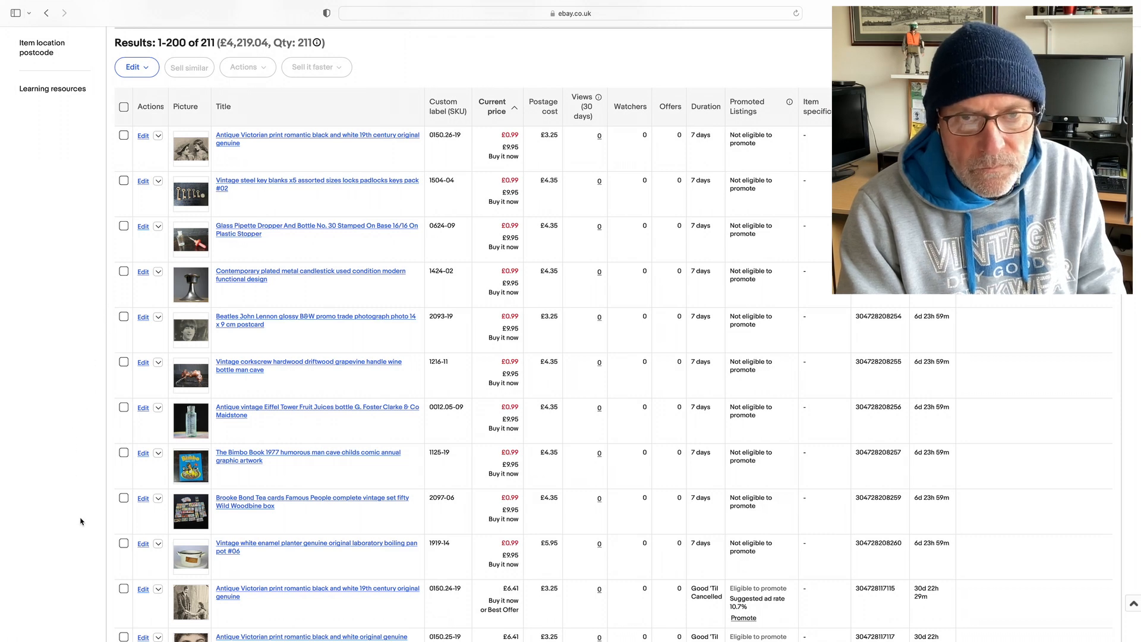
pyautogui.moveTo(349, 223)
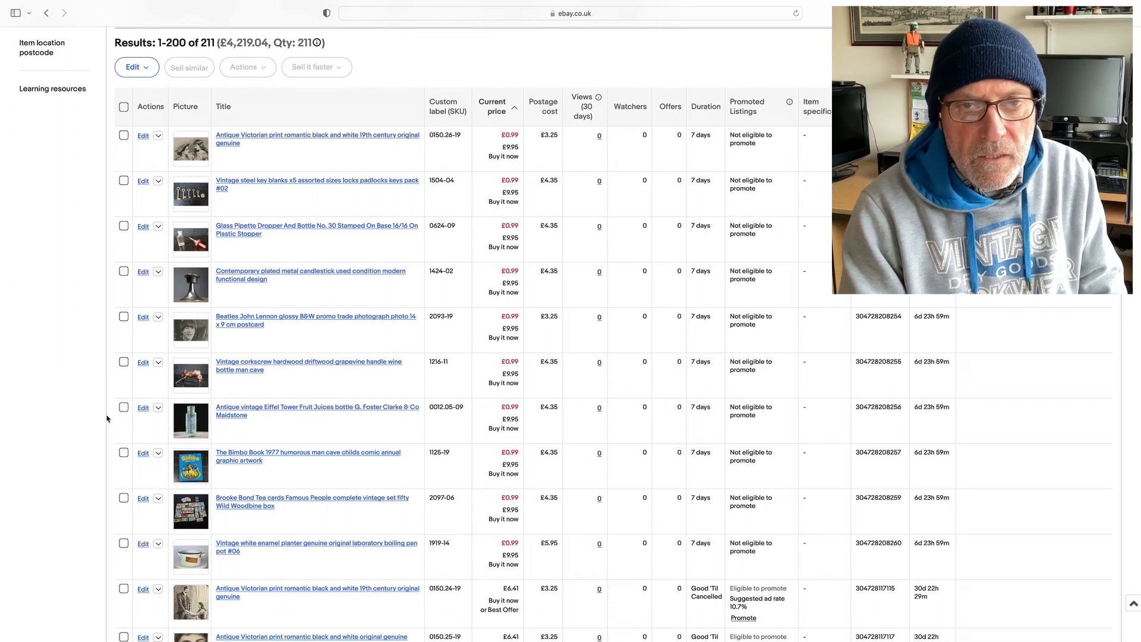
pyautogui.scroll(-3)
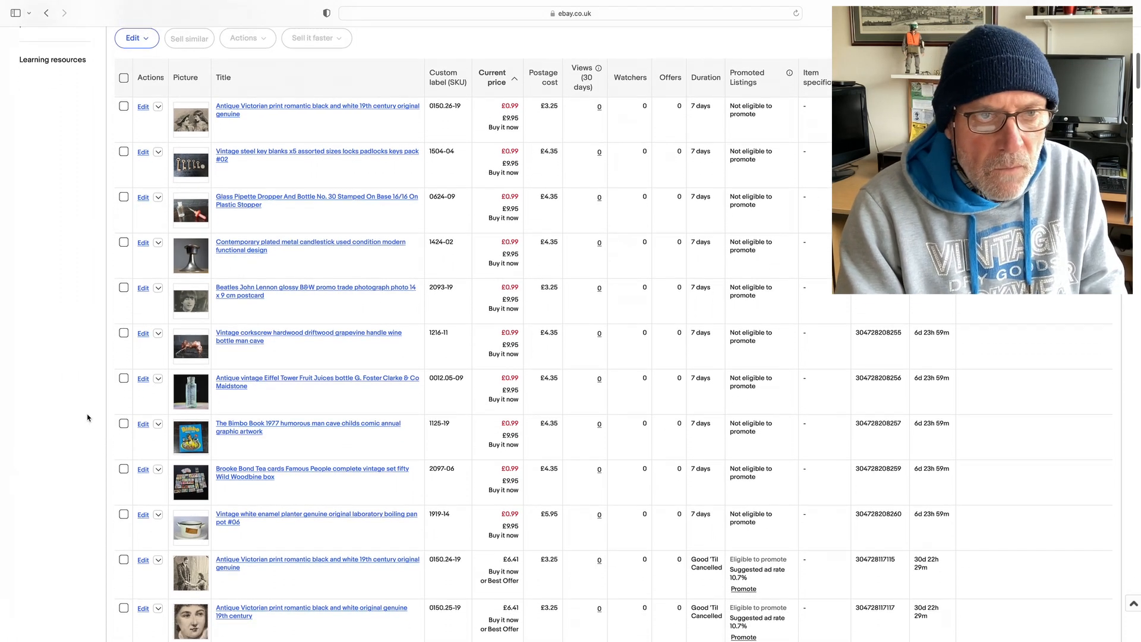
pyautogui.scroll(-3)
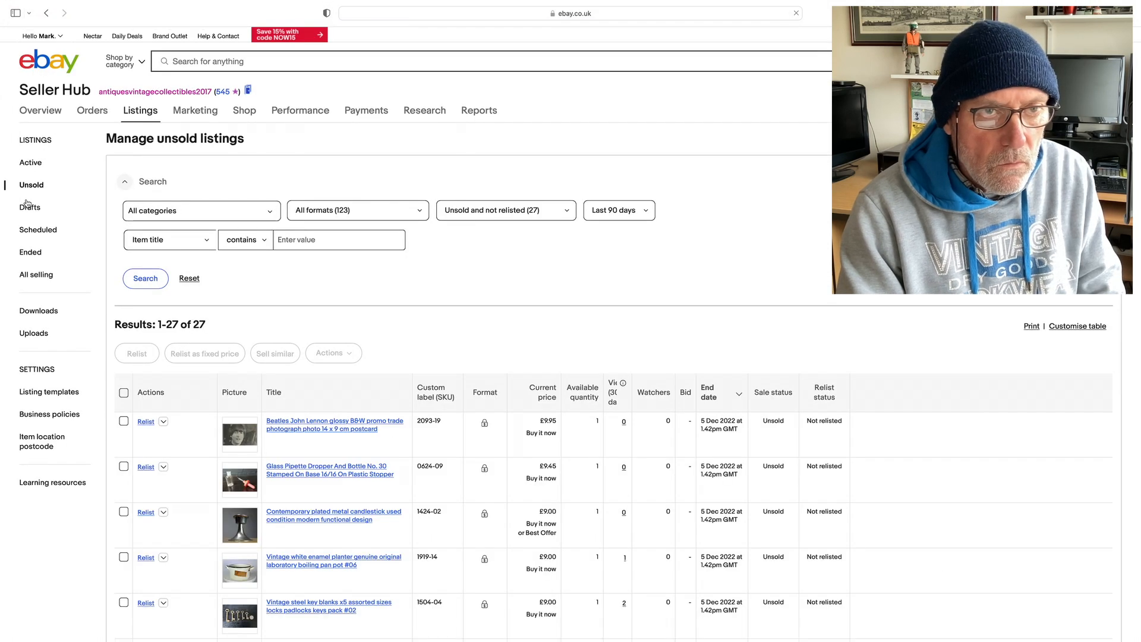
# - Tick the ten ended items, such as the Beatles photograph and Brooke Bond tea cards, and choose Delete
pyautogui.scroll(-3)
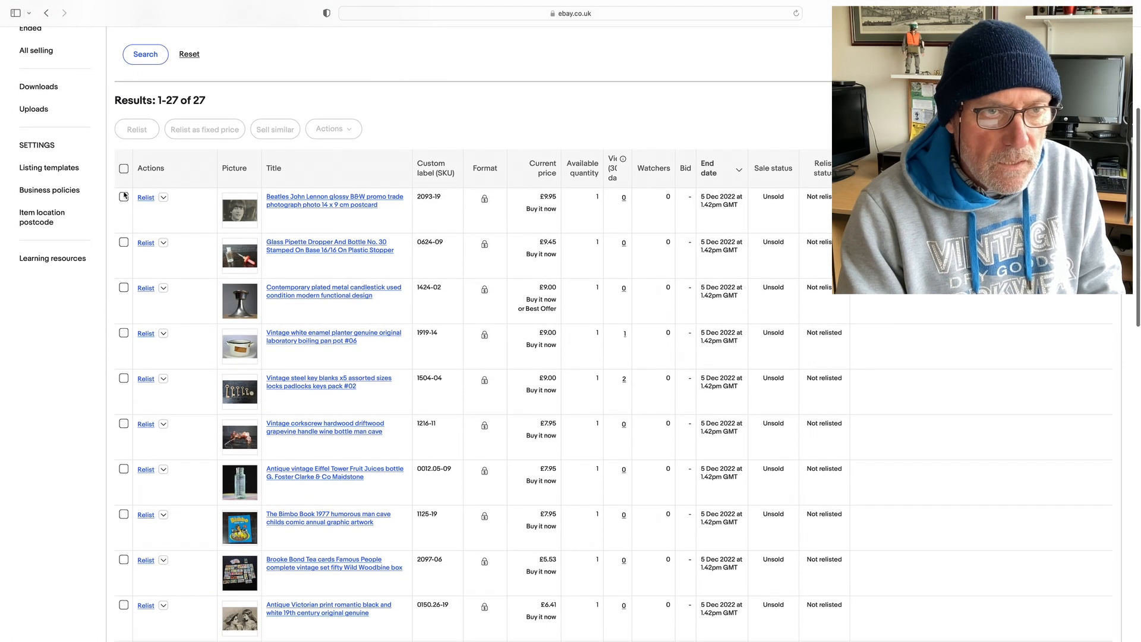
pyautogui.click(124, 241)
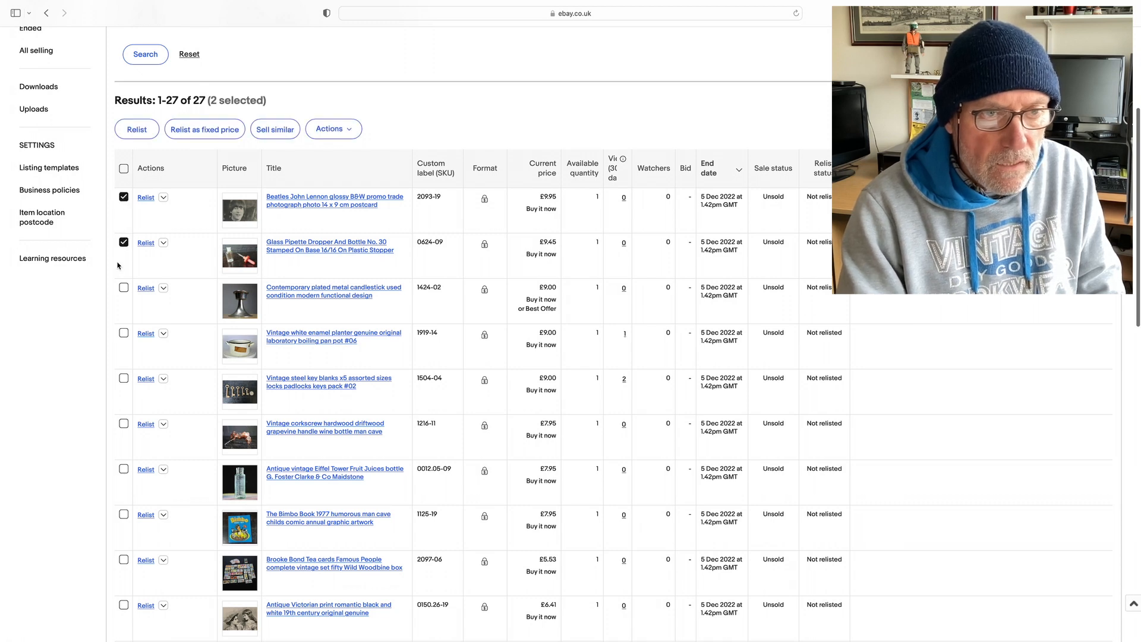
pyautogui.click(124, 288)
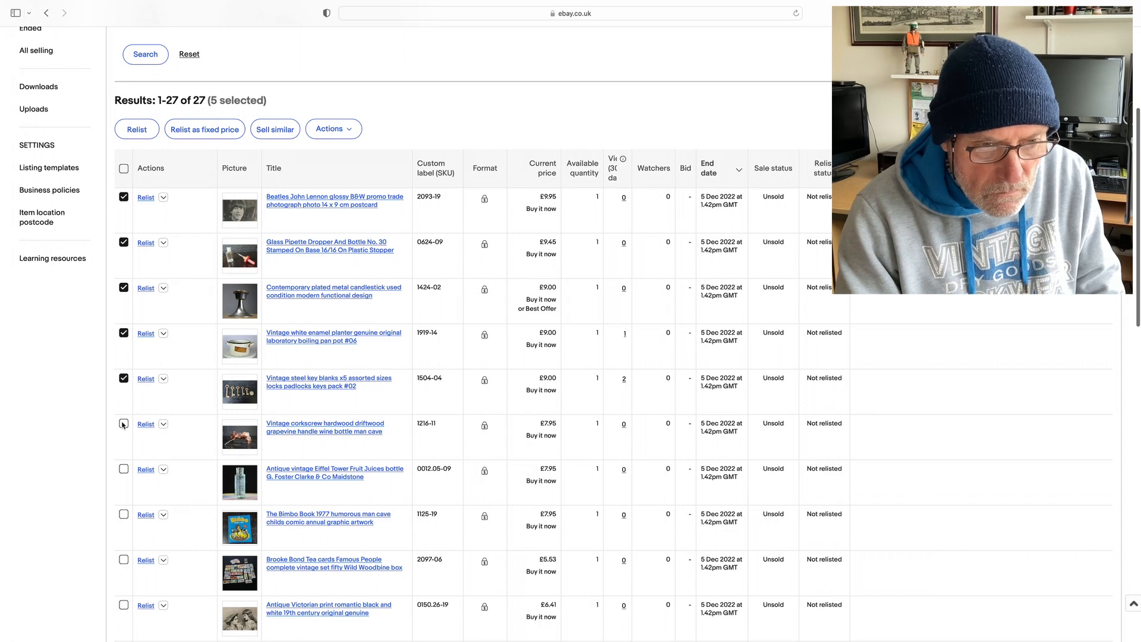
pyautogui.click(124, 424)
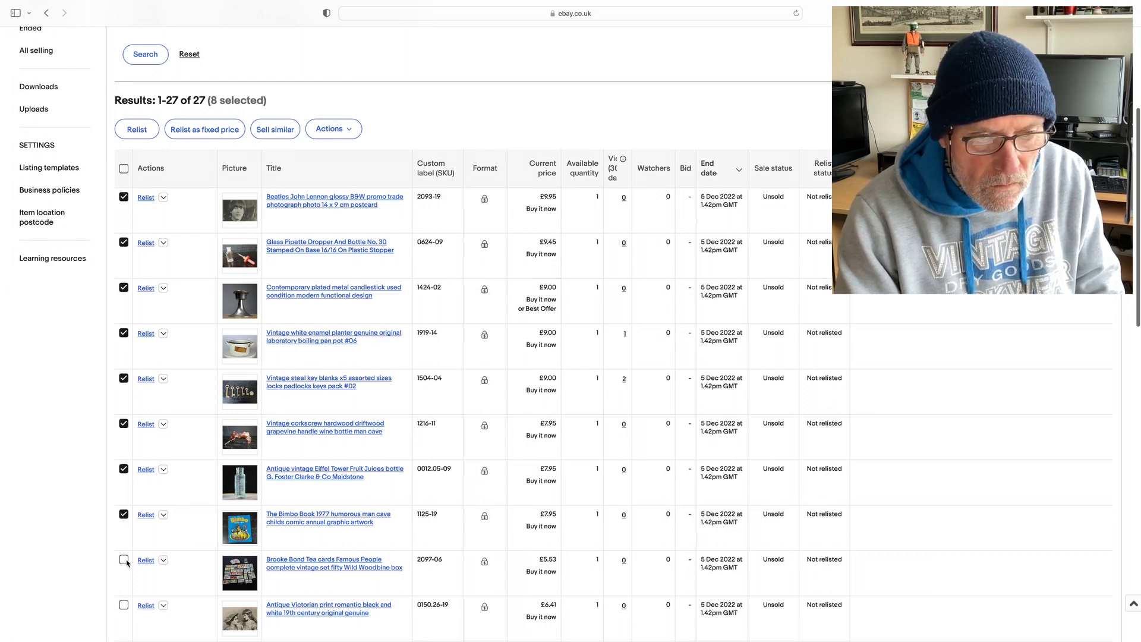
pyautogui.click(123, 560)
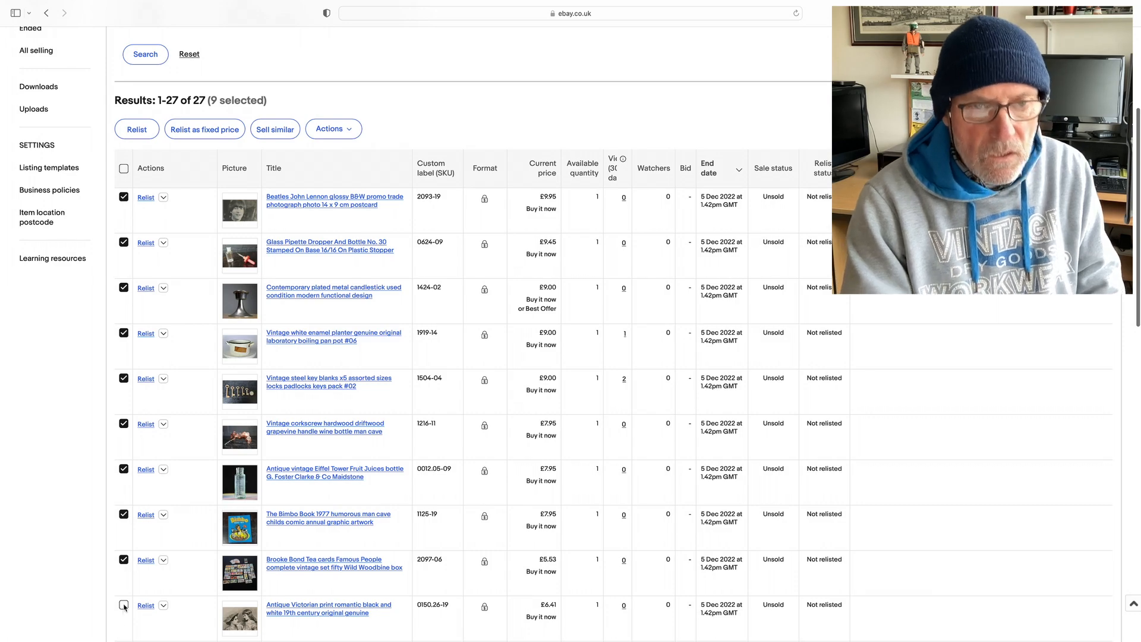
pyautogui.scroll(-3)
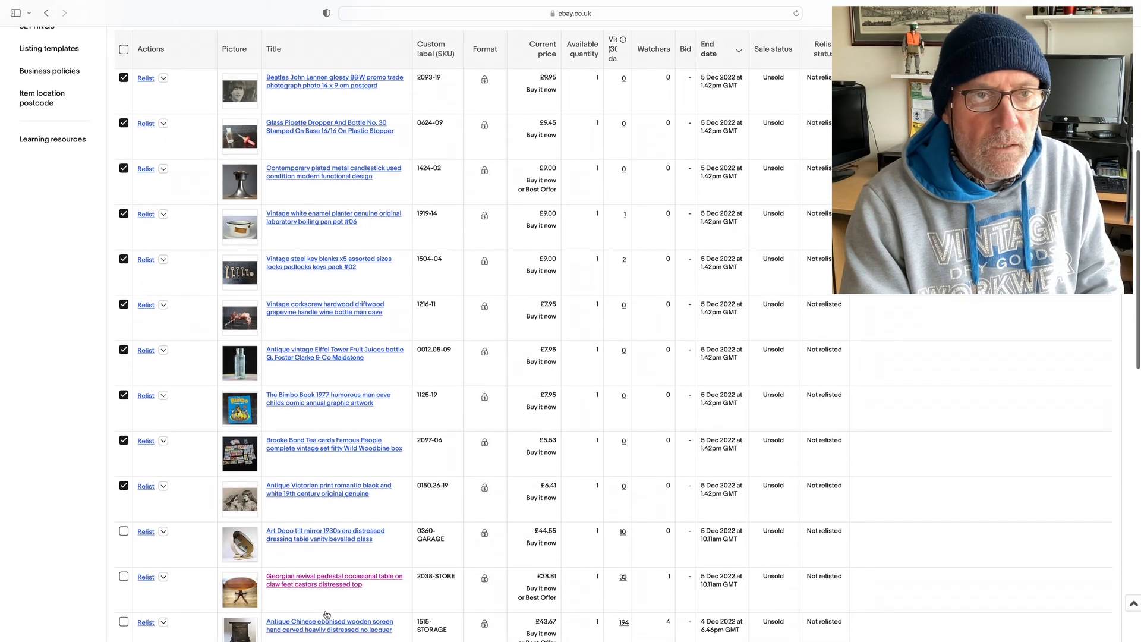
pyautogui.scroll(3)
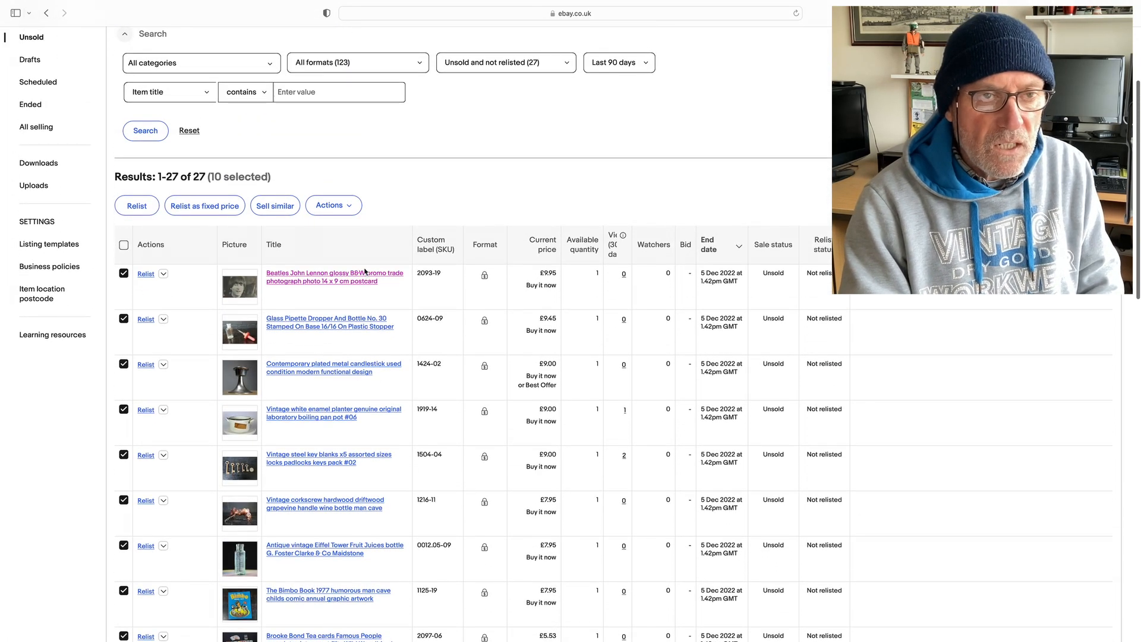
pyautogui.click(333, 204)
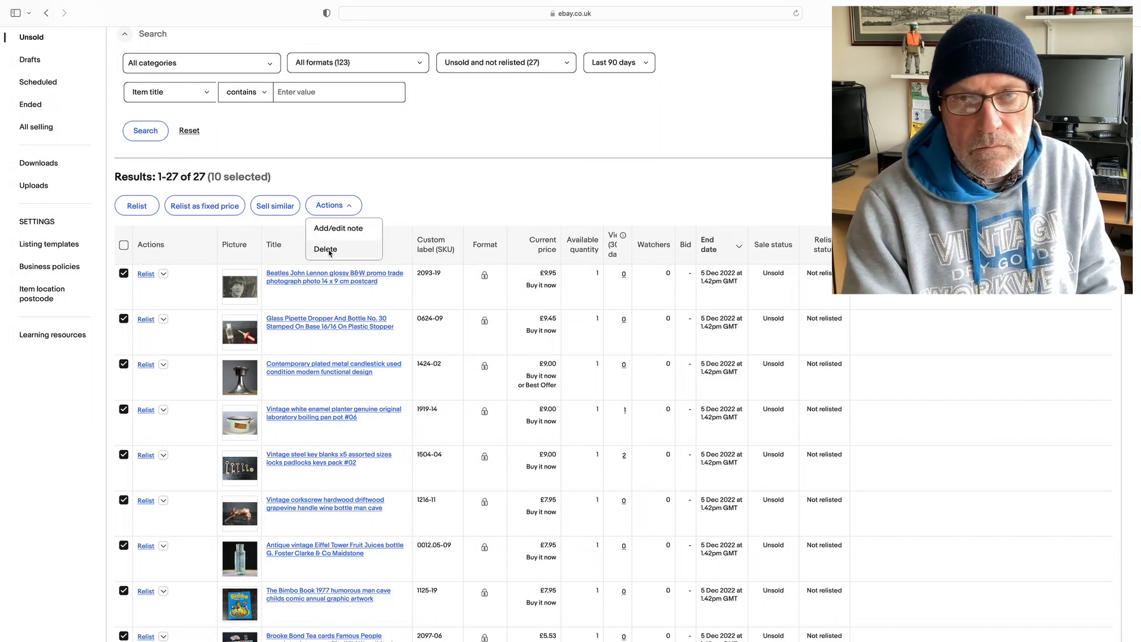
pyautogui.click(325, 249)
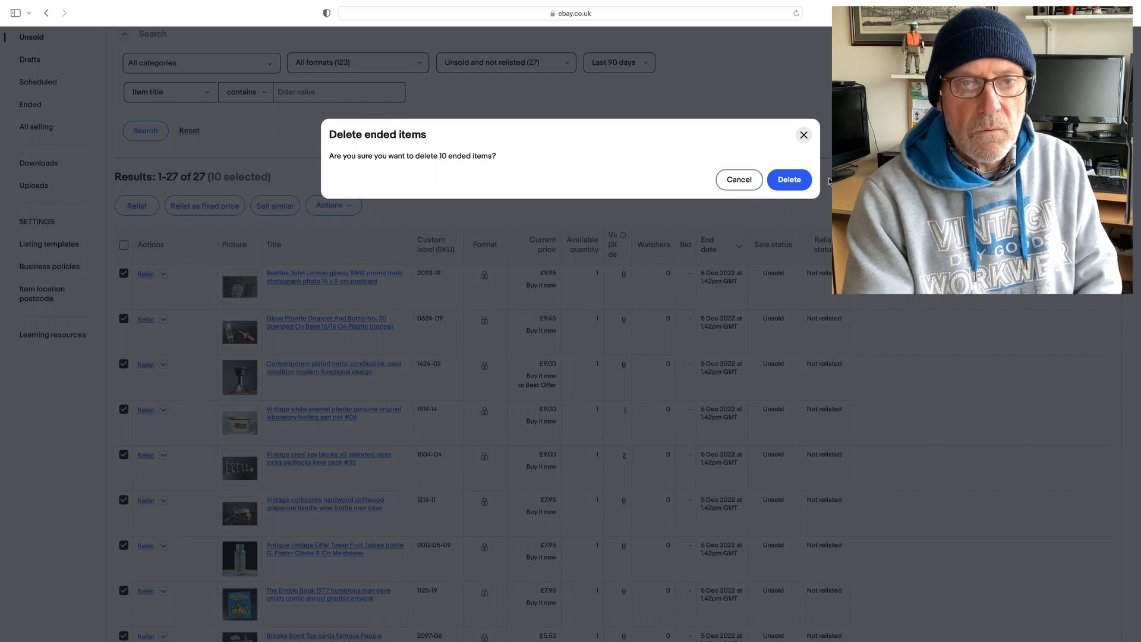
# - Confirm deleting the ten ended items and scroll through the remaining 17 unsold listings
pyautogui.click(788, 179)
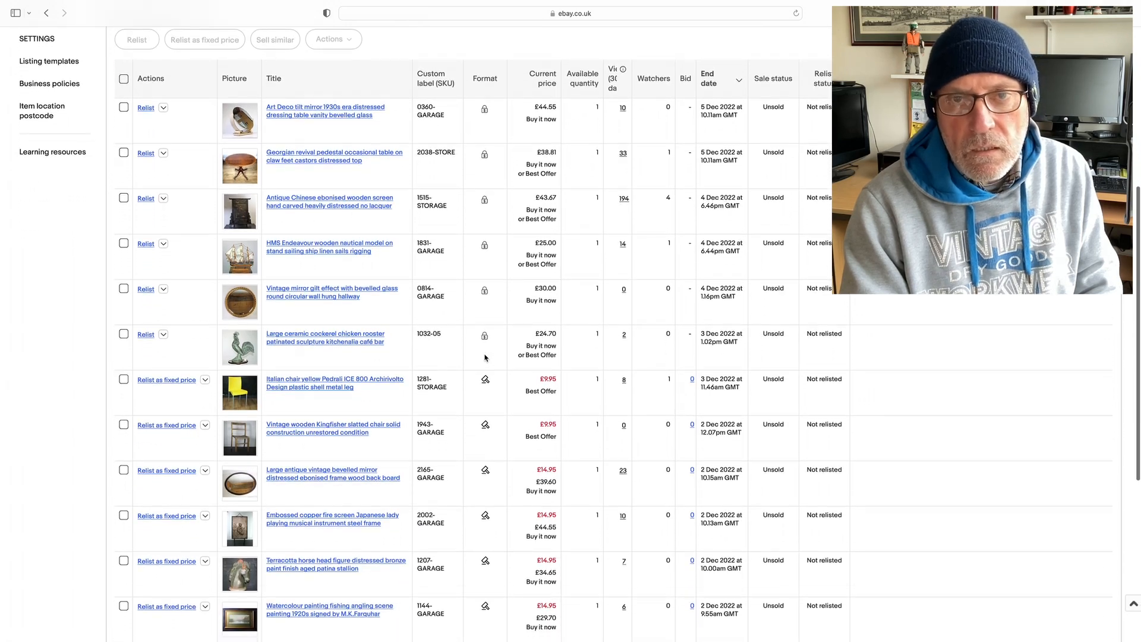
pyautogui.scroll(-3)
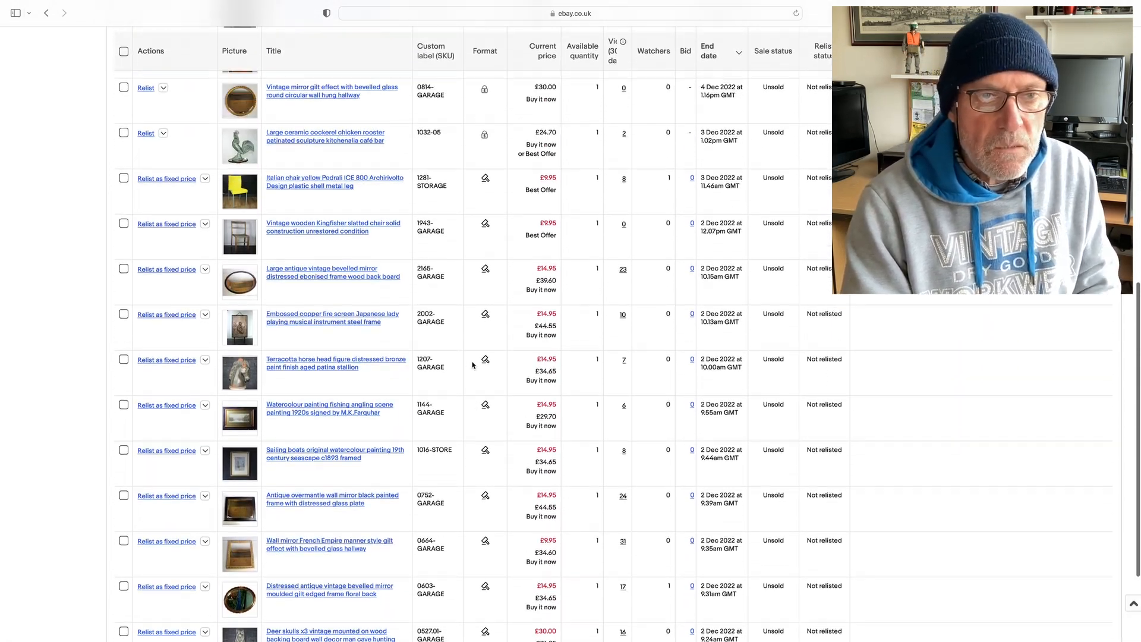
pyautogui.scroll(-3)
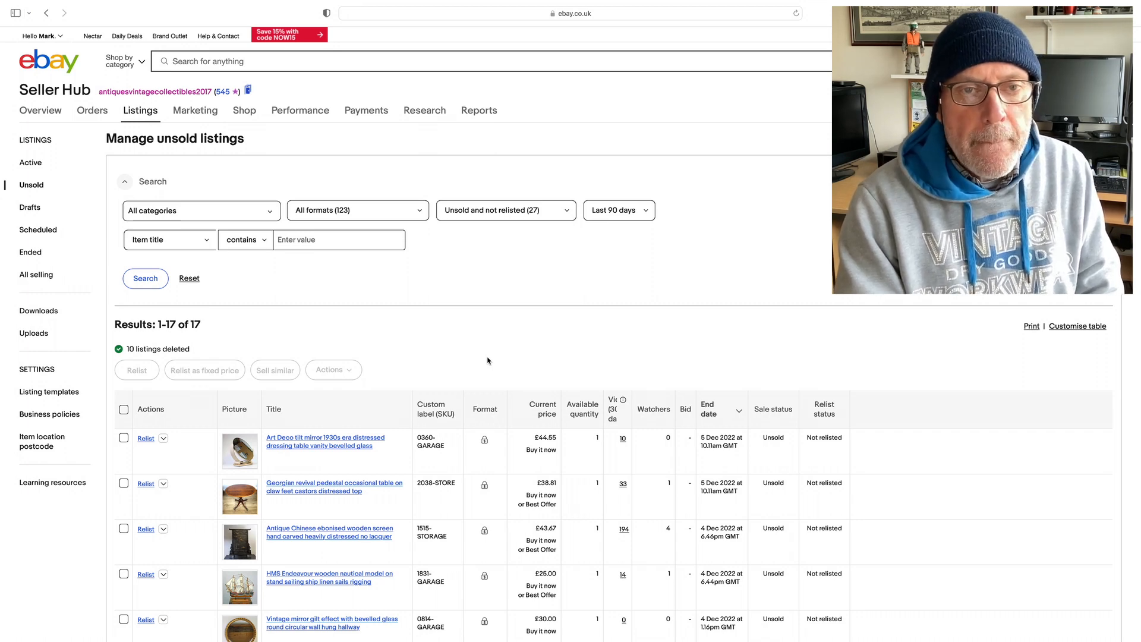
pyautogui.scroll(-3)
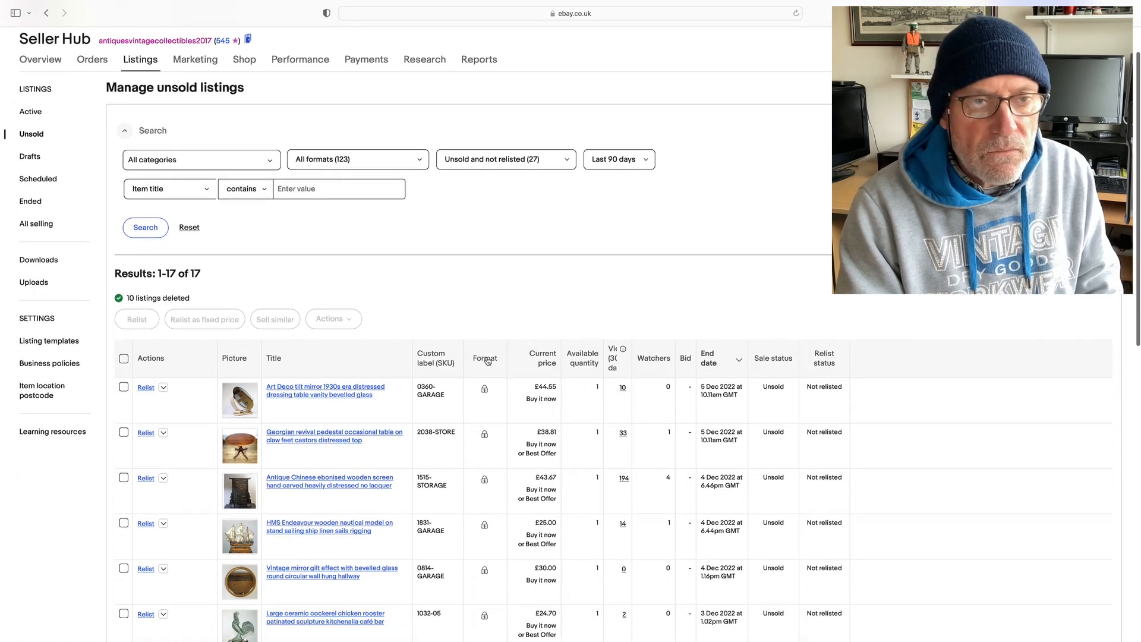
pyautogui.scroll(-3)
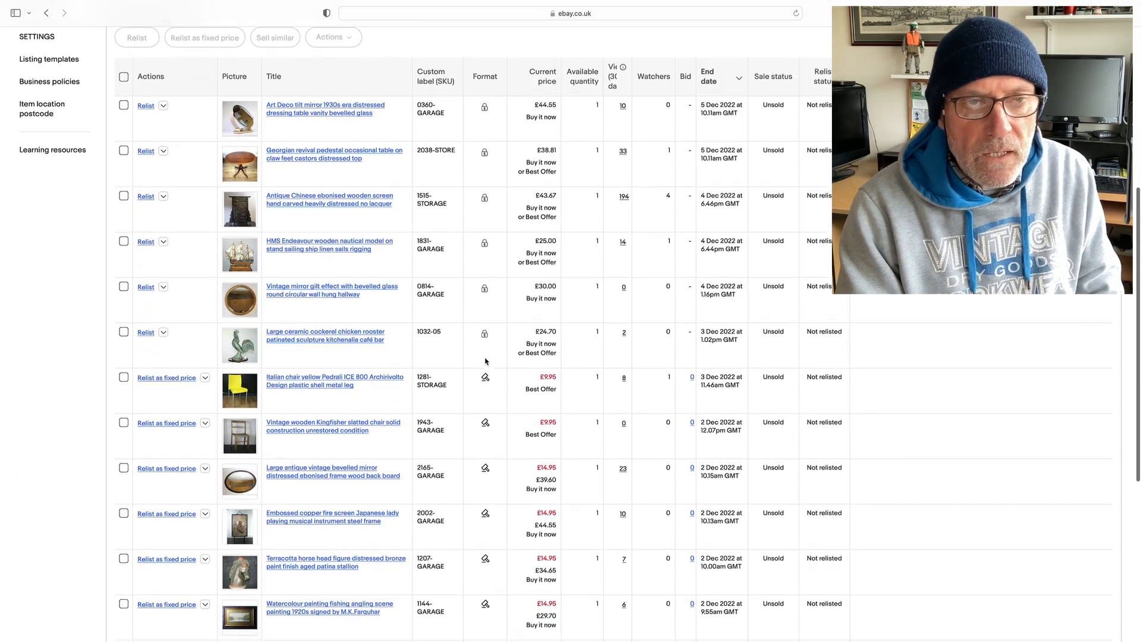
pyautogui.scroll(-3)
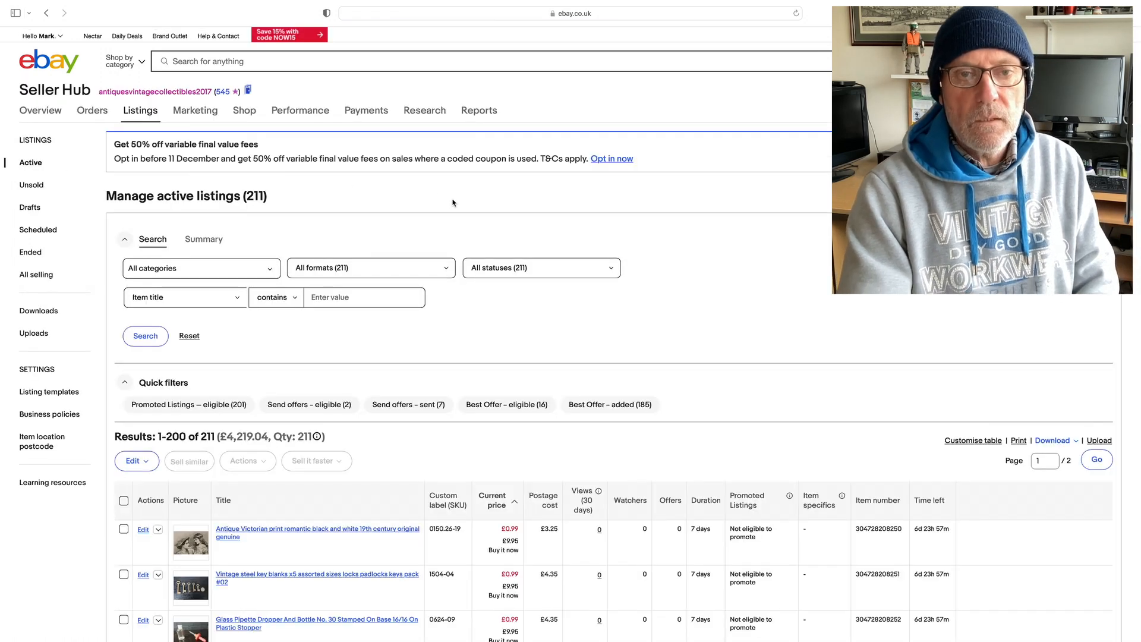
pyautogui.scroll(-3)
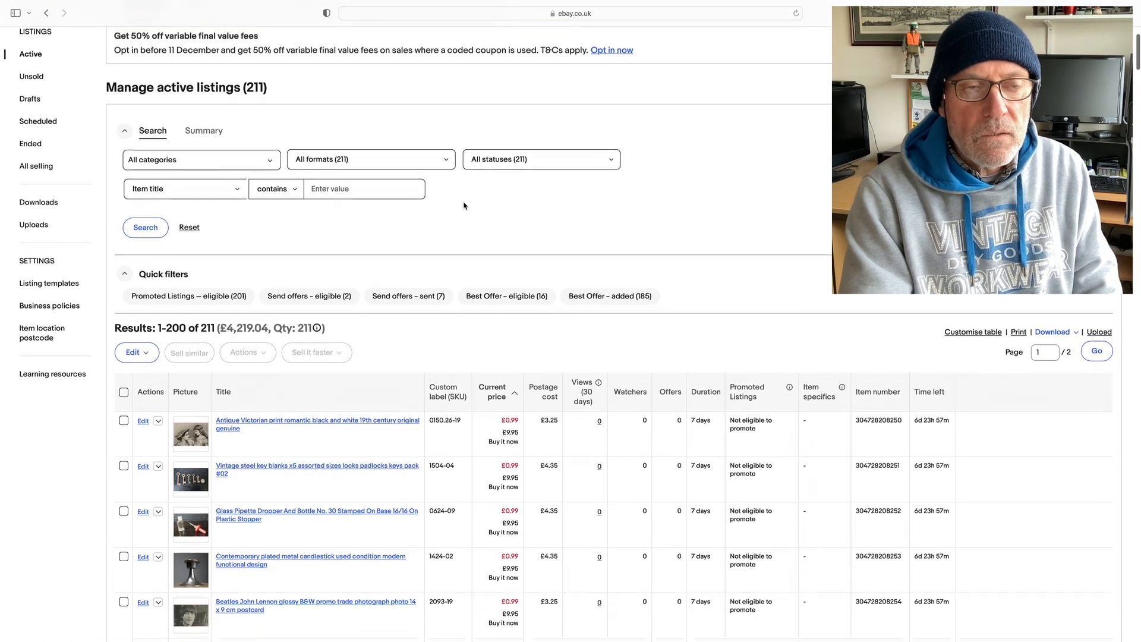
pyautogui.scroll(-3)
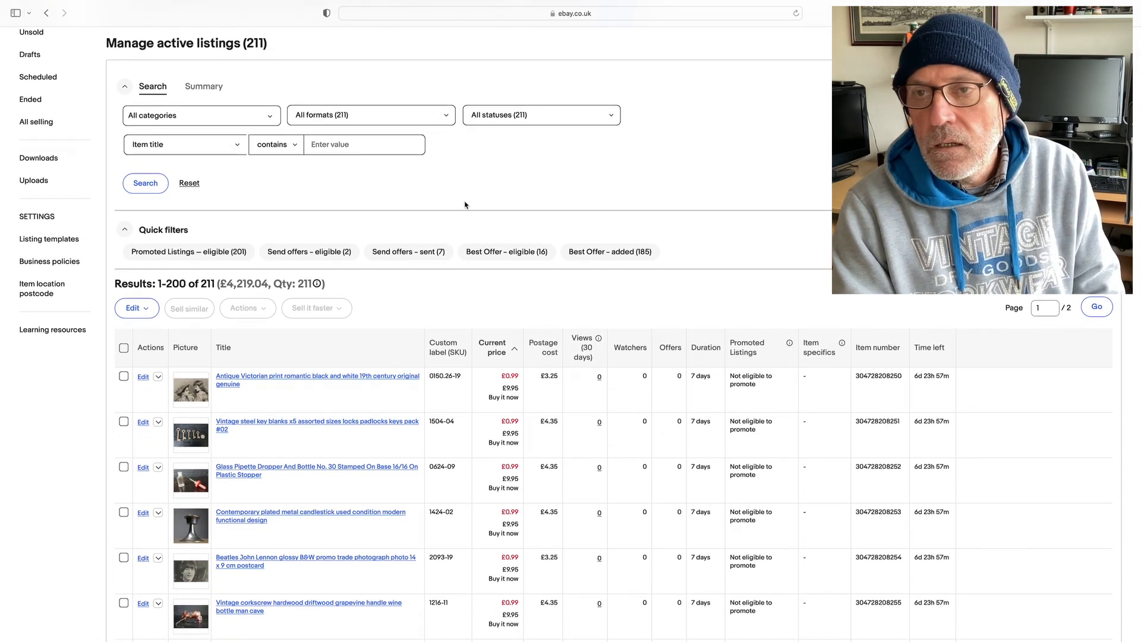